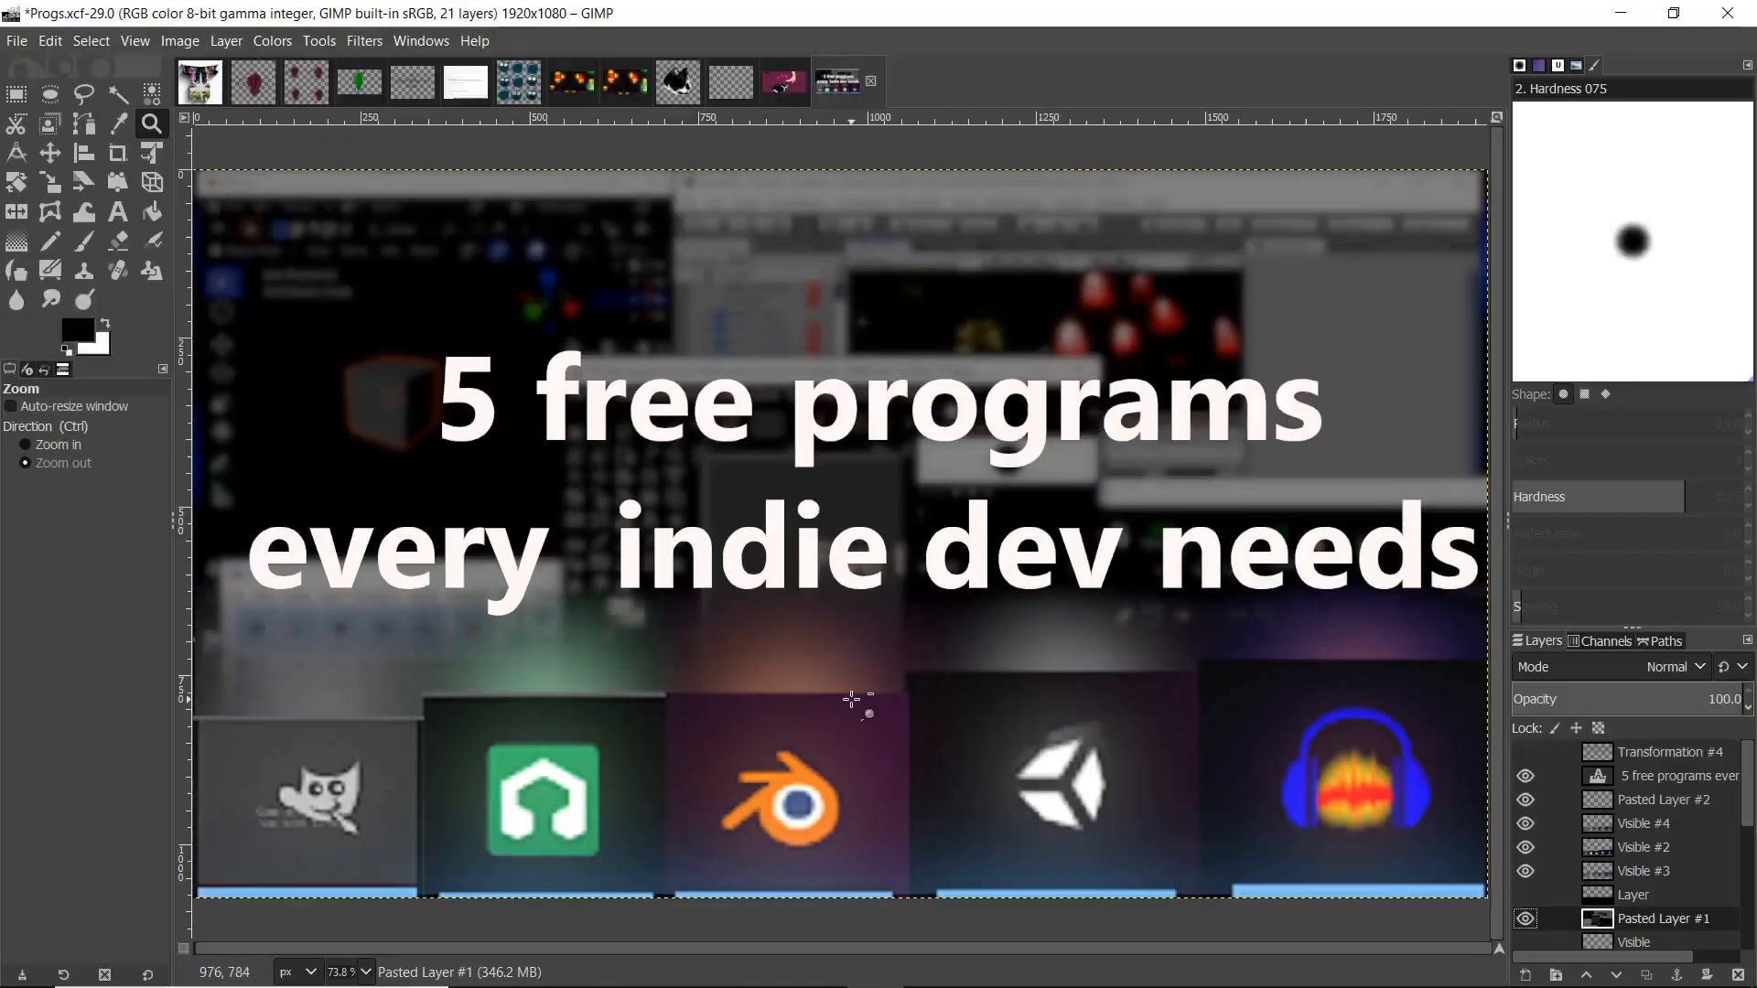
mouse_move(830, 667)
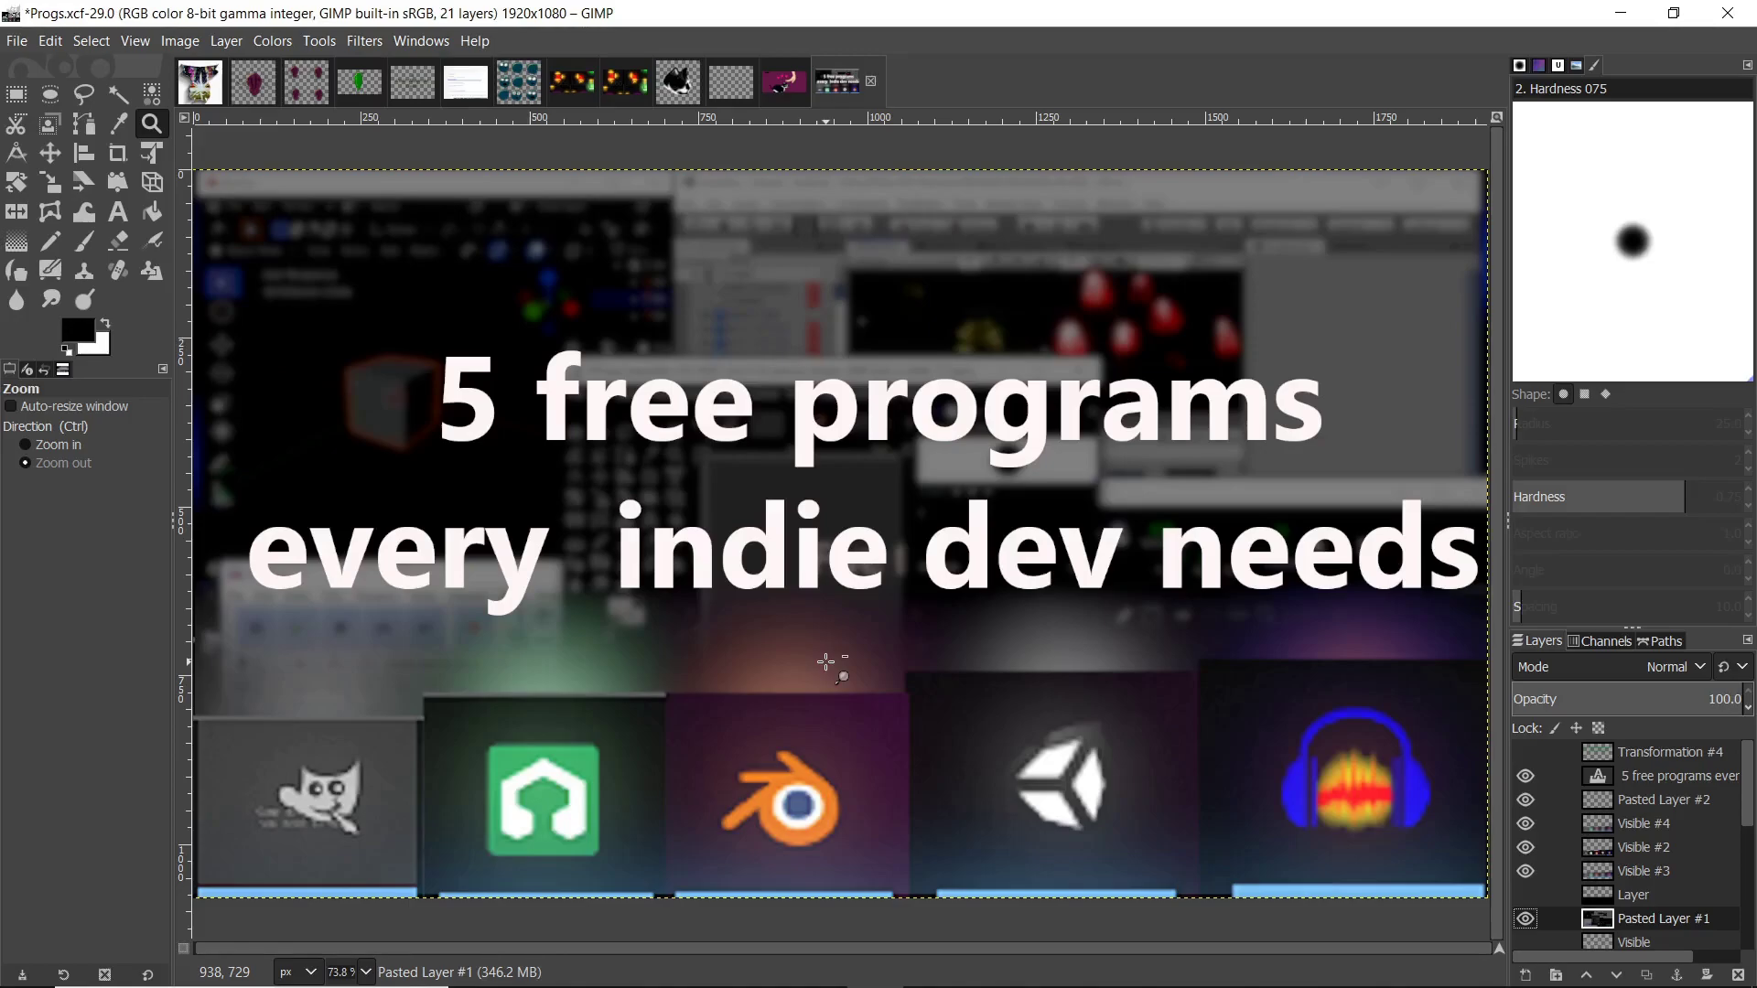
mouse_move(1103, 498)
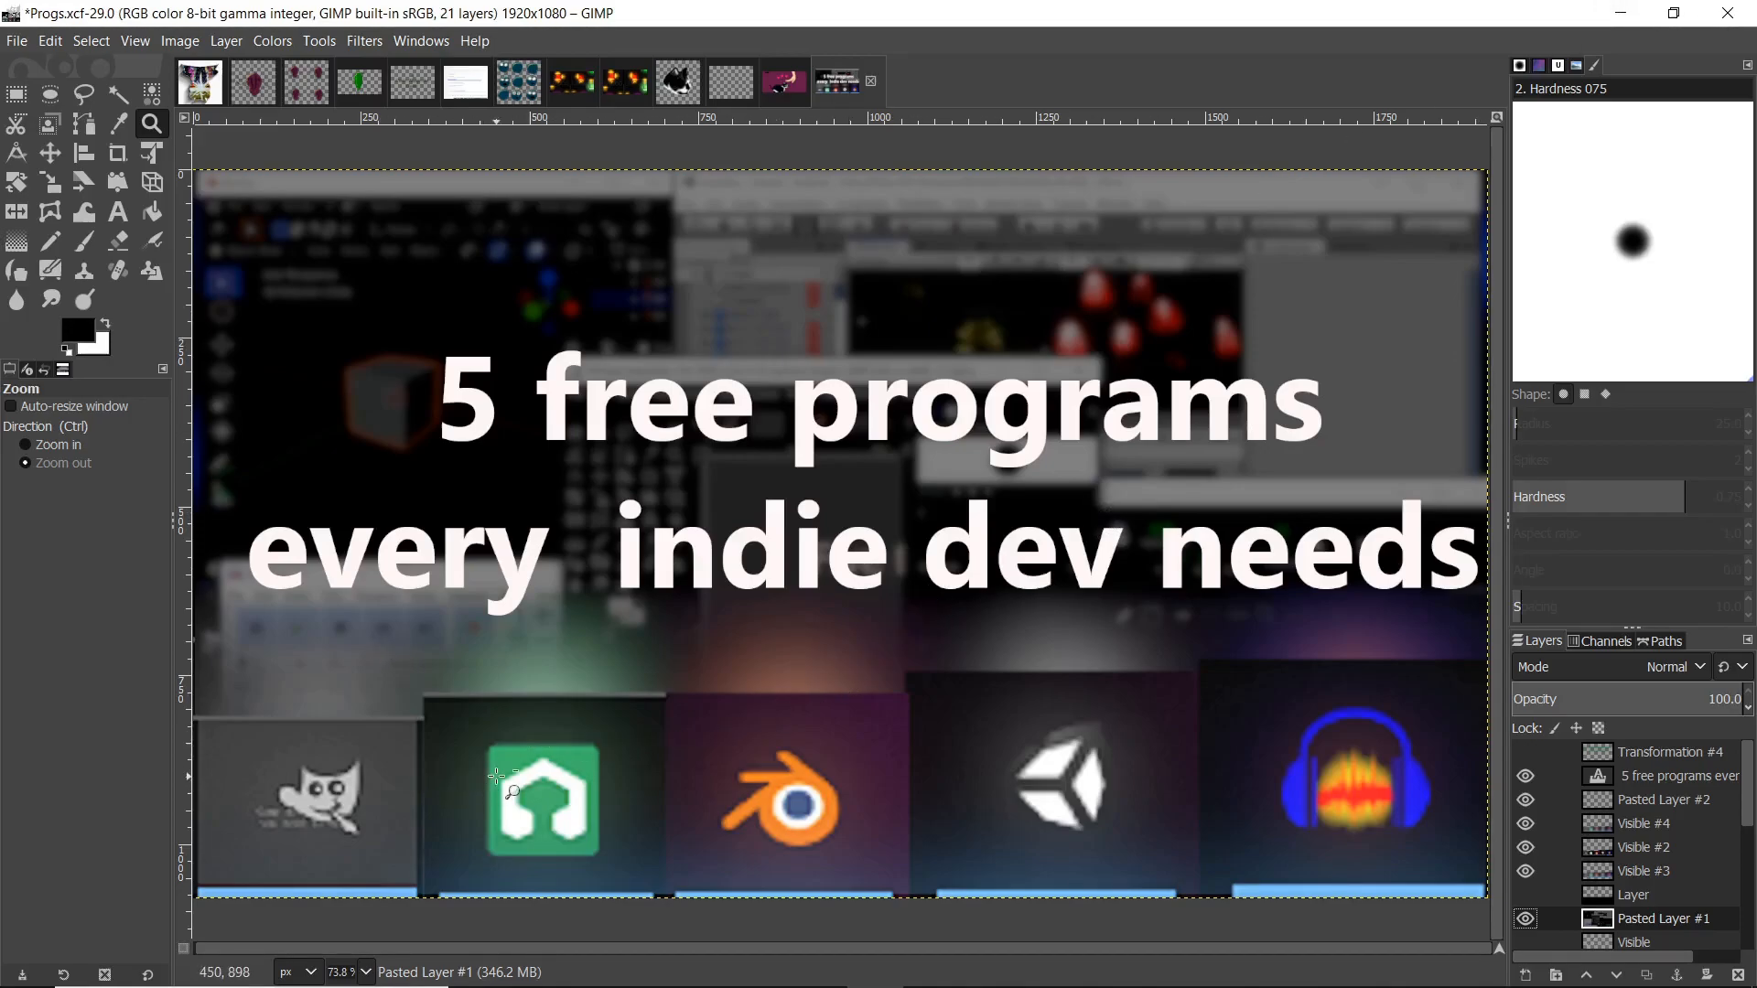
mouse_move(502, 772)
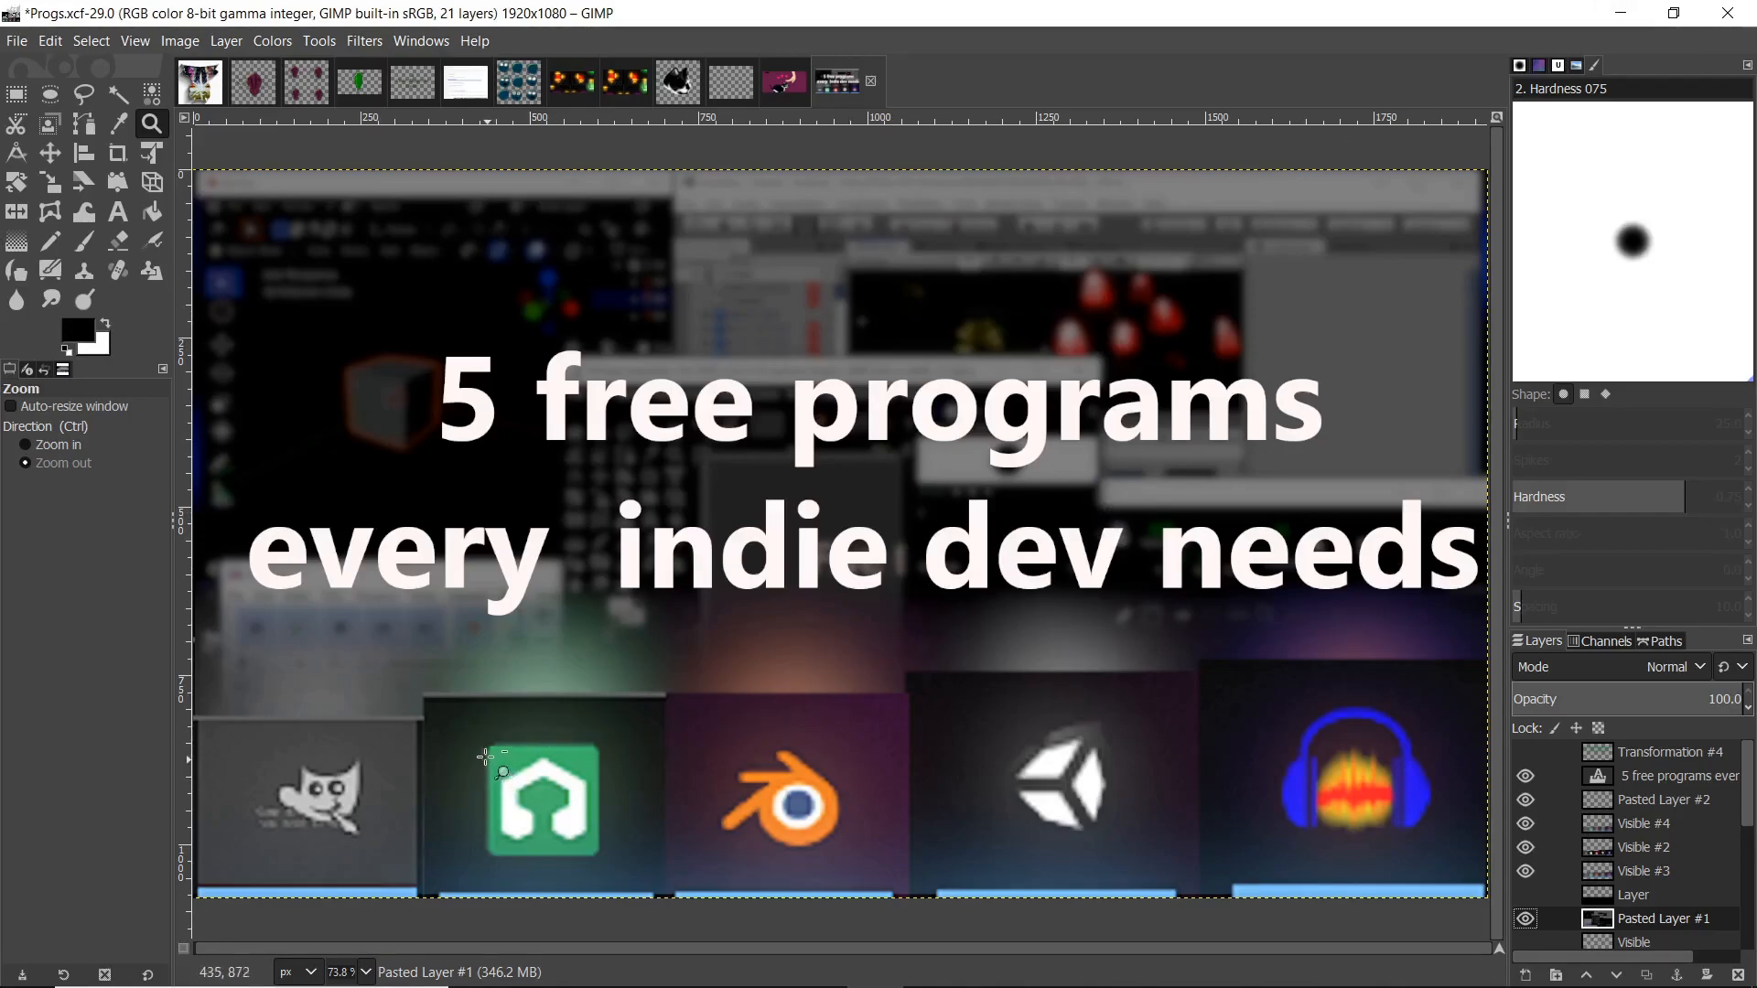
mouse_move(611, 518)
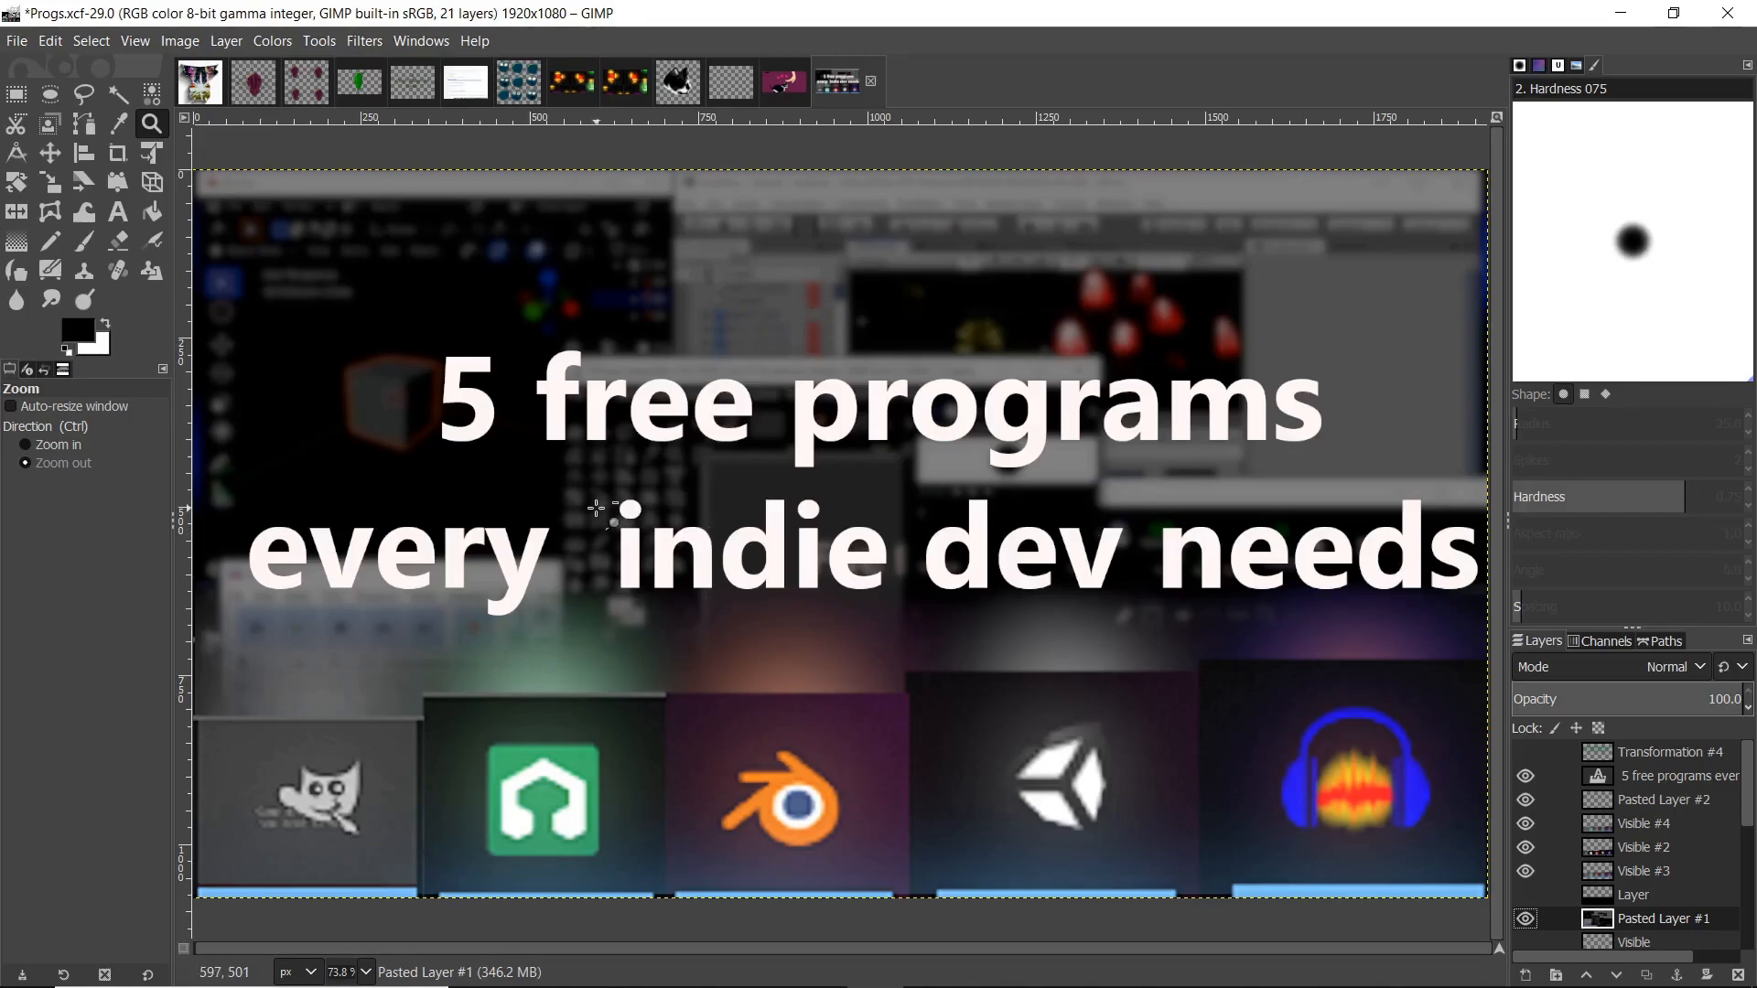
mouse_move(600, 525)
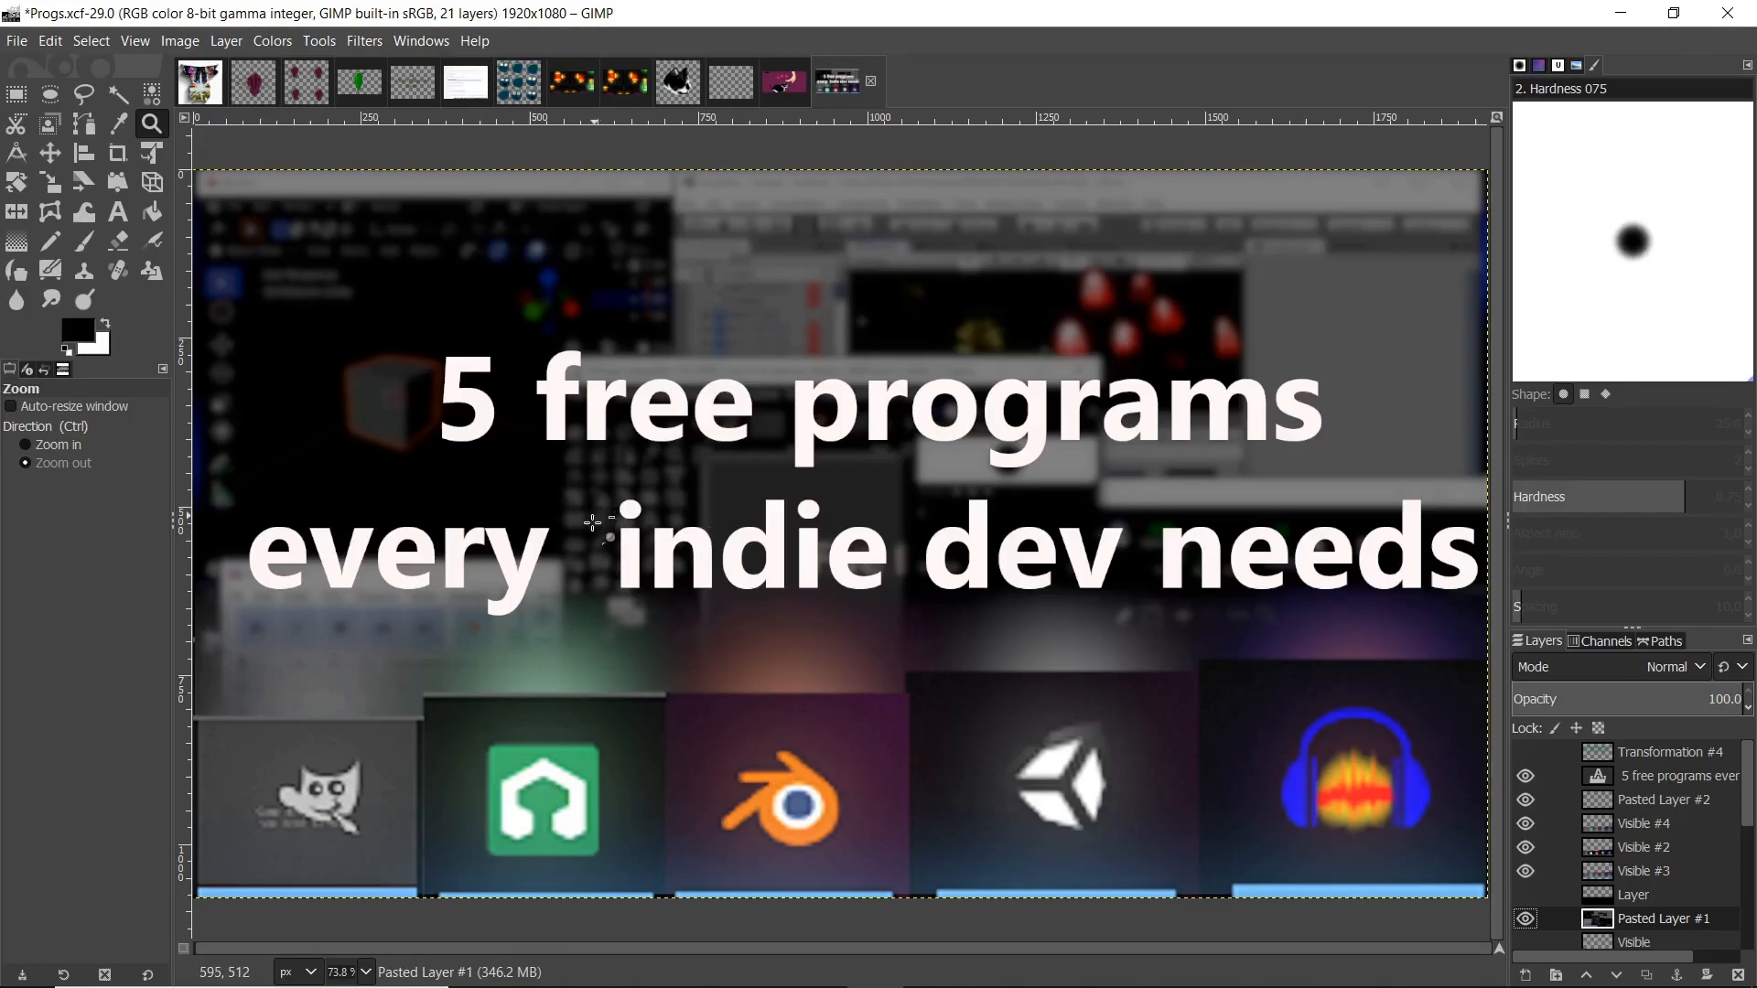
mouse_move(337, 141)
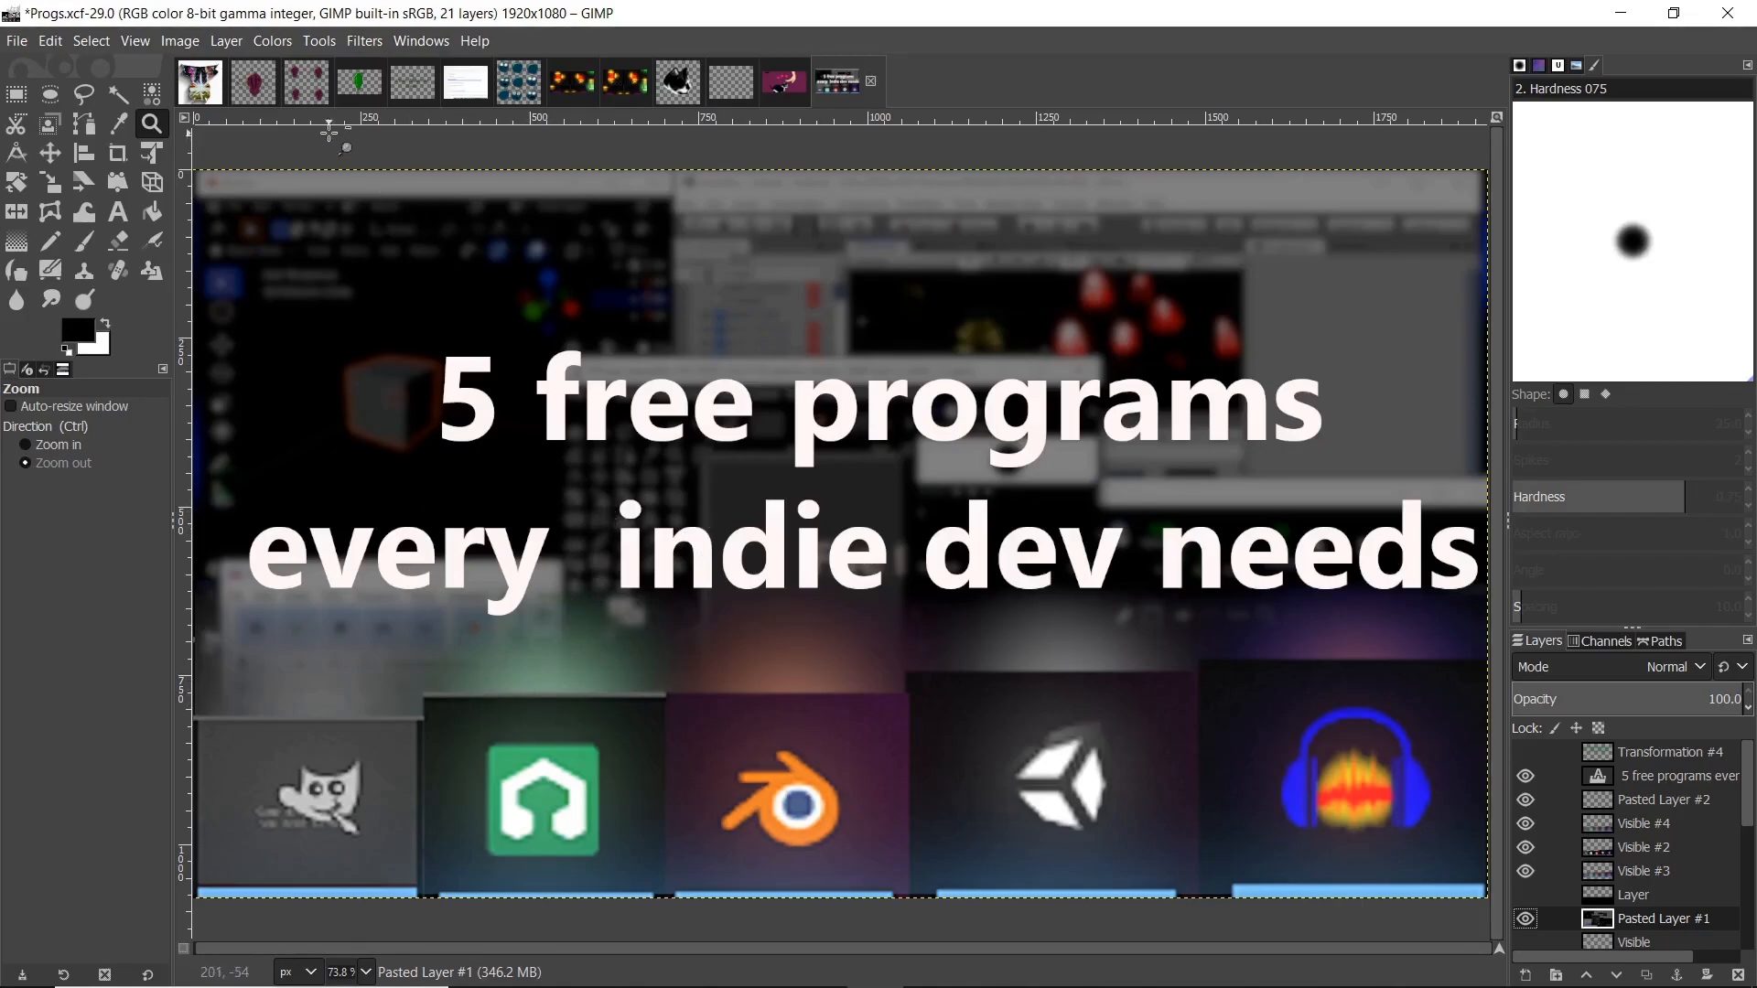
mouse_move(1285, 723)
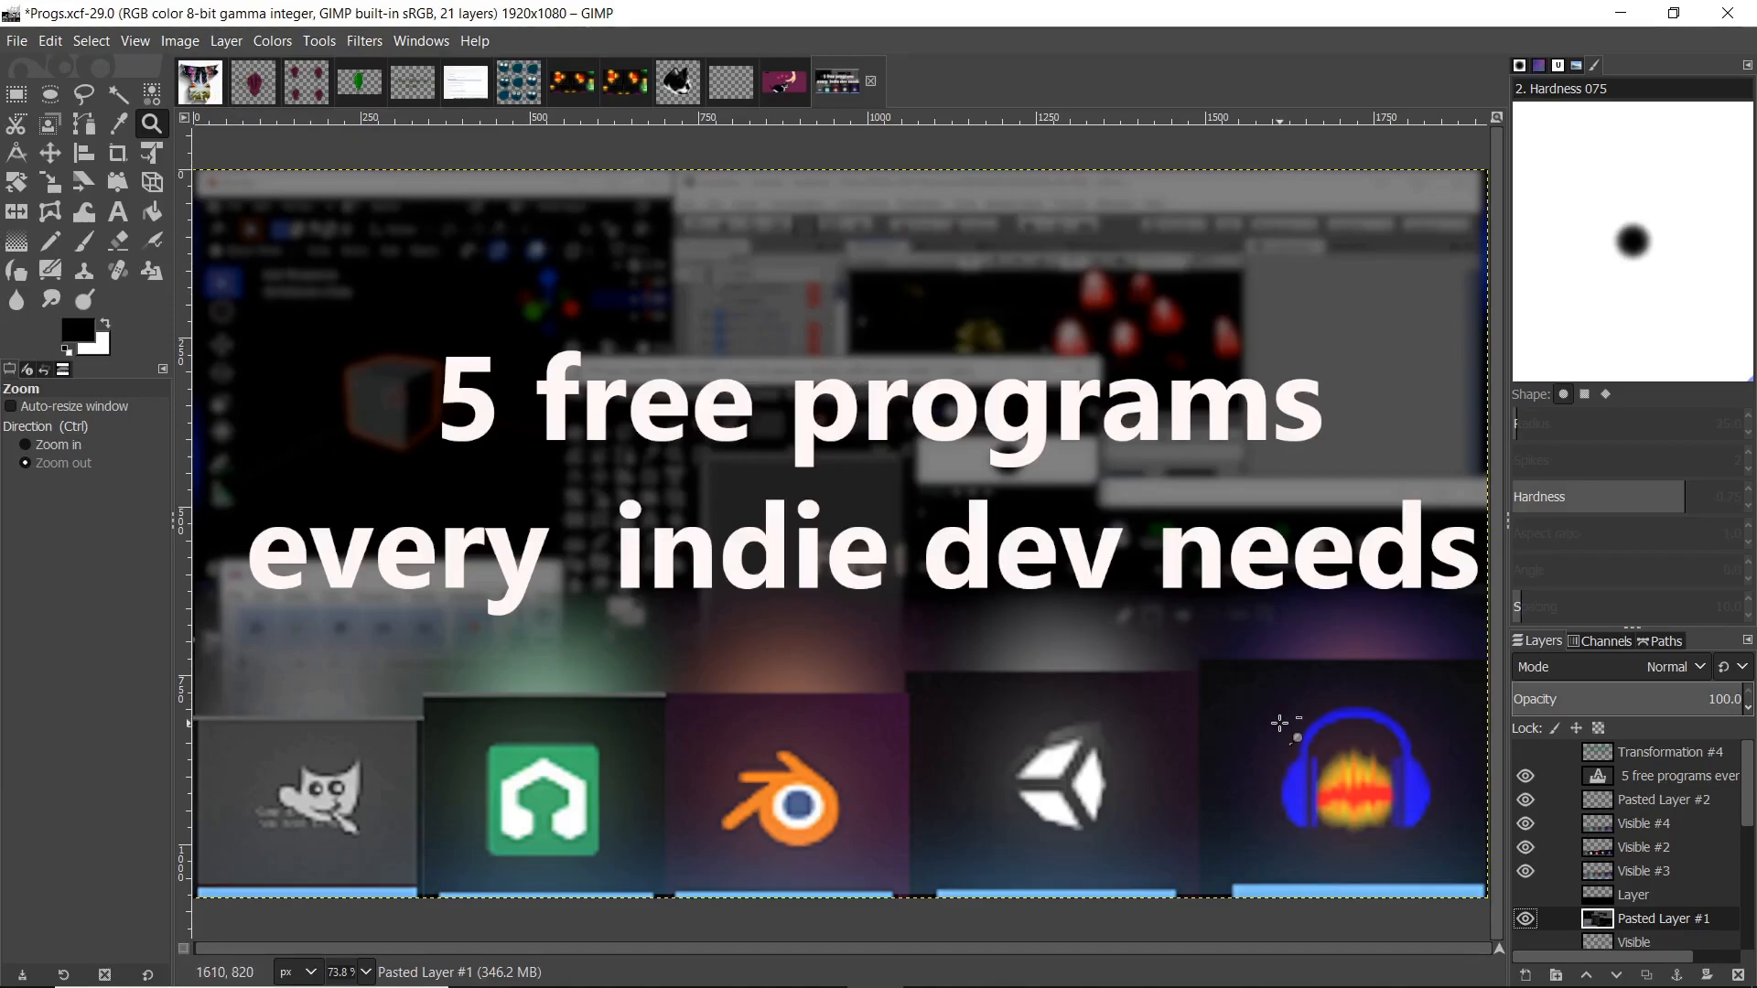
mouse_move(1036, 343)
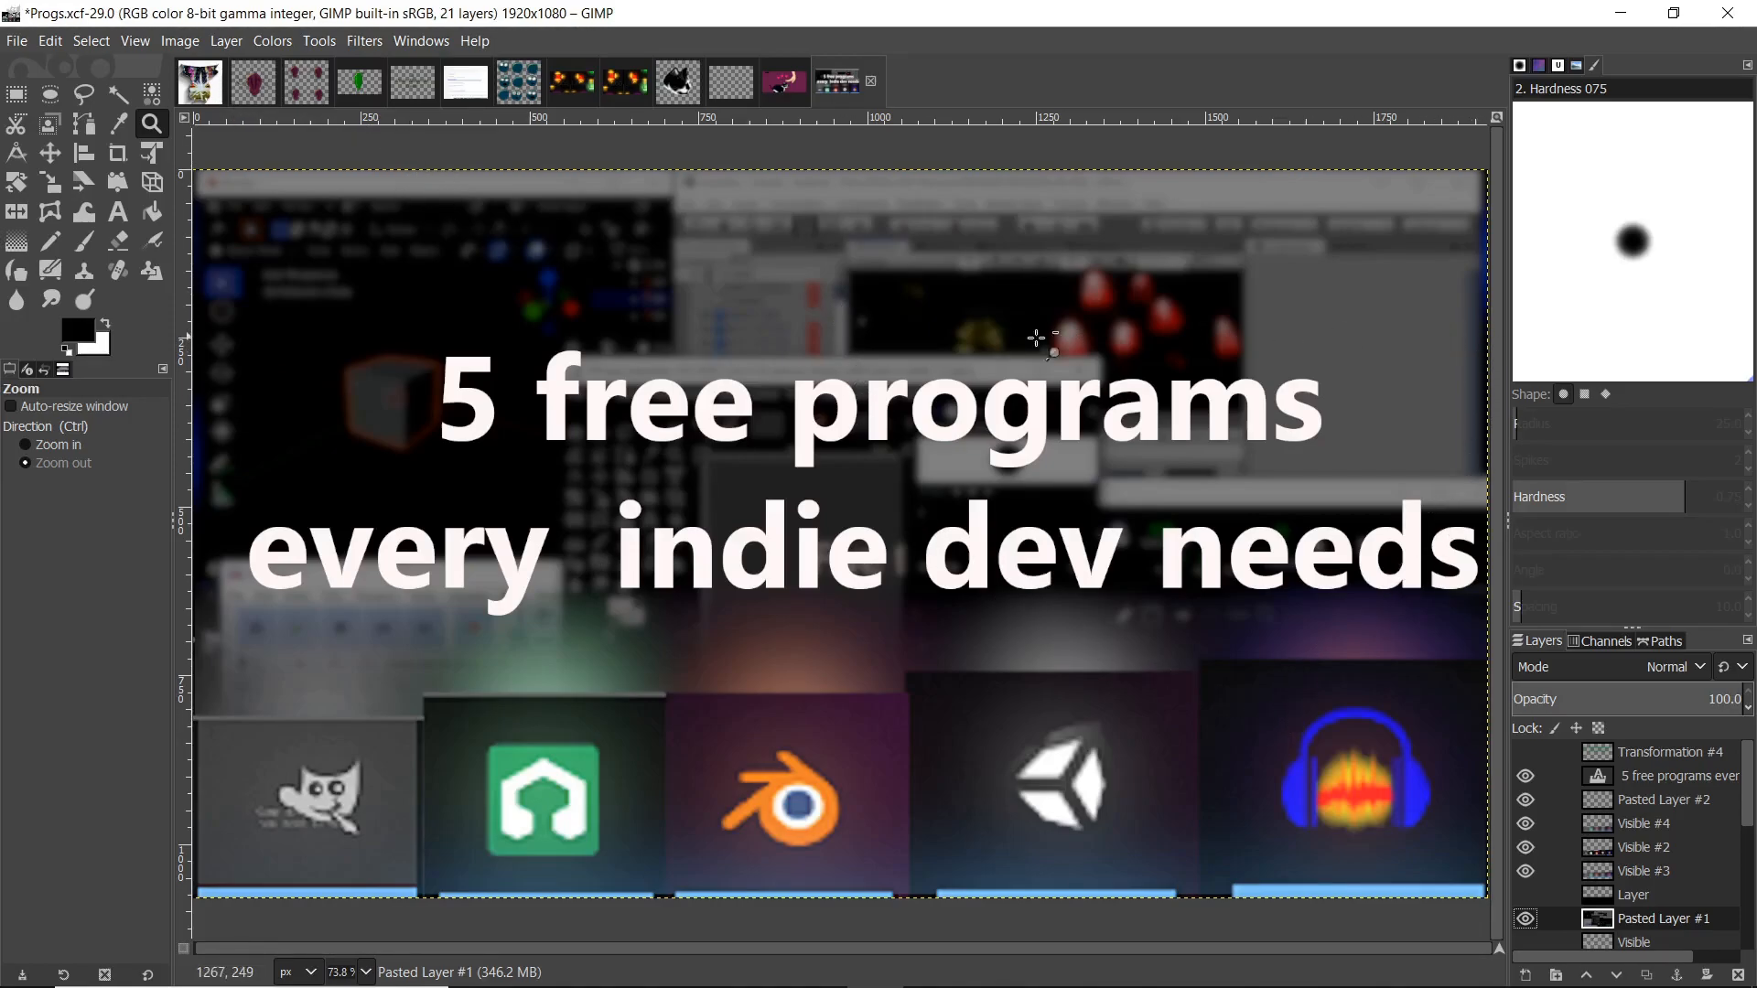
Browse gimp.org's photo manipulation and artwork feature panels in Edge.
left_click(1525, 776)
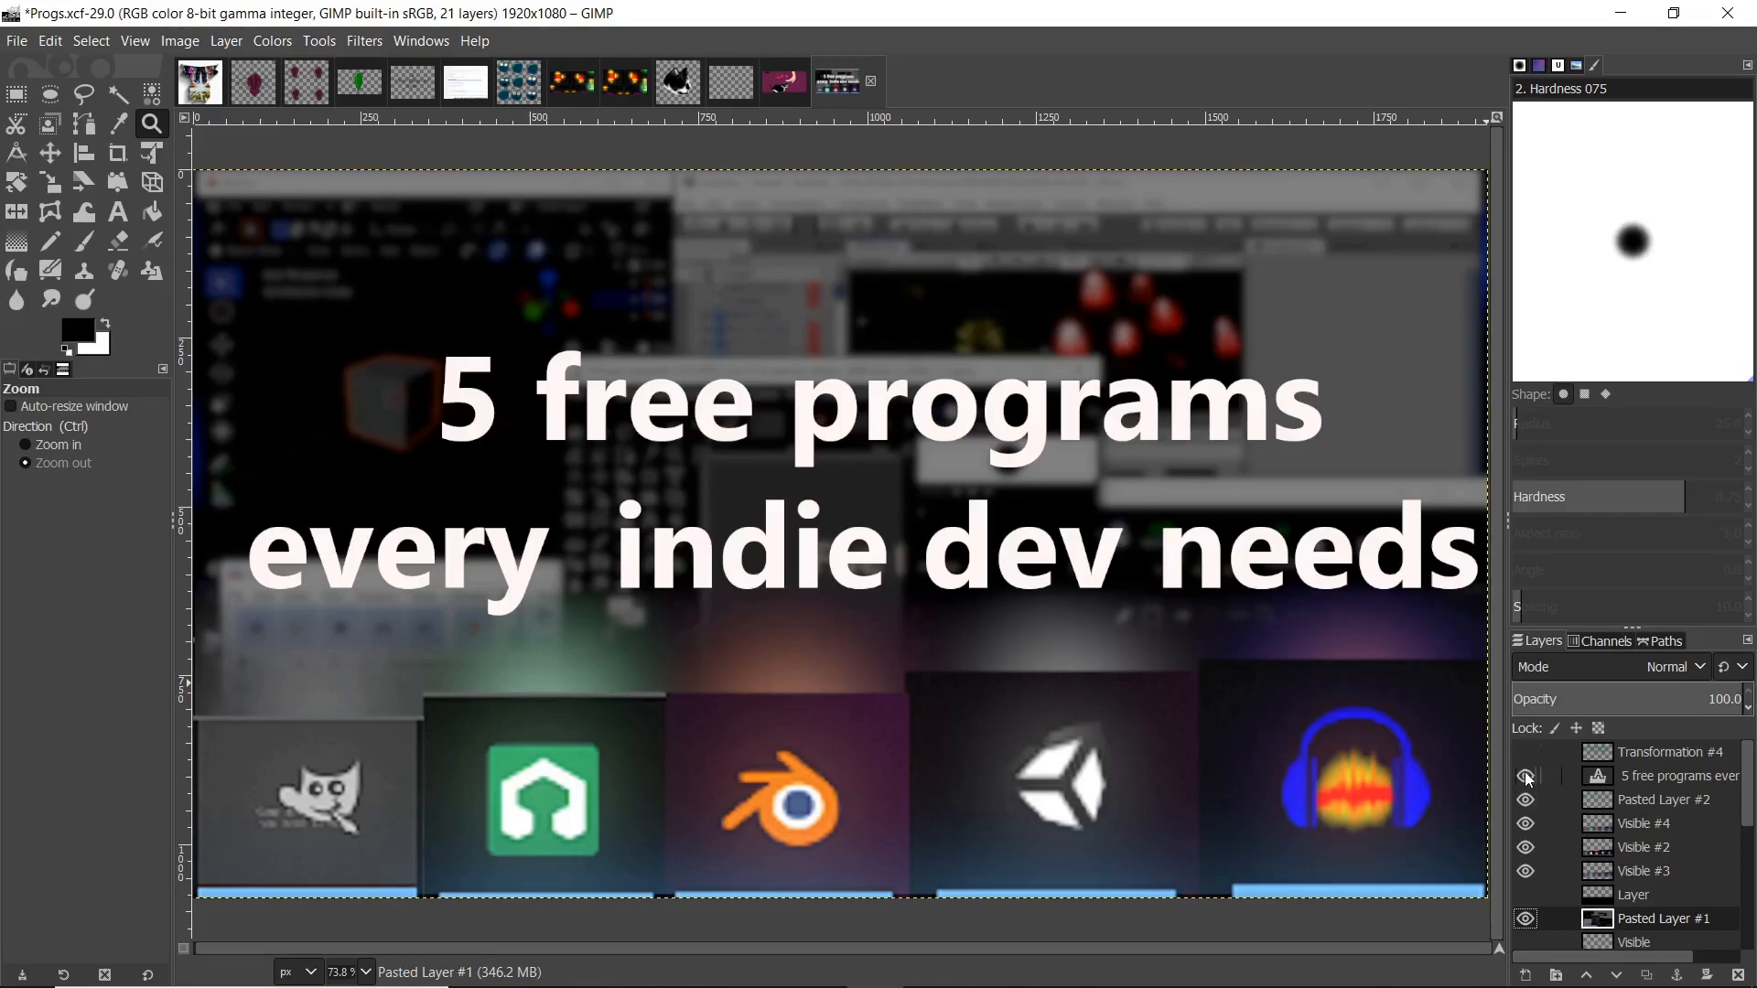
left_click(1525, 776)
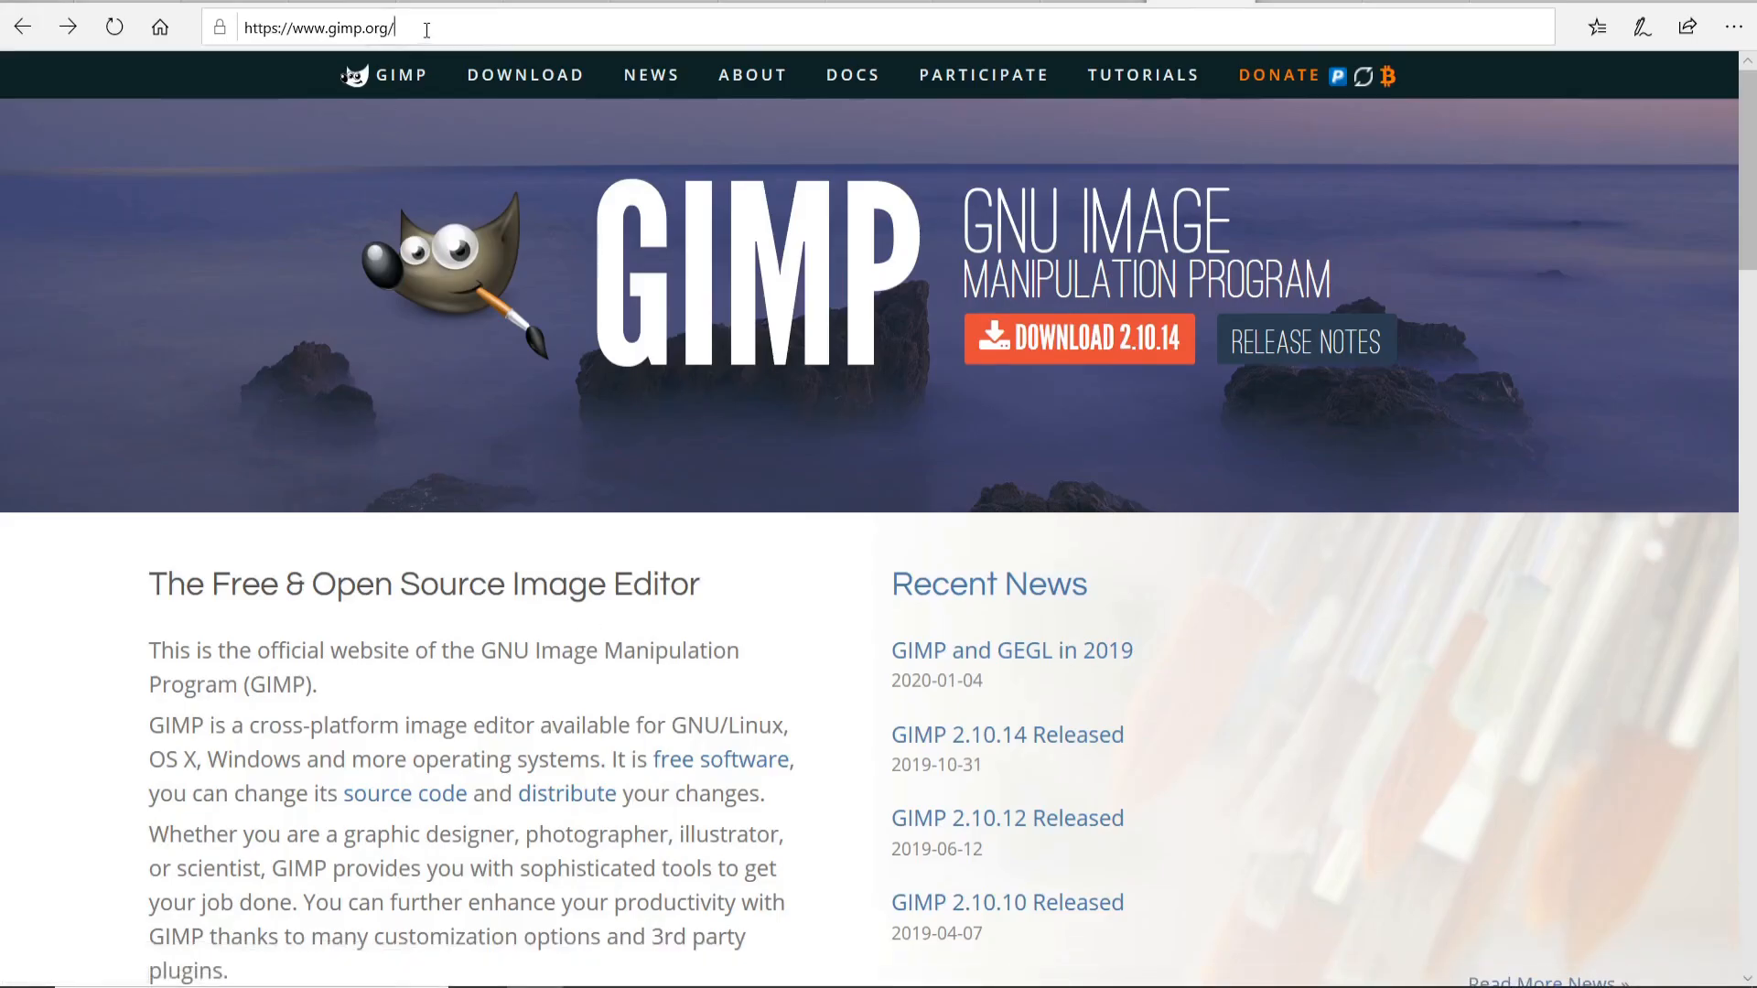
left_click(319, 28)
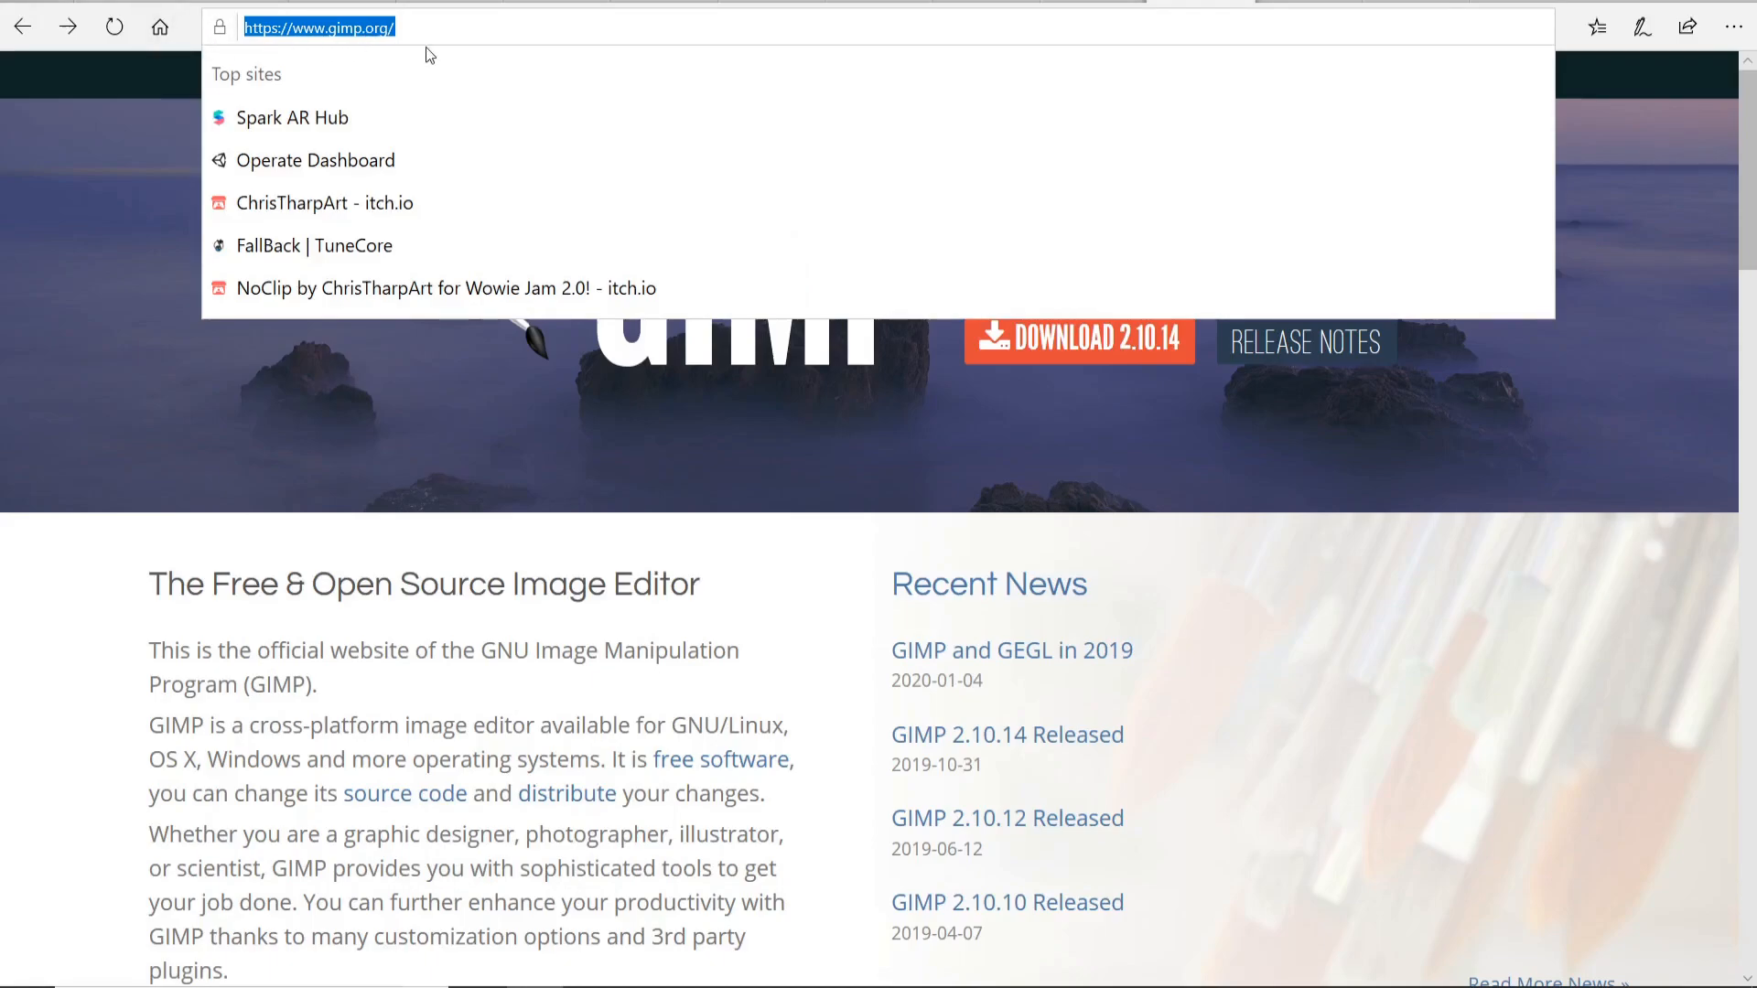
mouse_move(1648, 732)
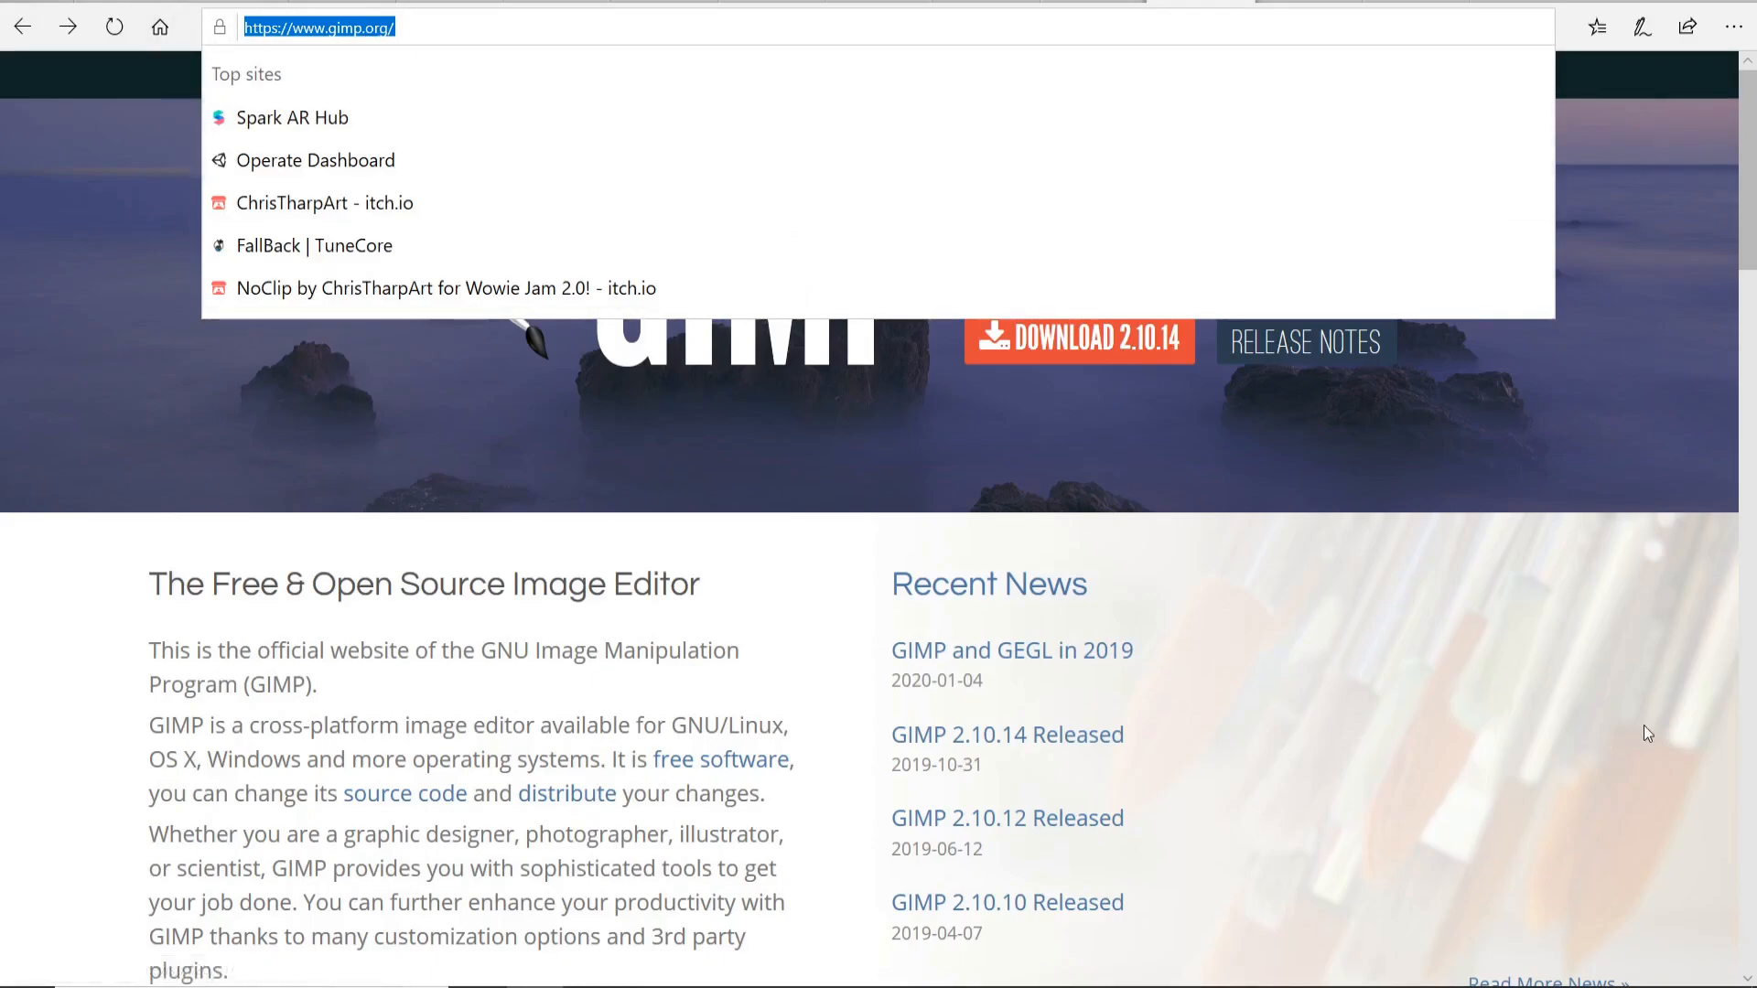
scroll("down", 3)
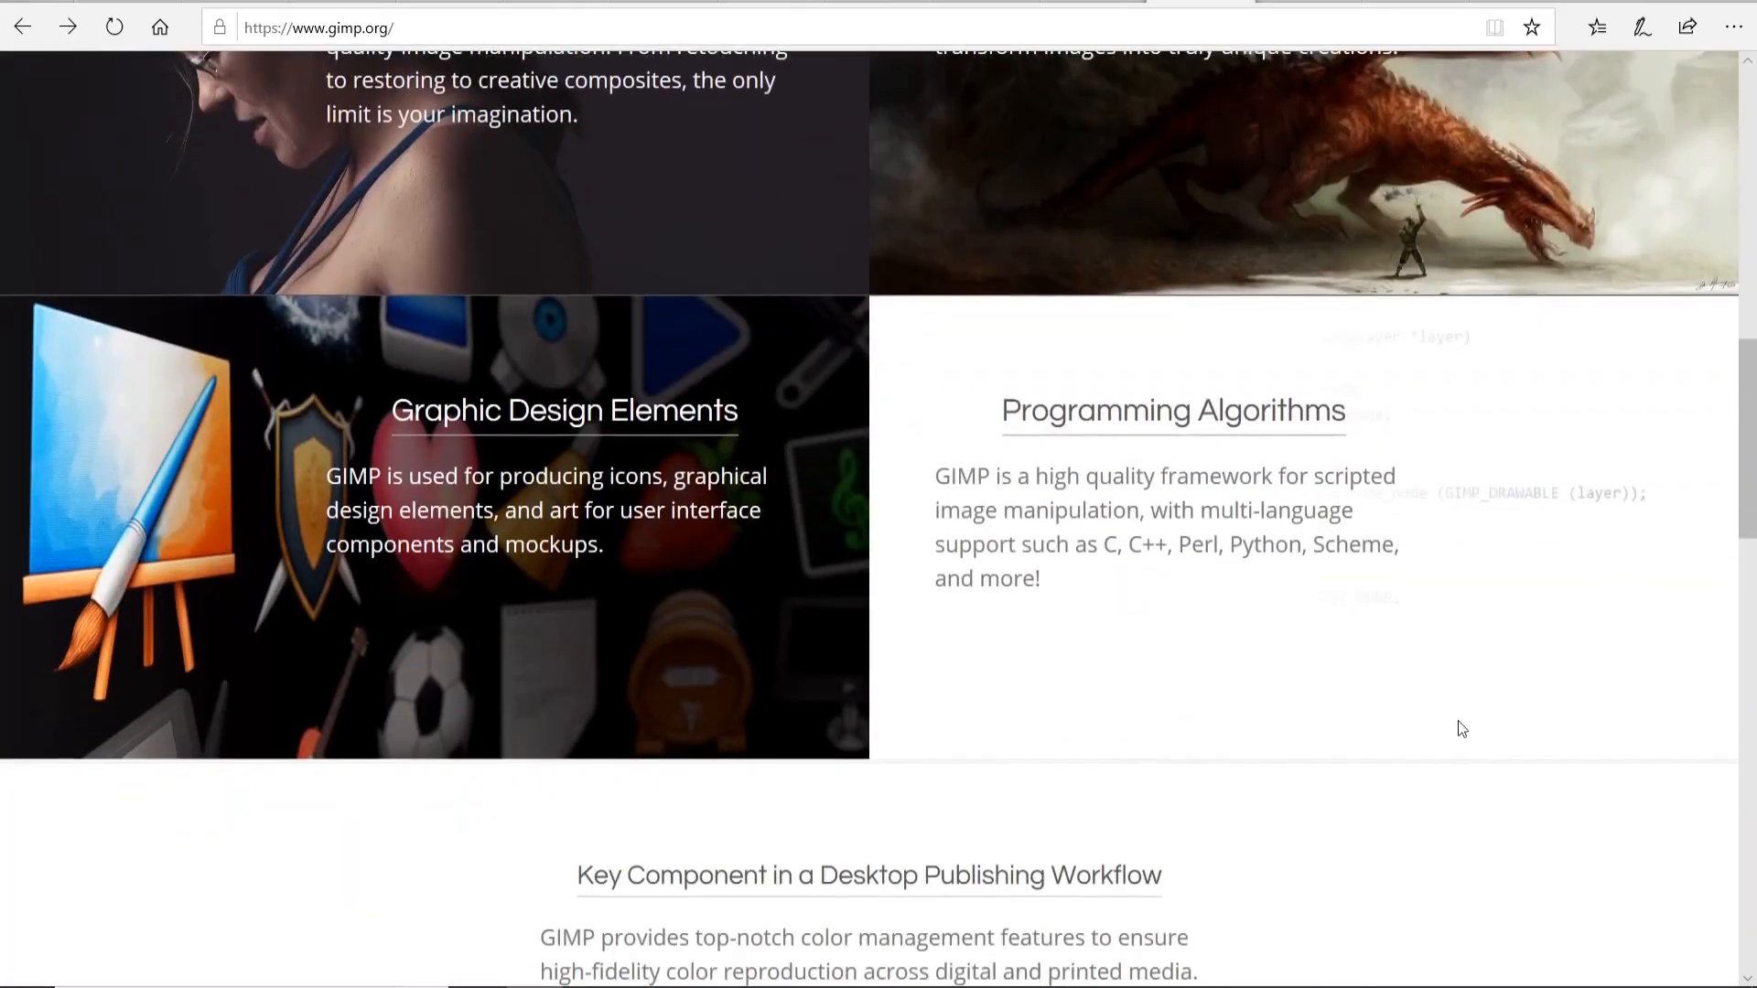
scroll("up", 3)
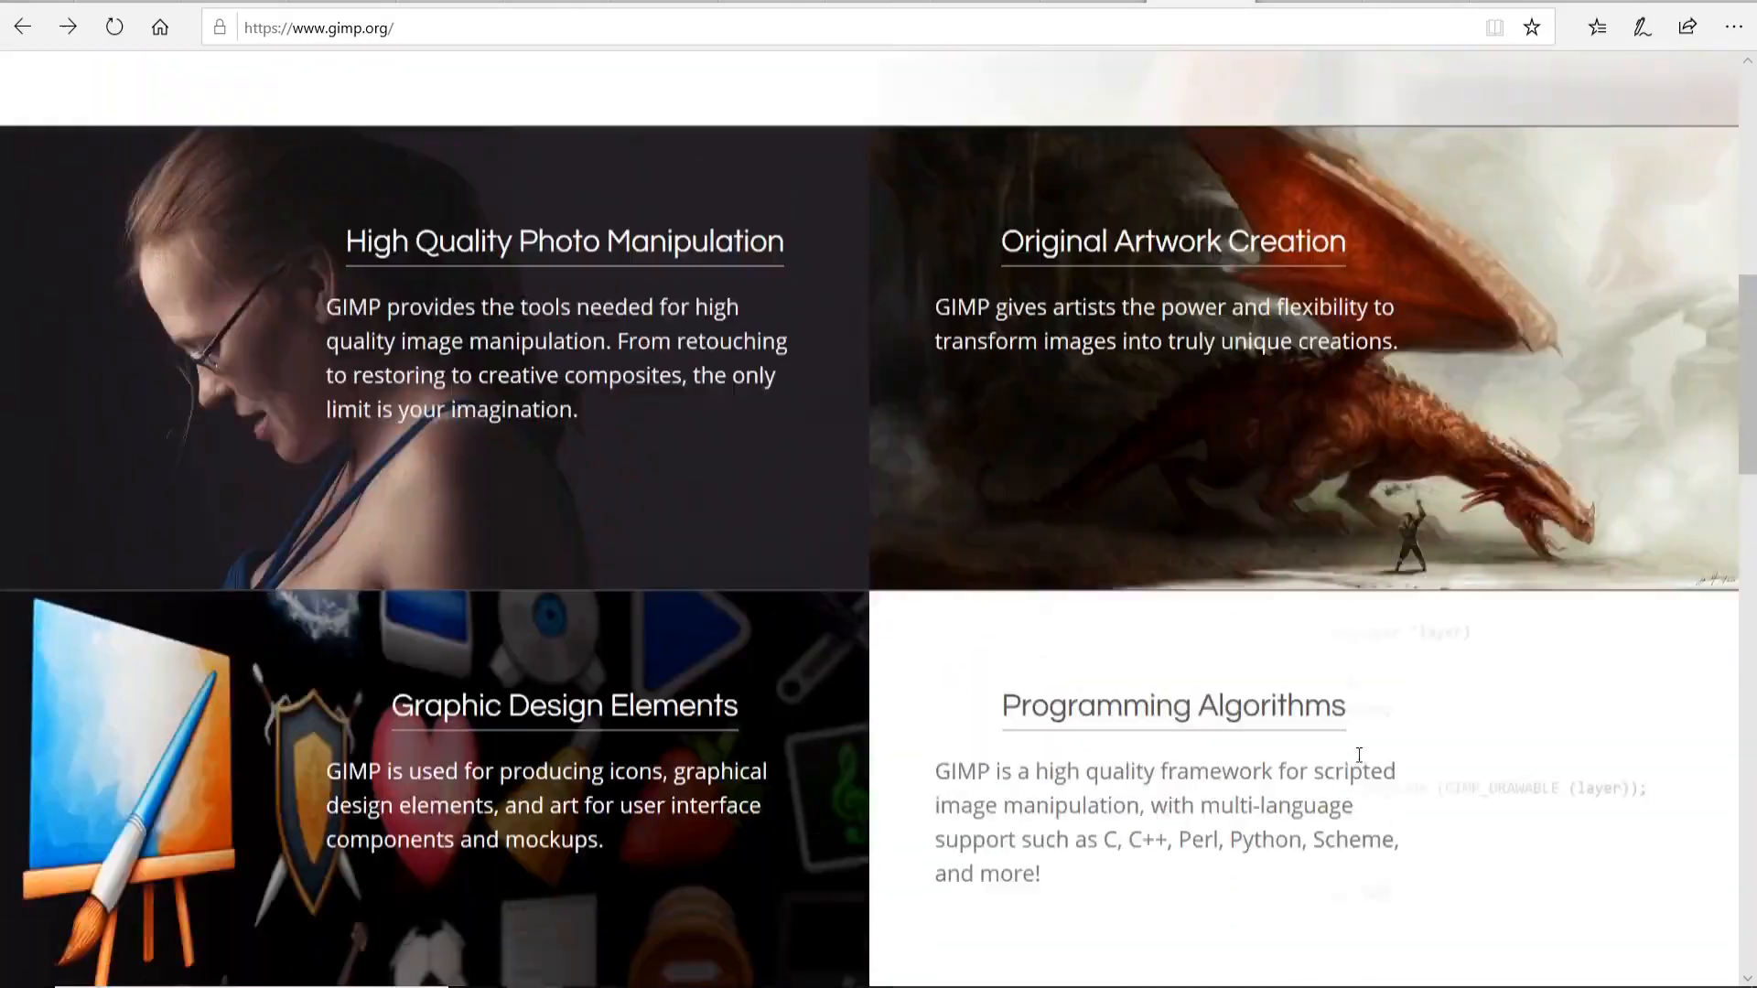
Play back the BoxyLogo glowing green cube animation from the Blender timeline.
left_click(1157, 965)
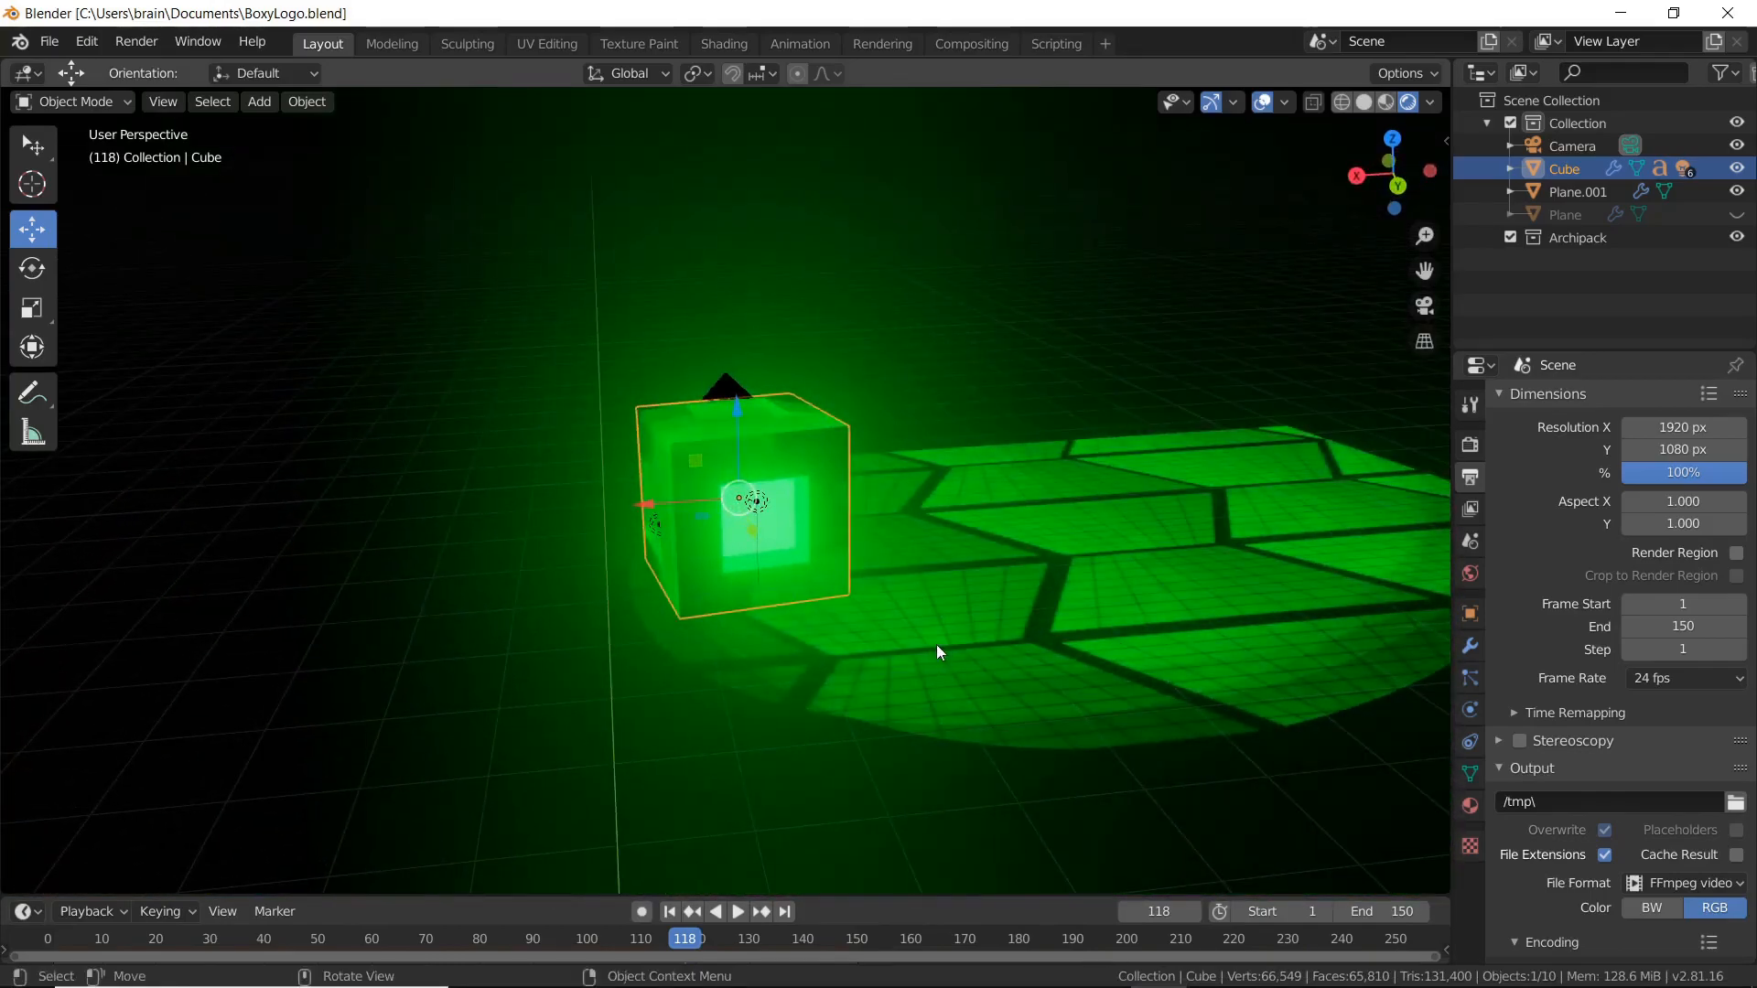
mouse_move(950, 649)
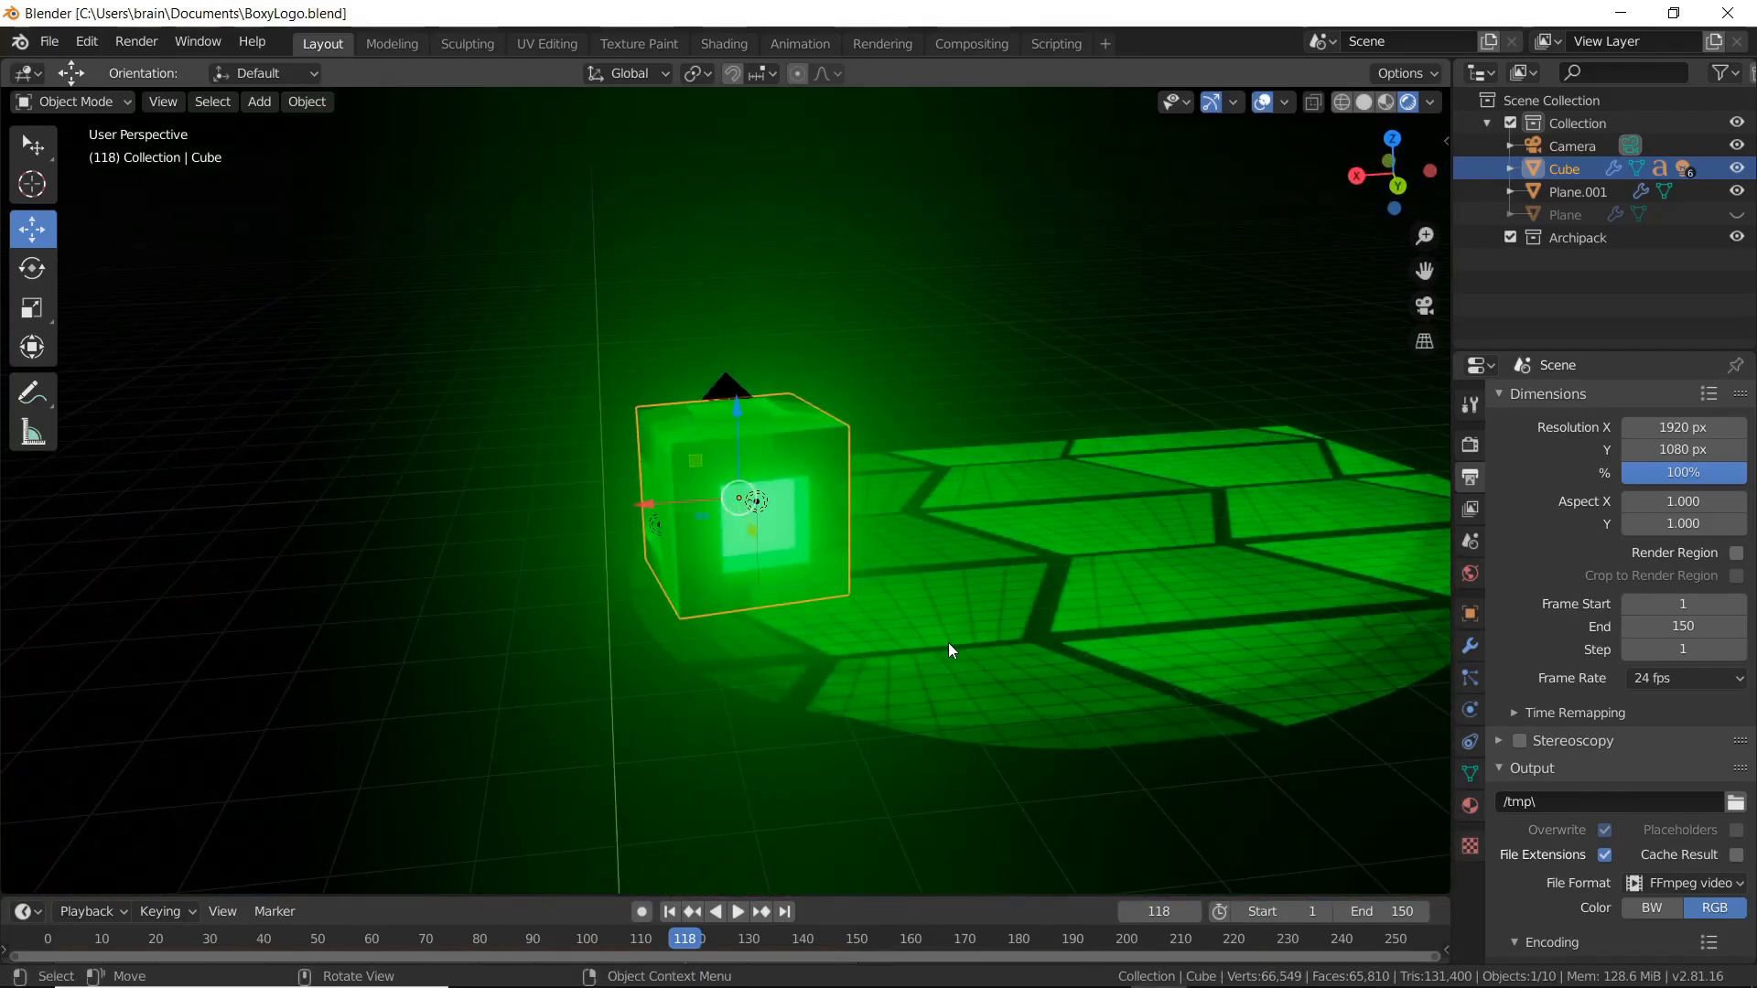
left_click(738, 911)
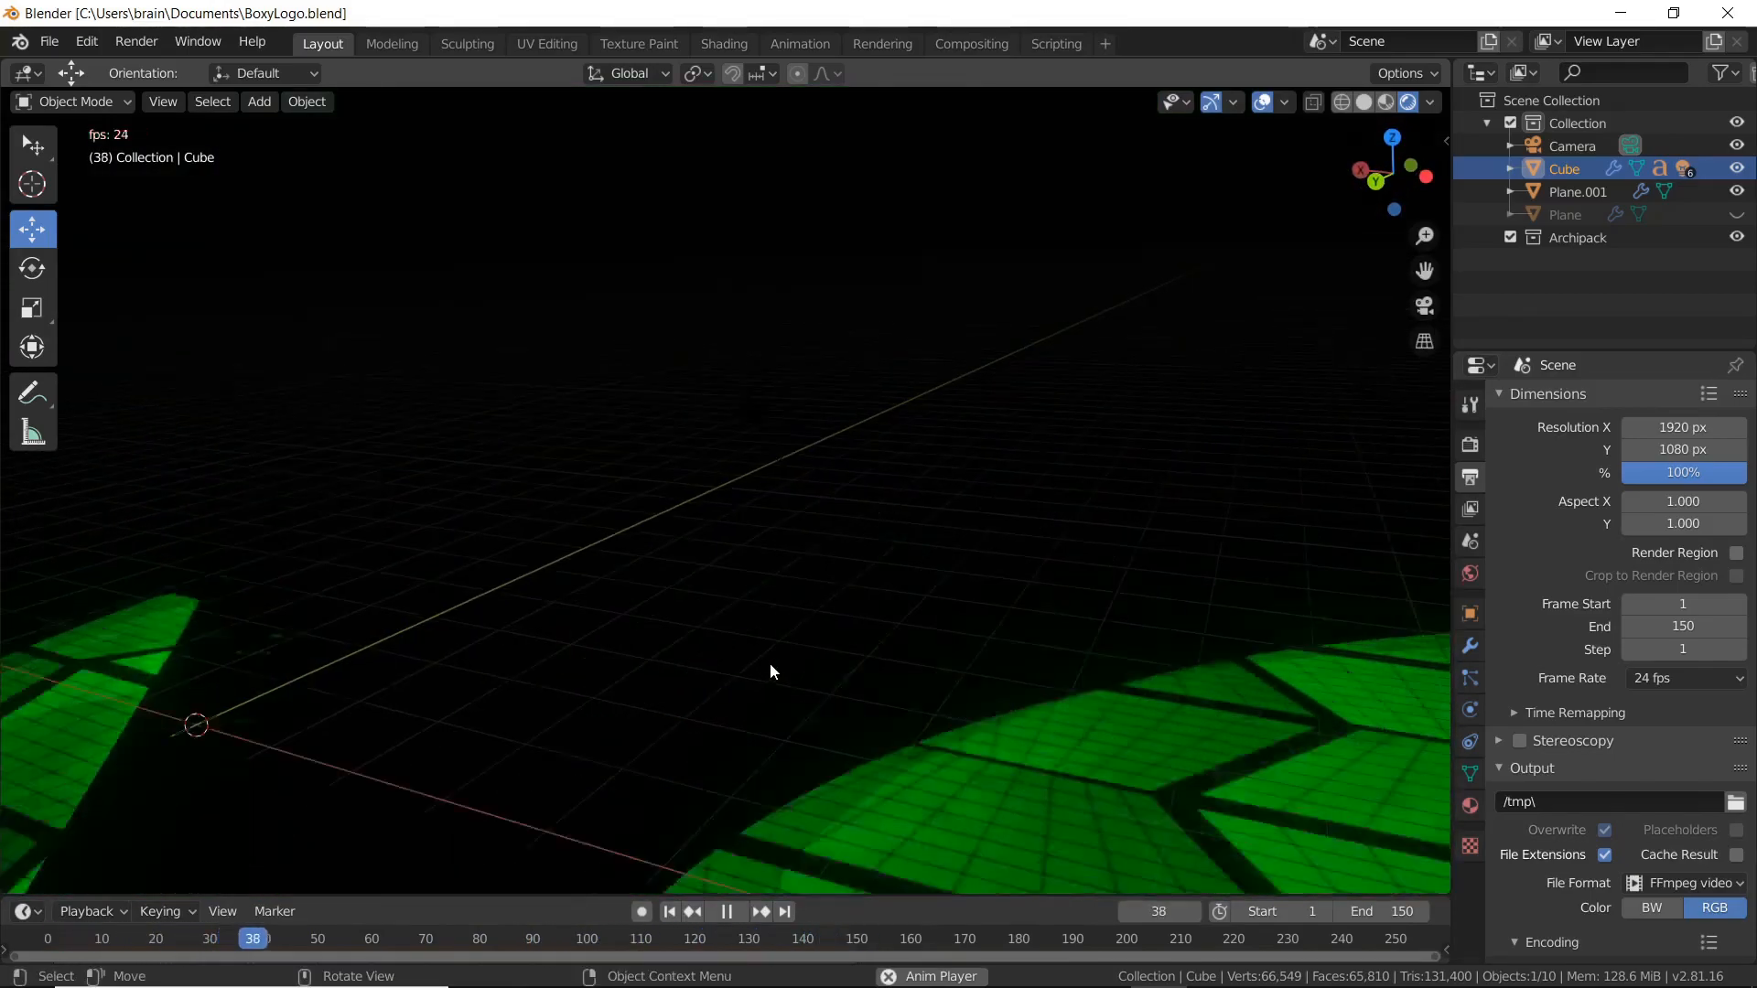
left_click(725, 912)
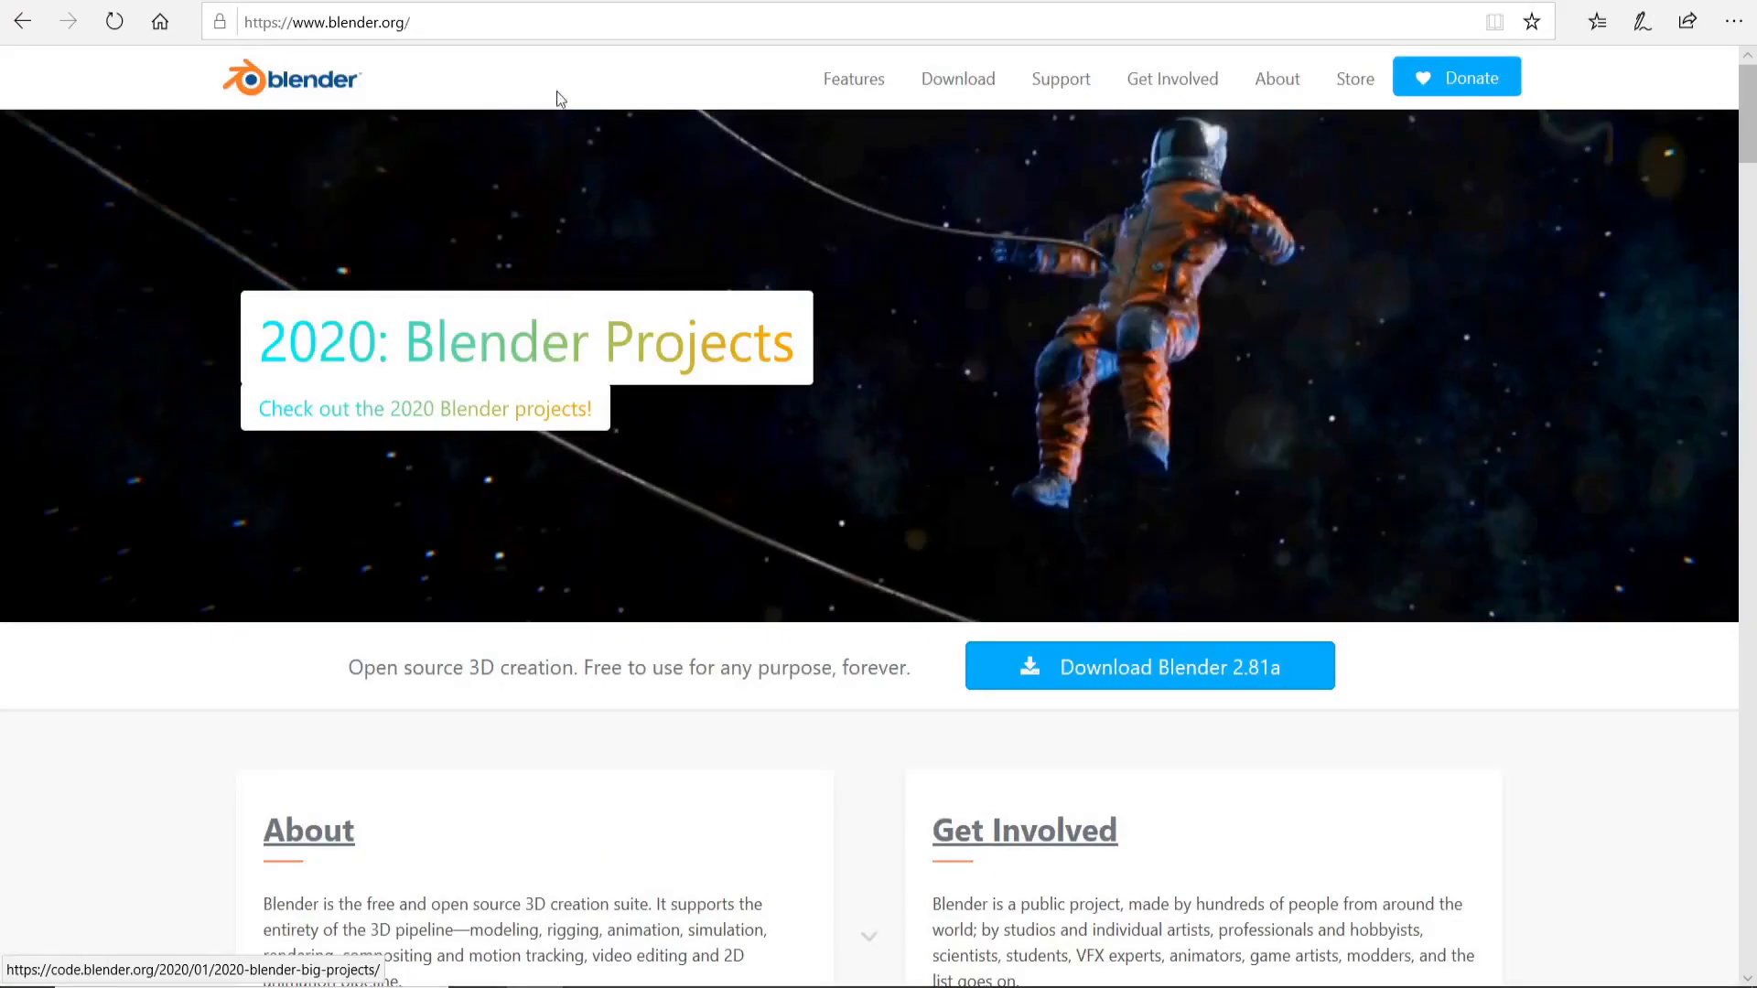
Browse blender.org down to its Blender News articles.
left_click(326, 22)
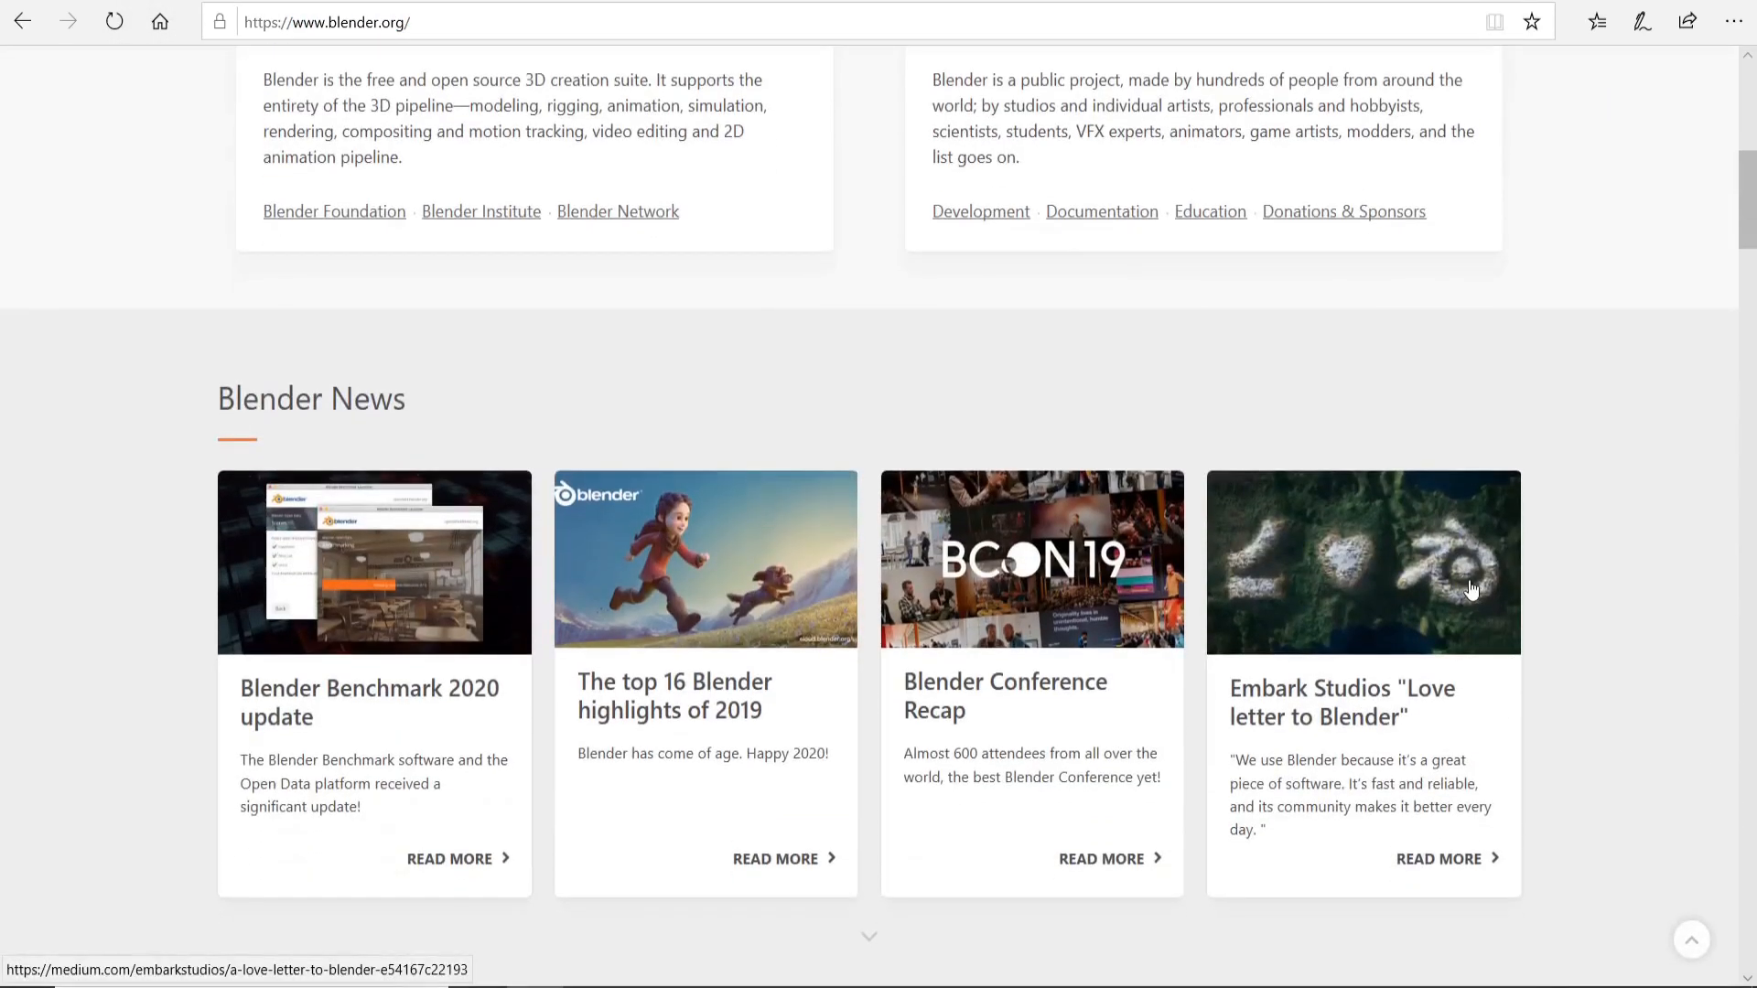
scroll("up", 3)
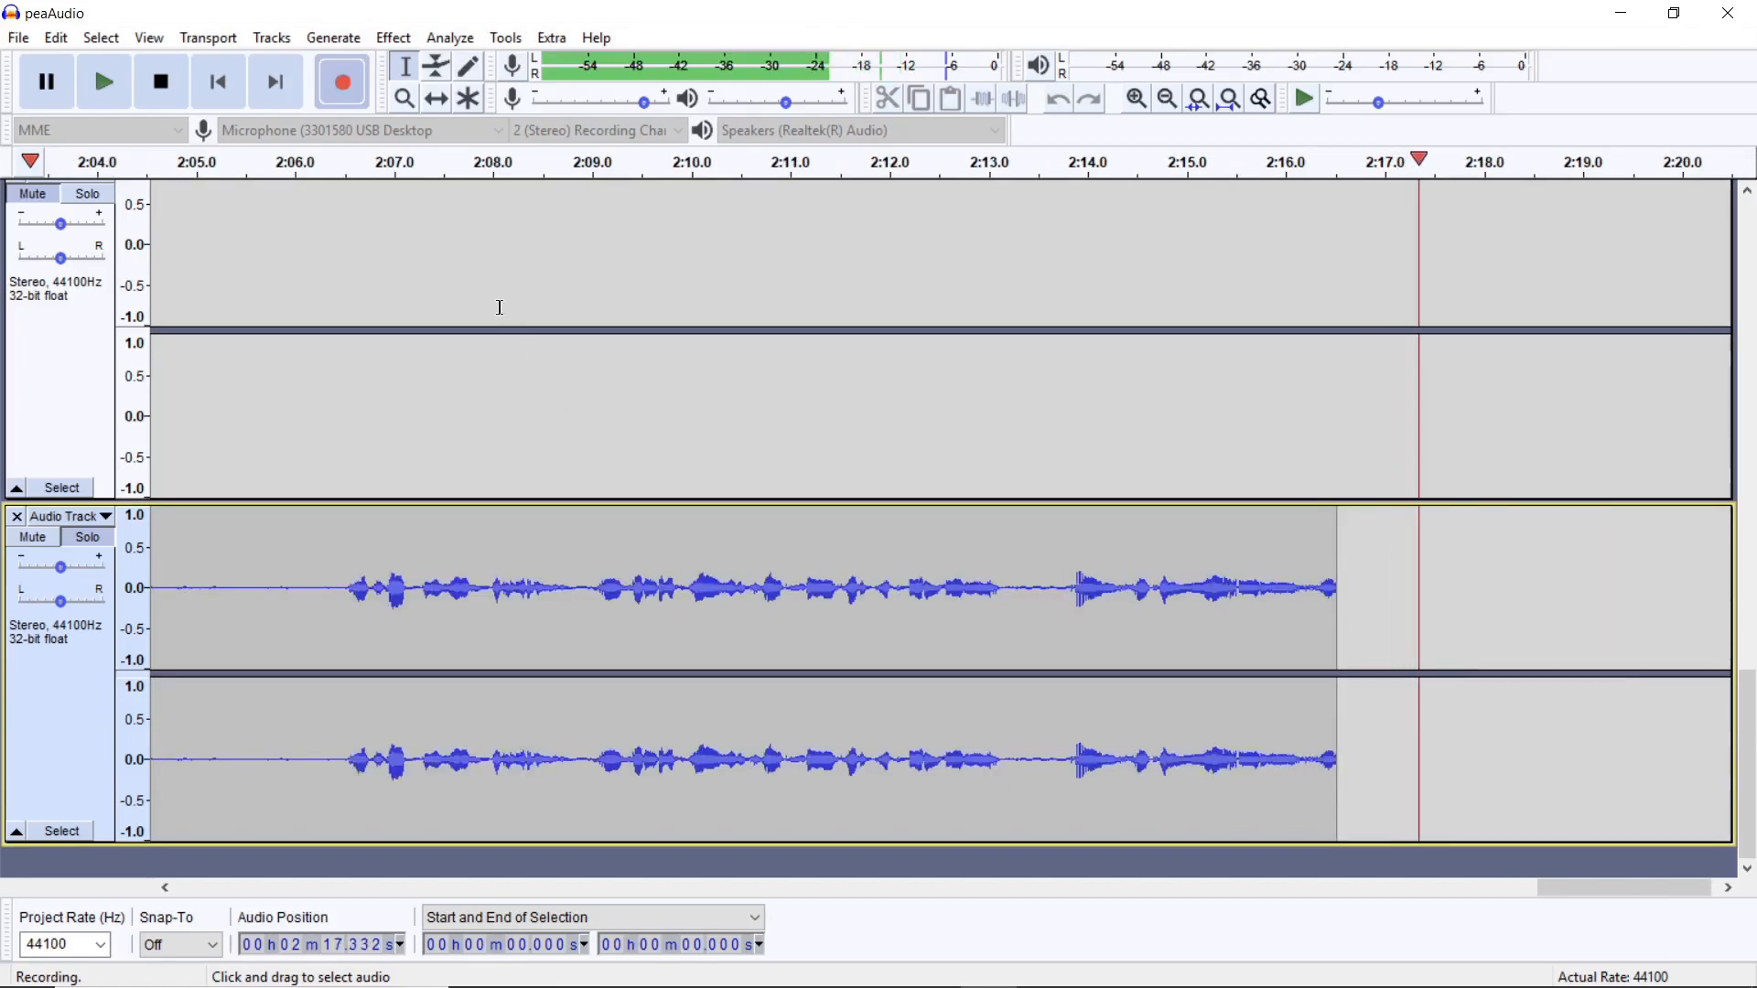
Bring the Audacity project with the recorded stereo track to the front.
left_click(392, 36)
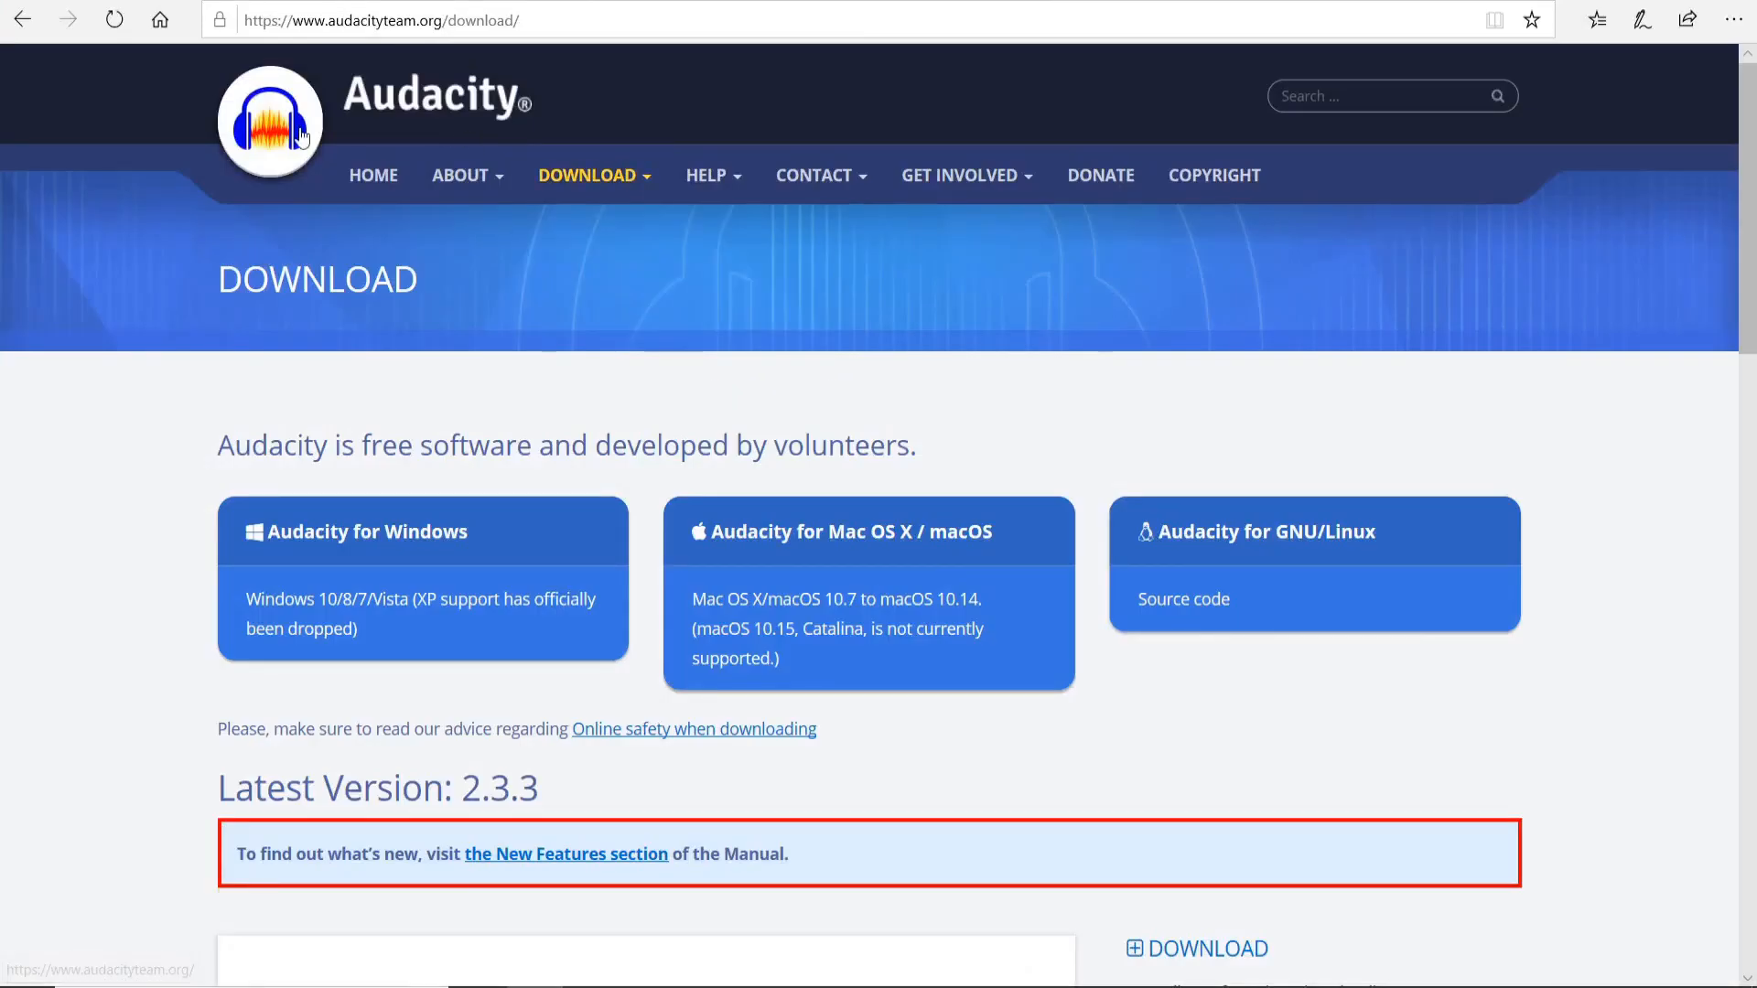
Browse the Audacity 2.3.3 download page through its Windows, Mac and Linux listings.
left_click(381, 18)
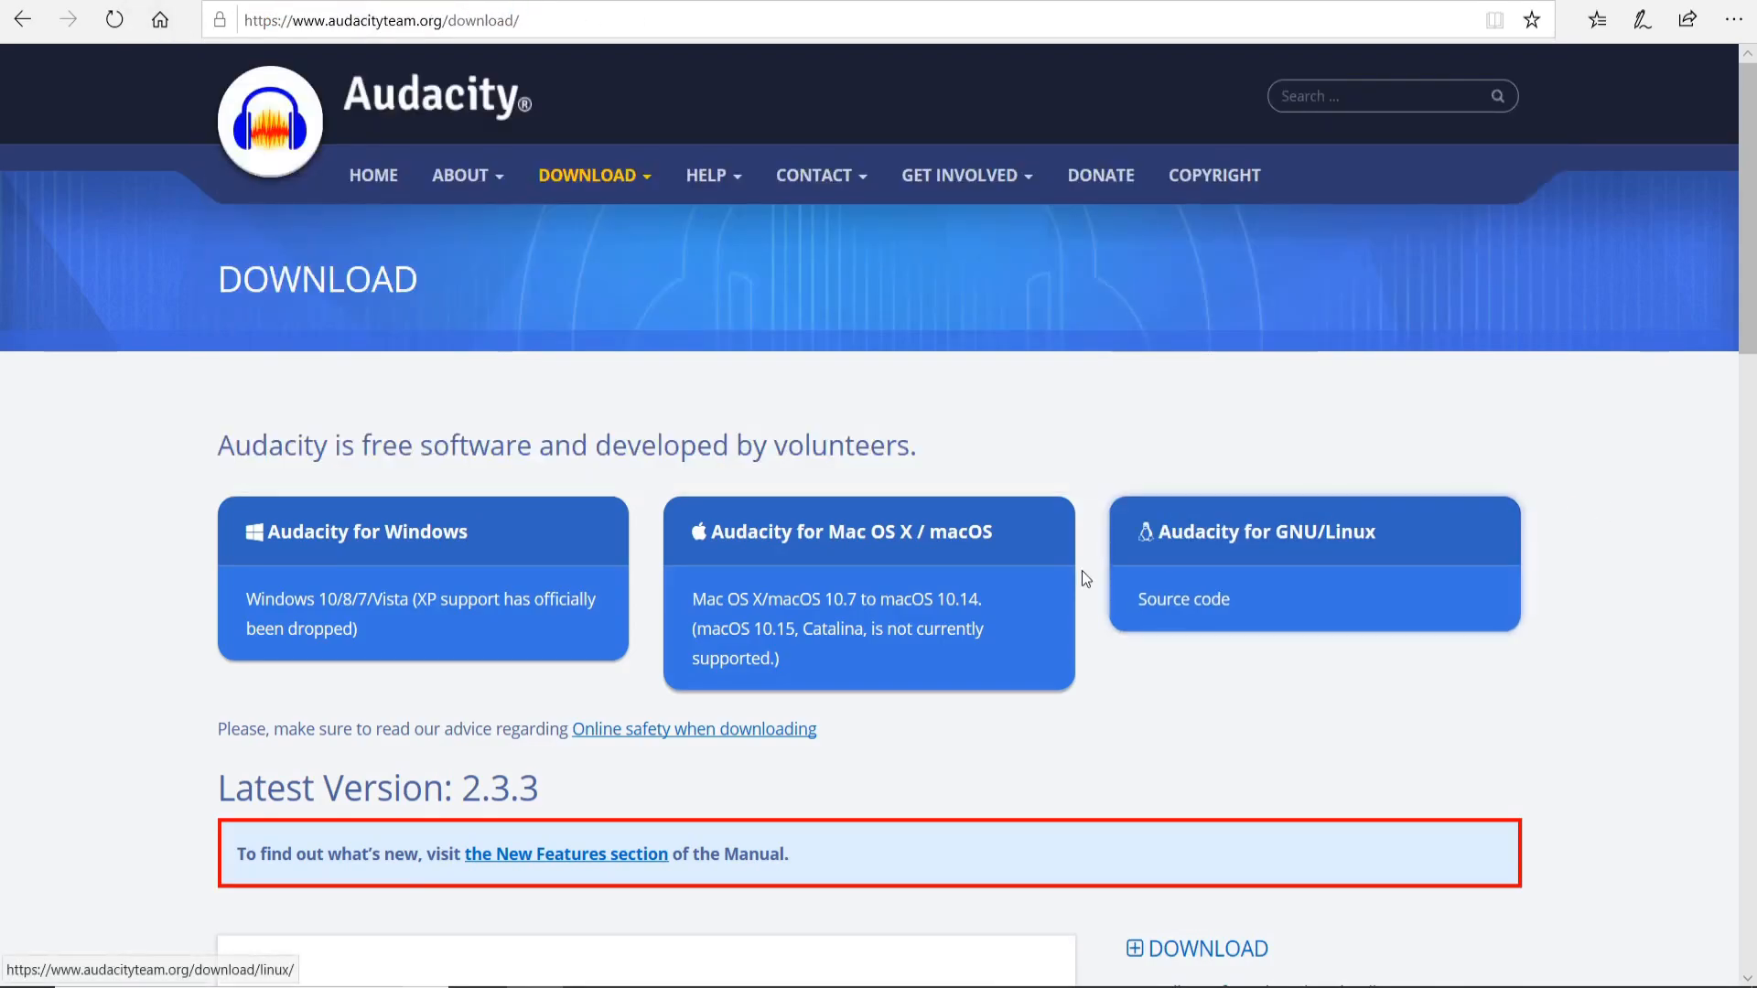
scroll("down", 3)
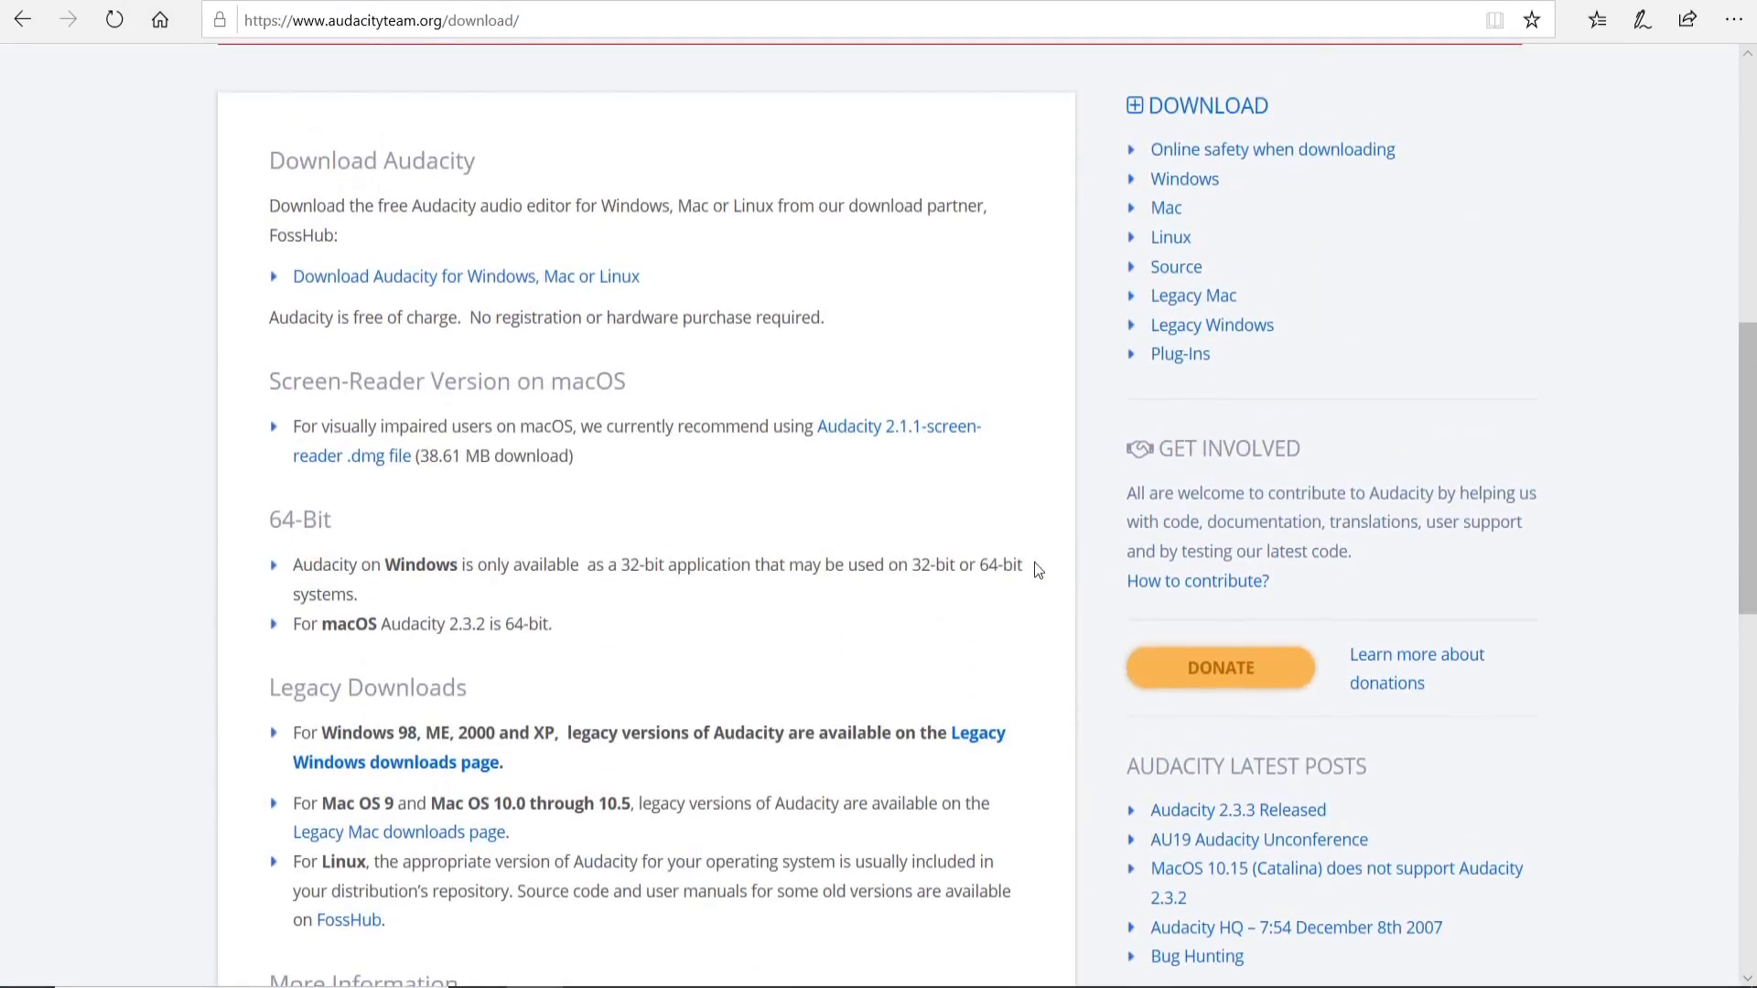
scroll("up", 3)
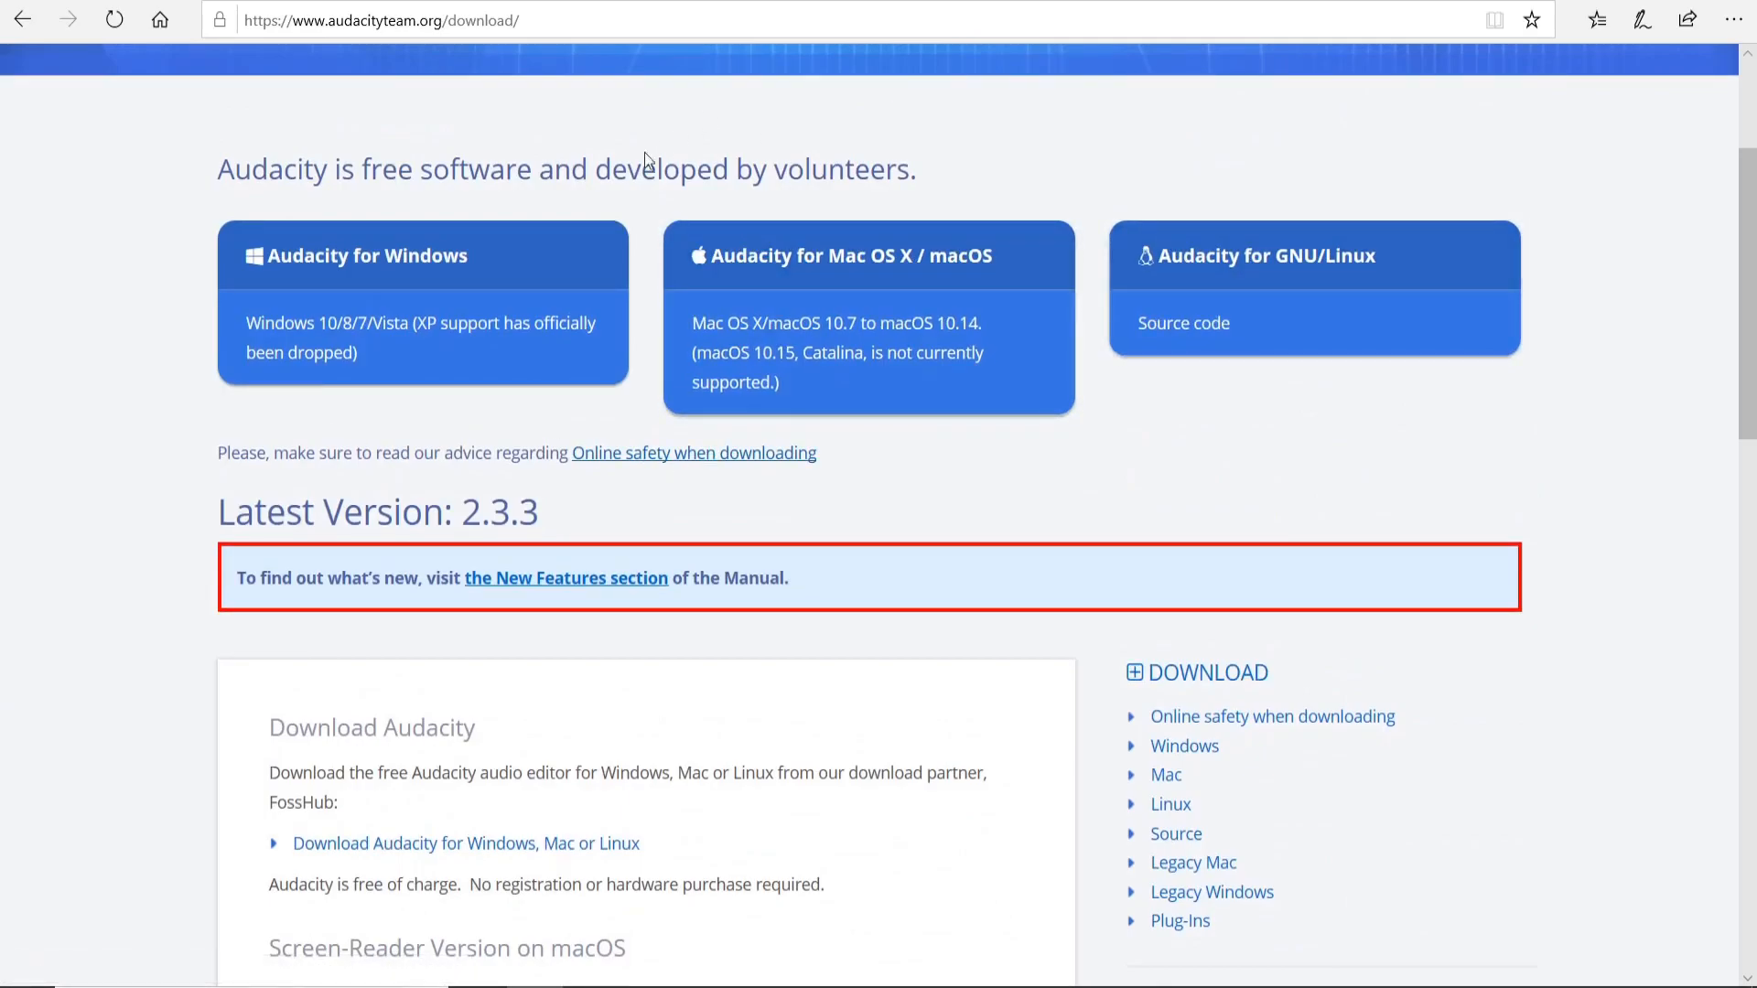
scroll("up", 3)
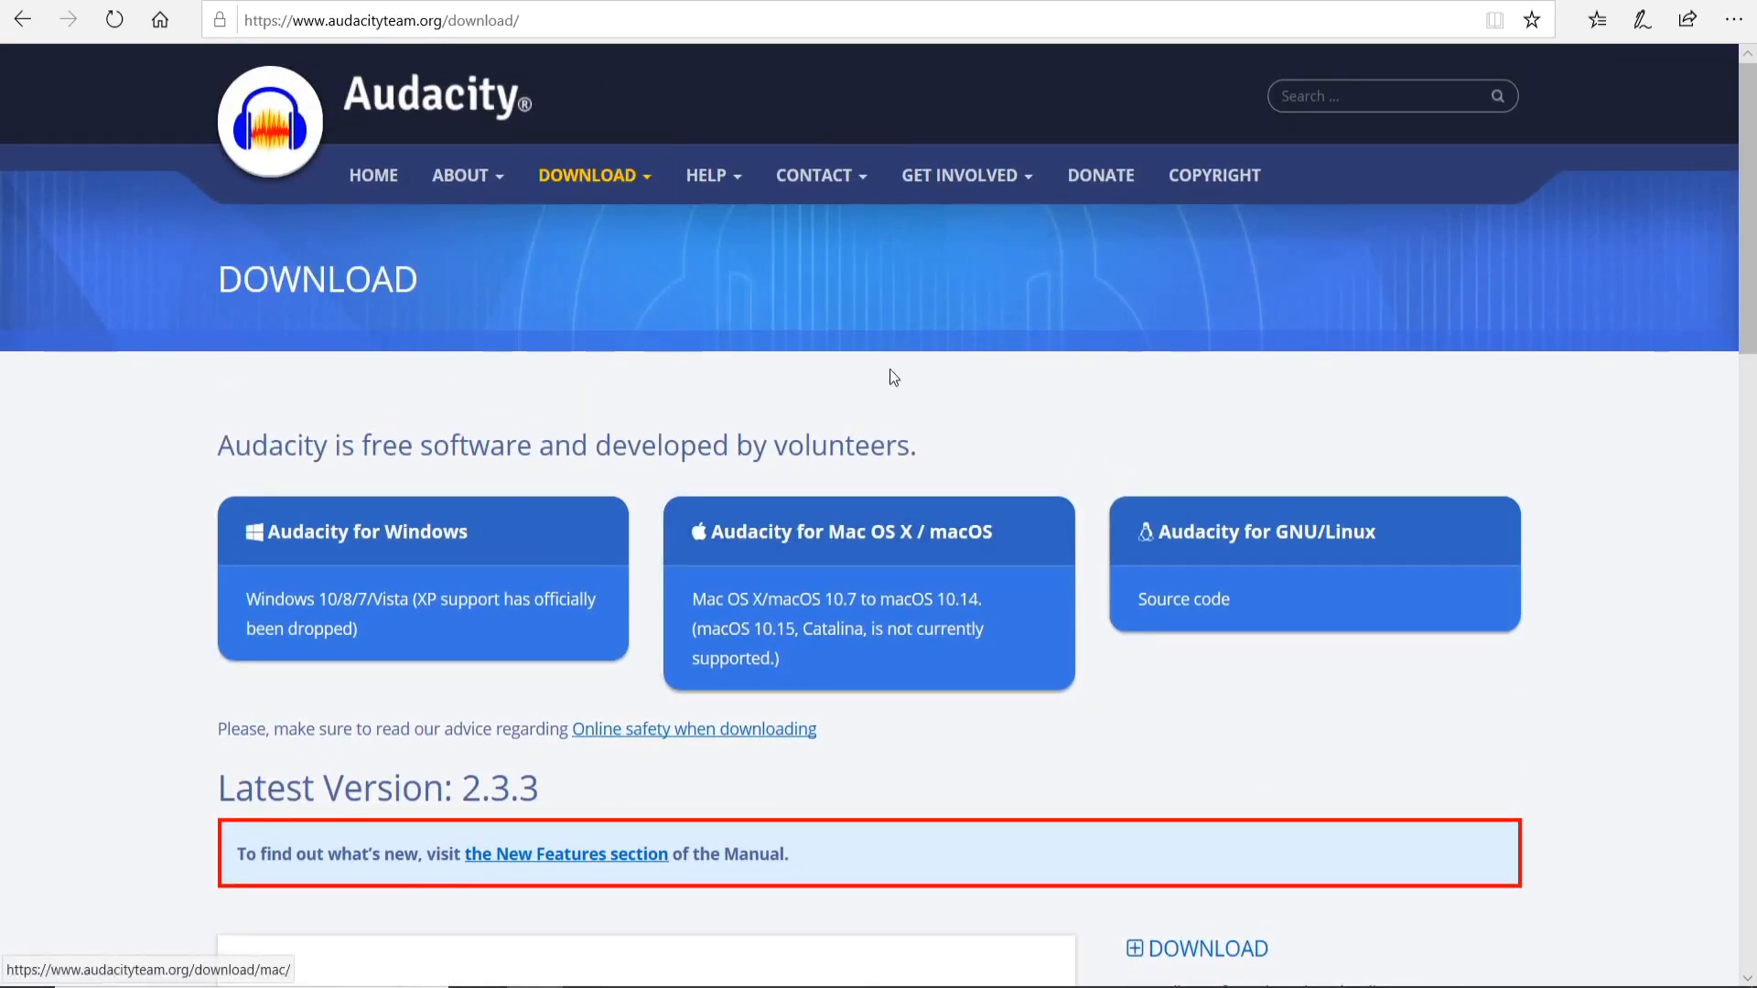
mouse_move(624, 547)
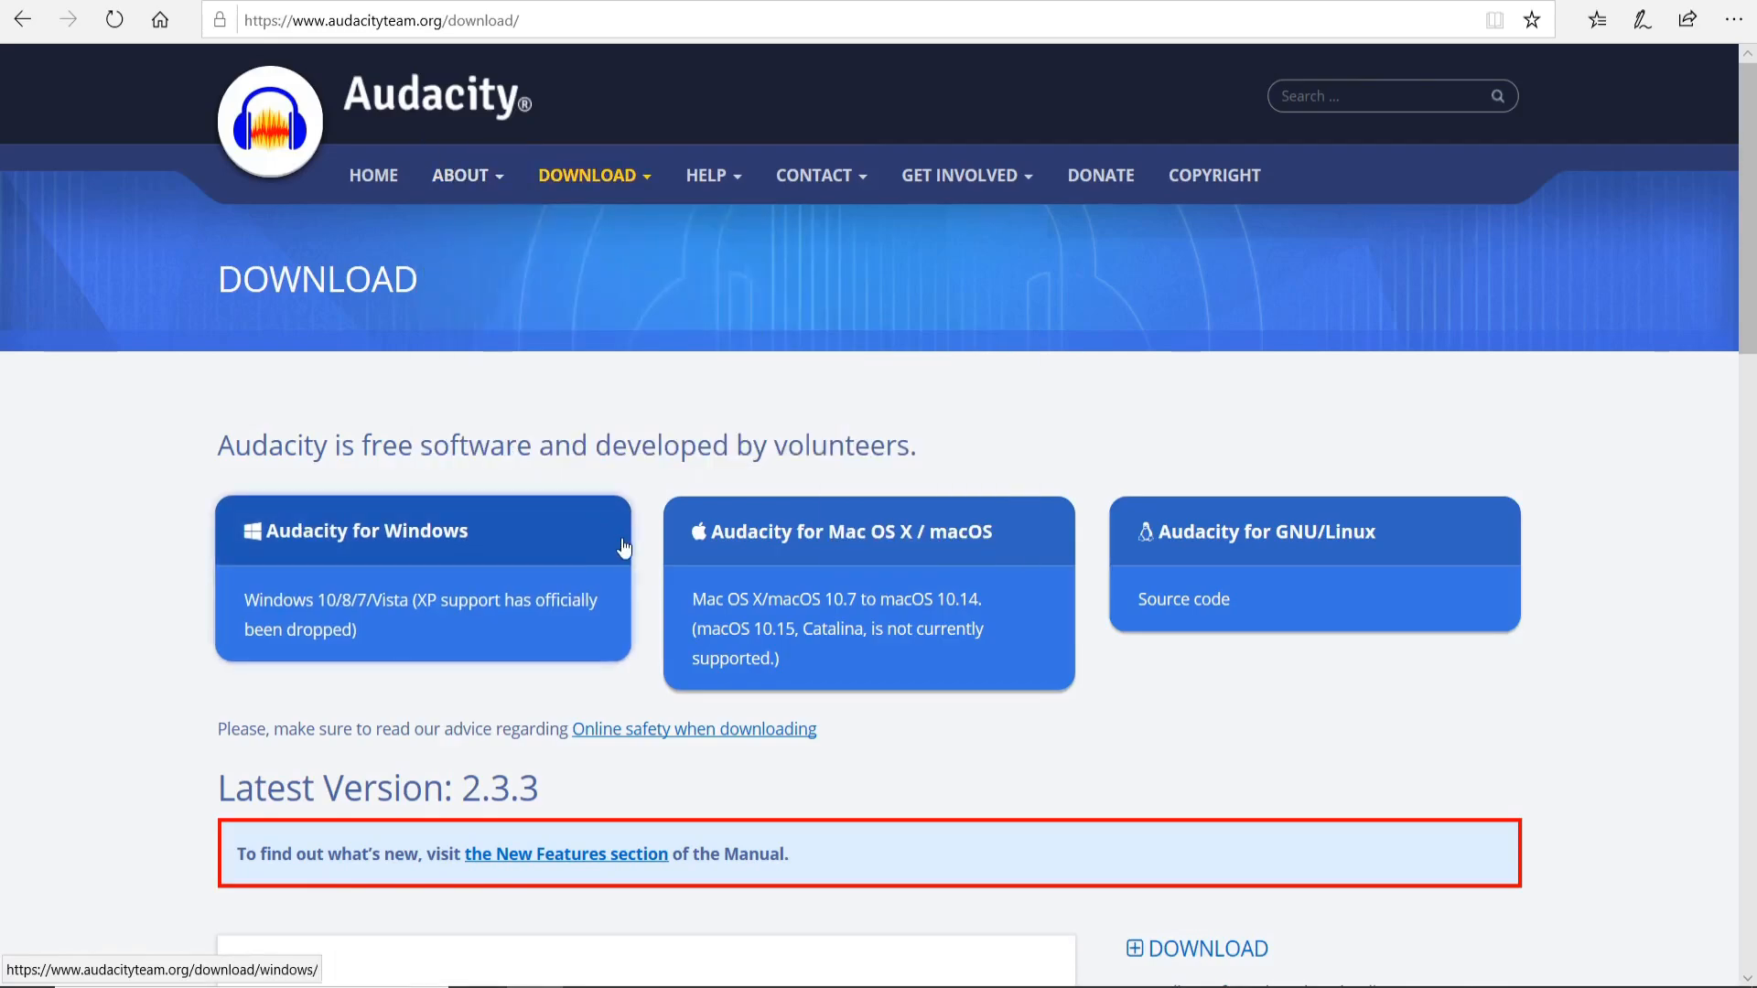
mouse_move(650, 441)
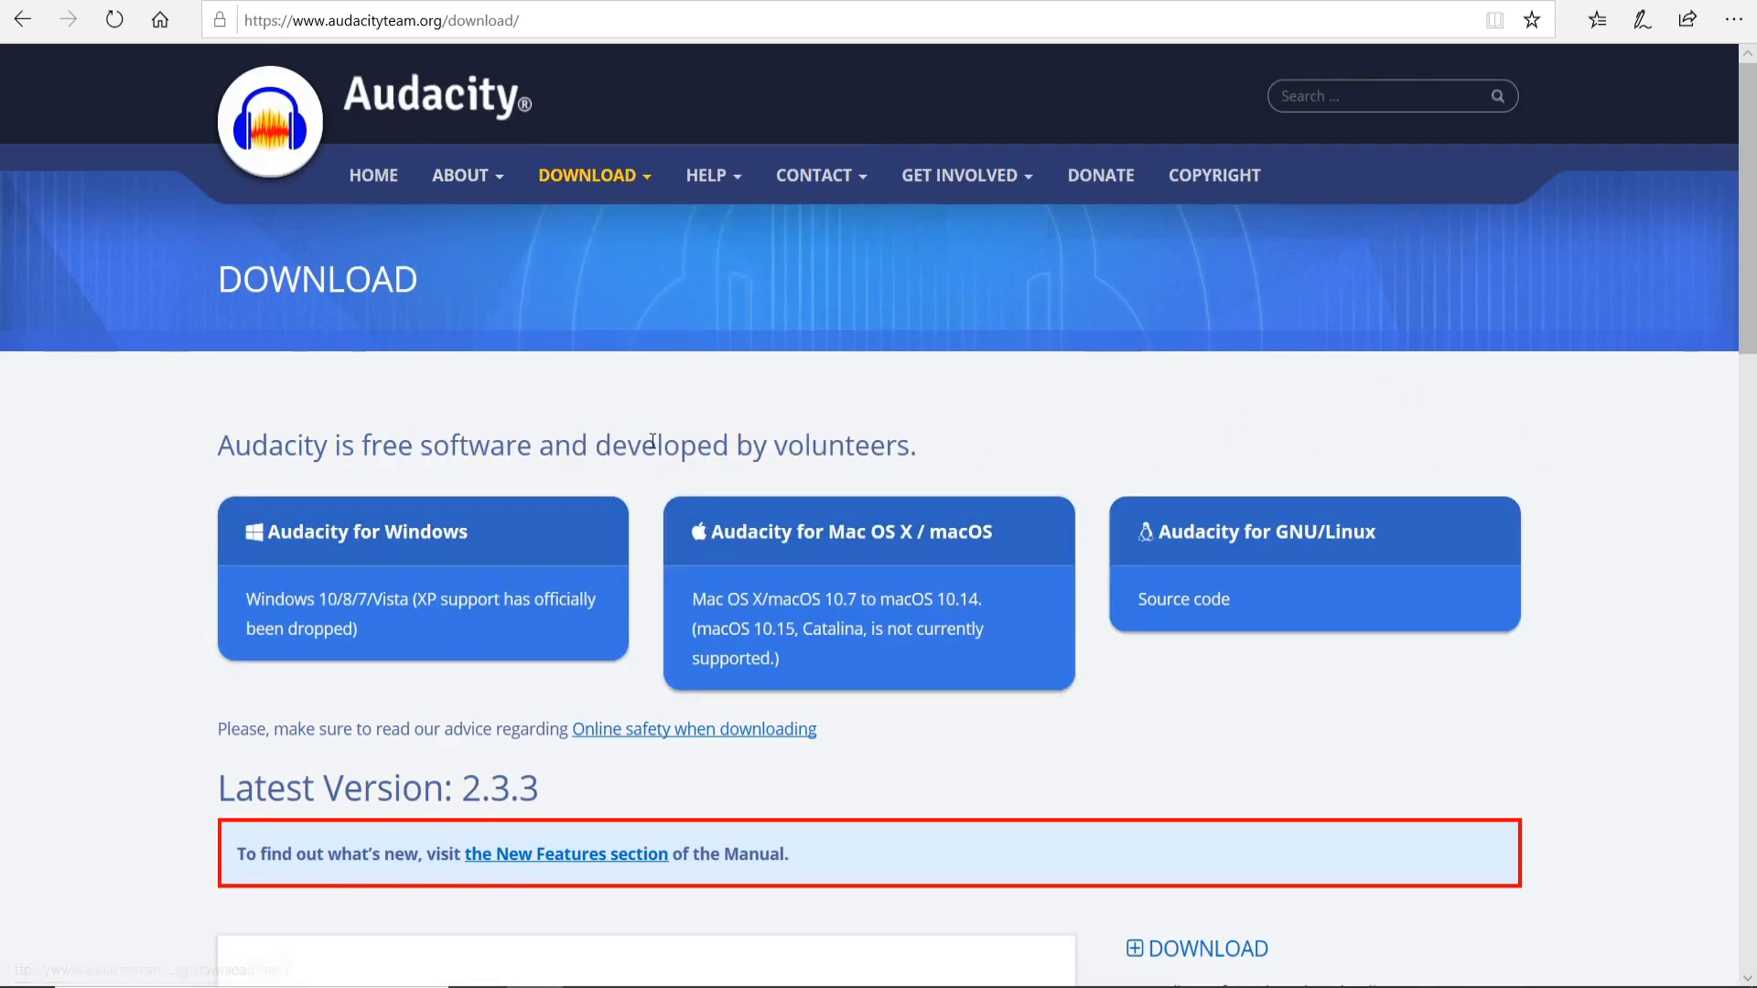
mouse_move(883, 332)
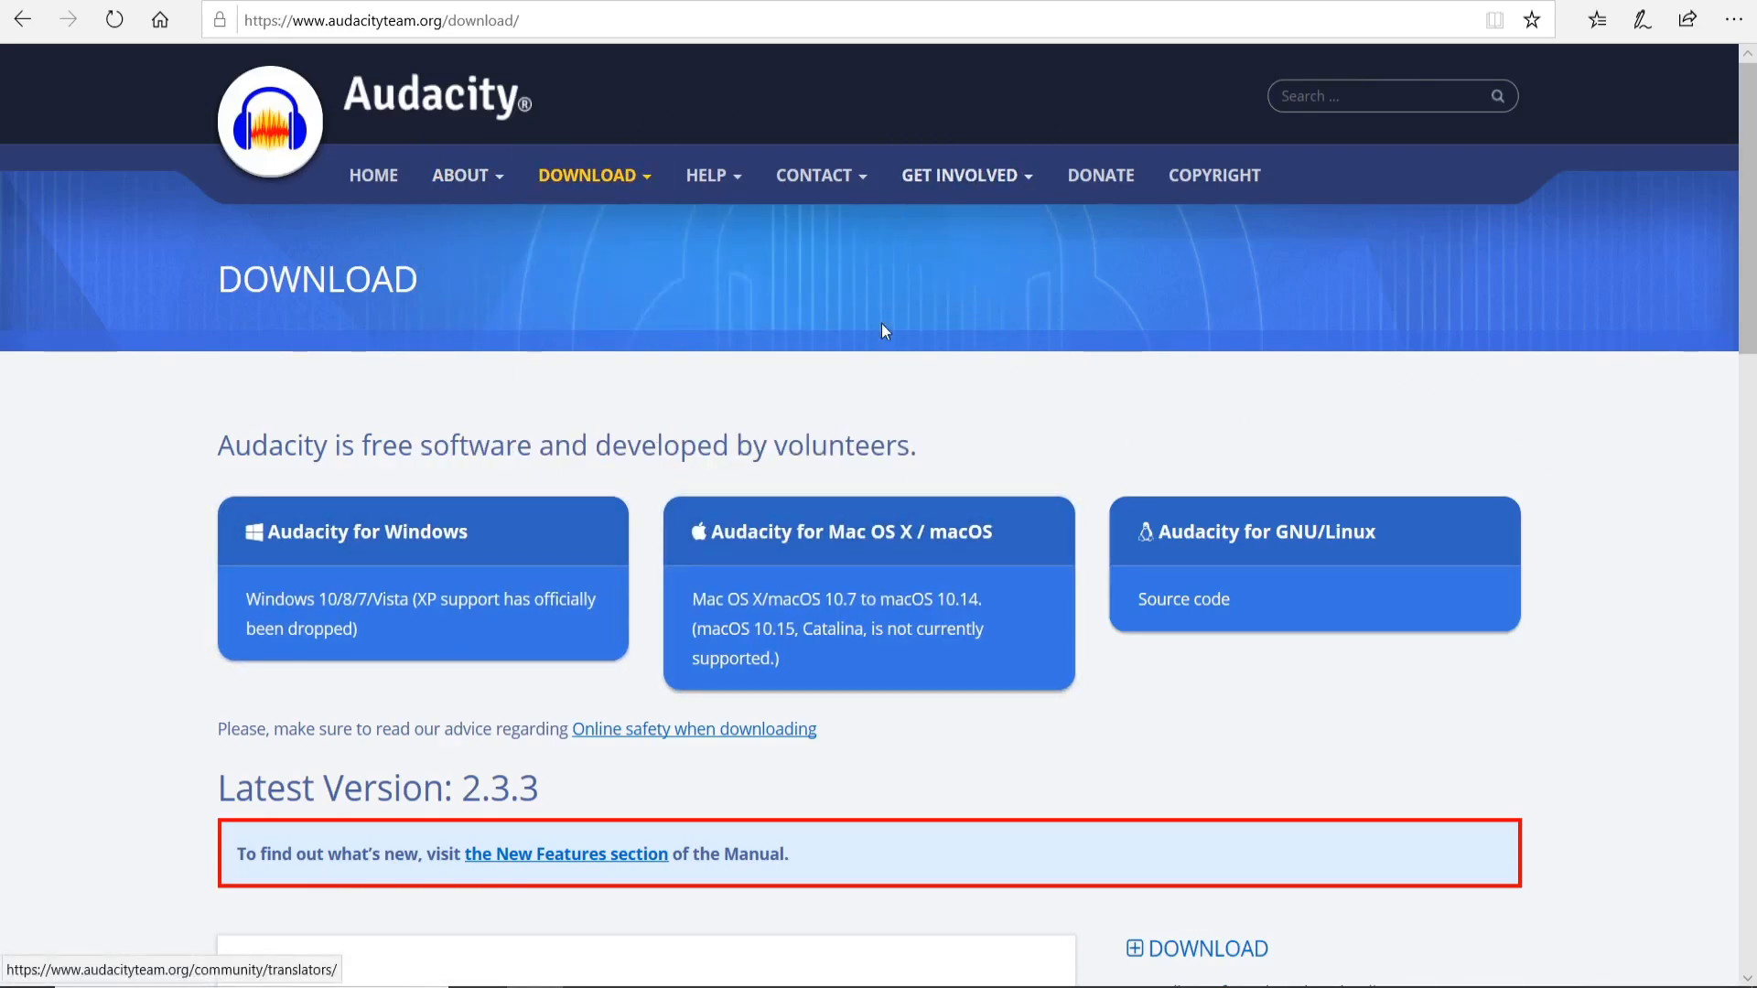
mouse_move(546, 141)
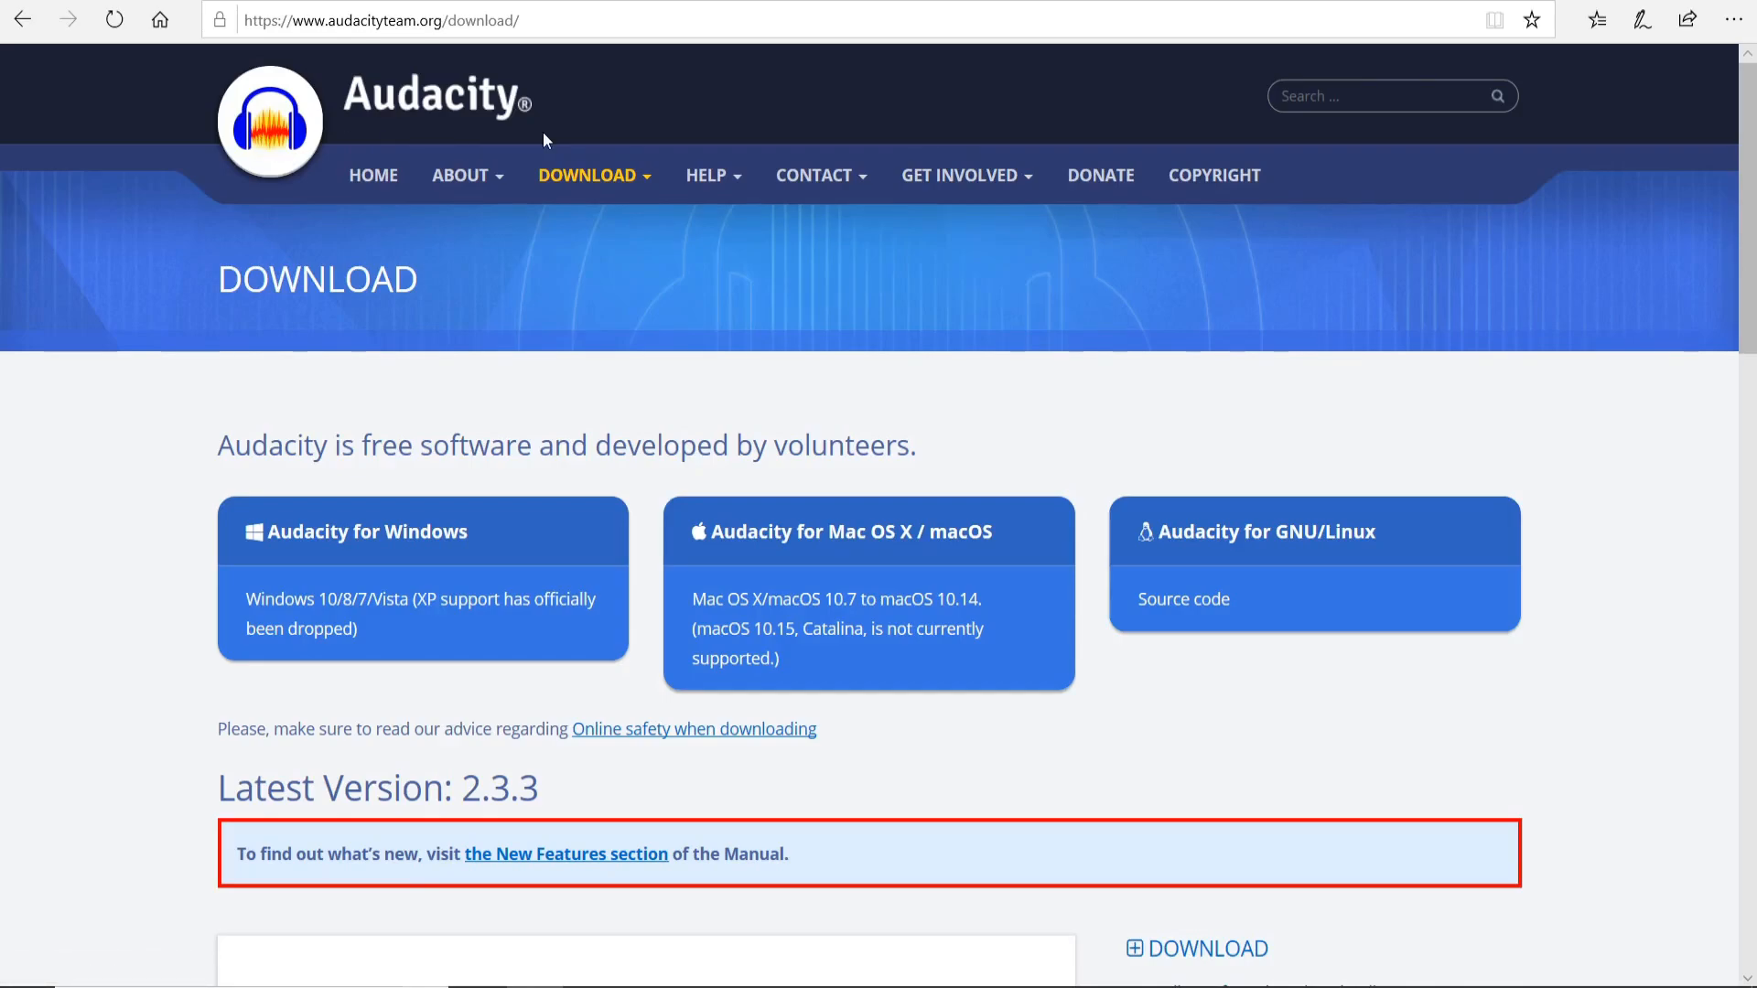
mouse_move(1255, 66)
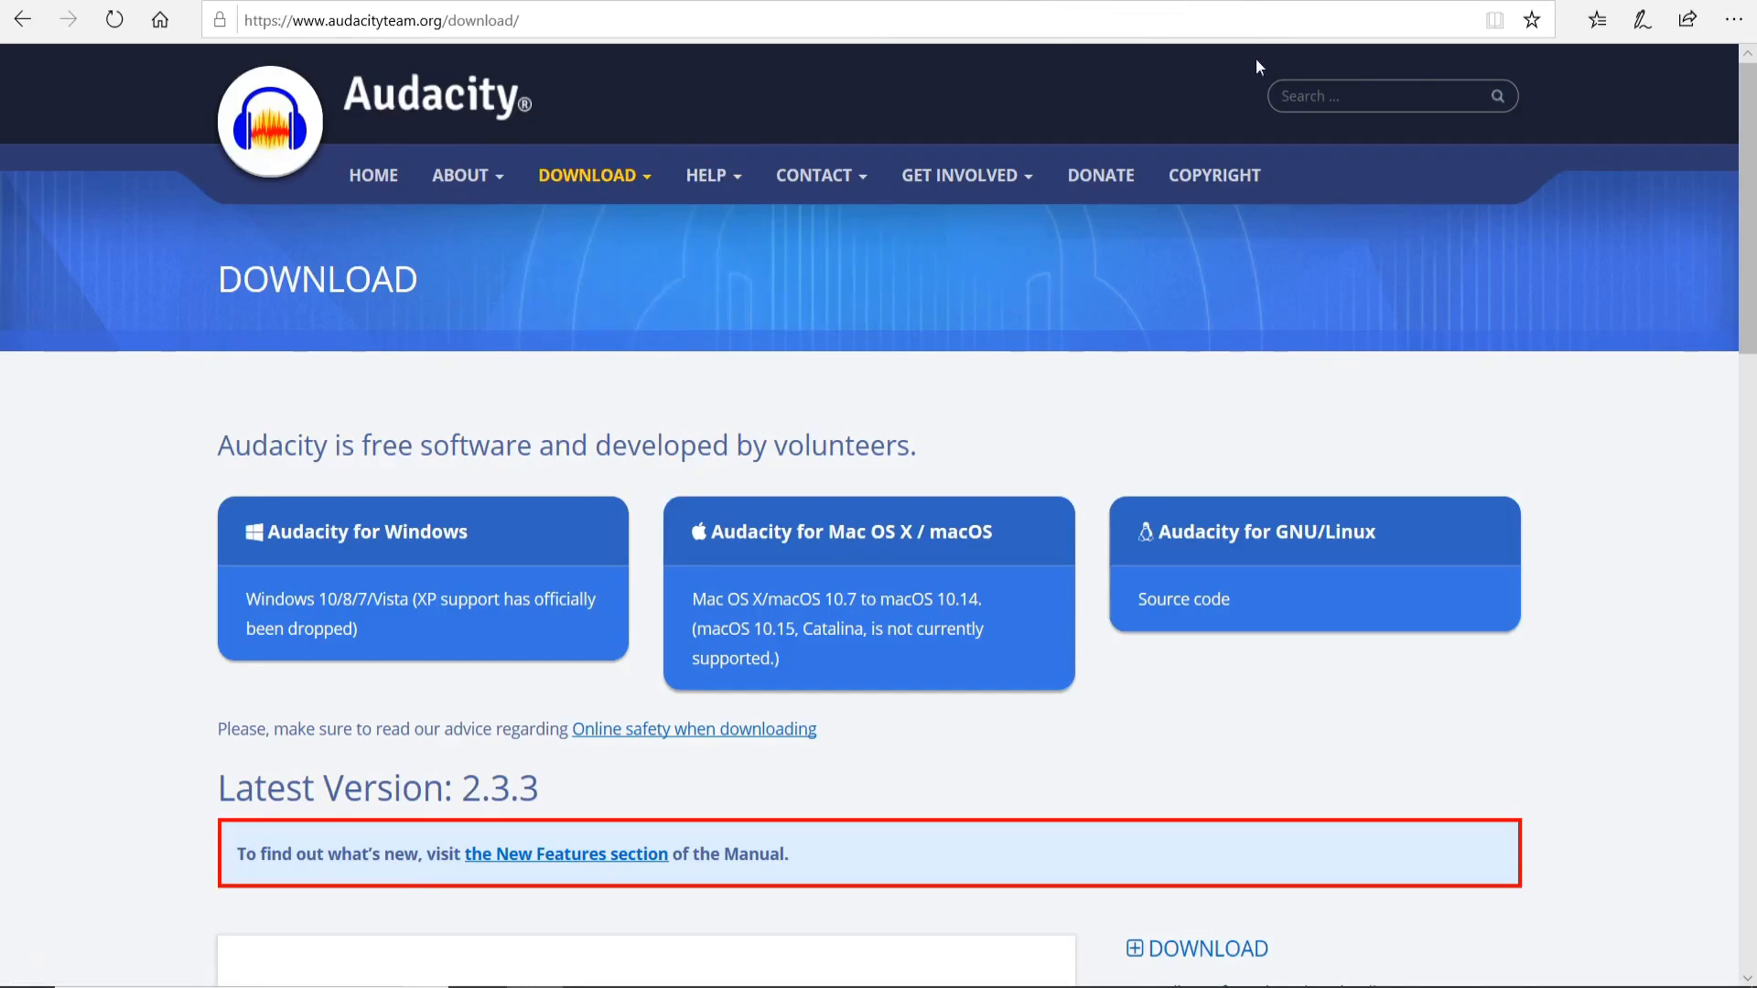
mouse_move(971, 124)
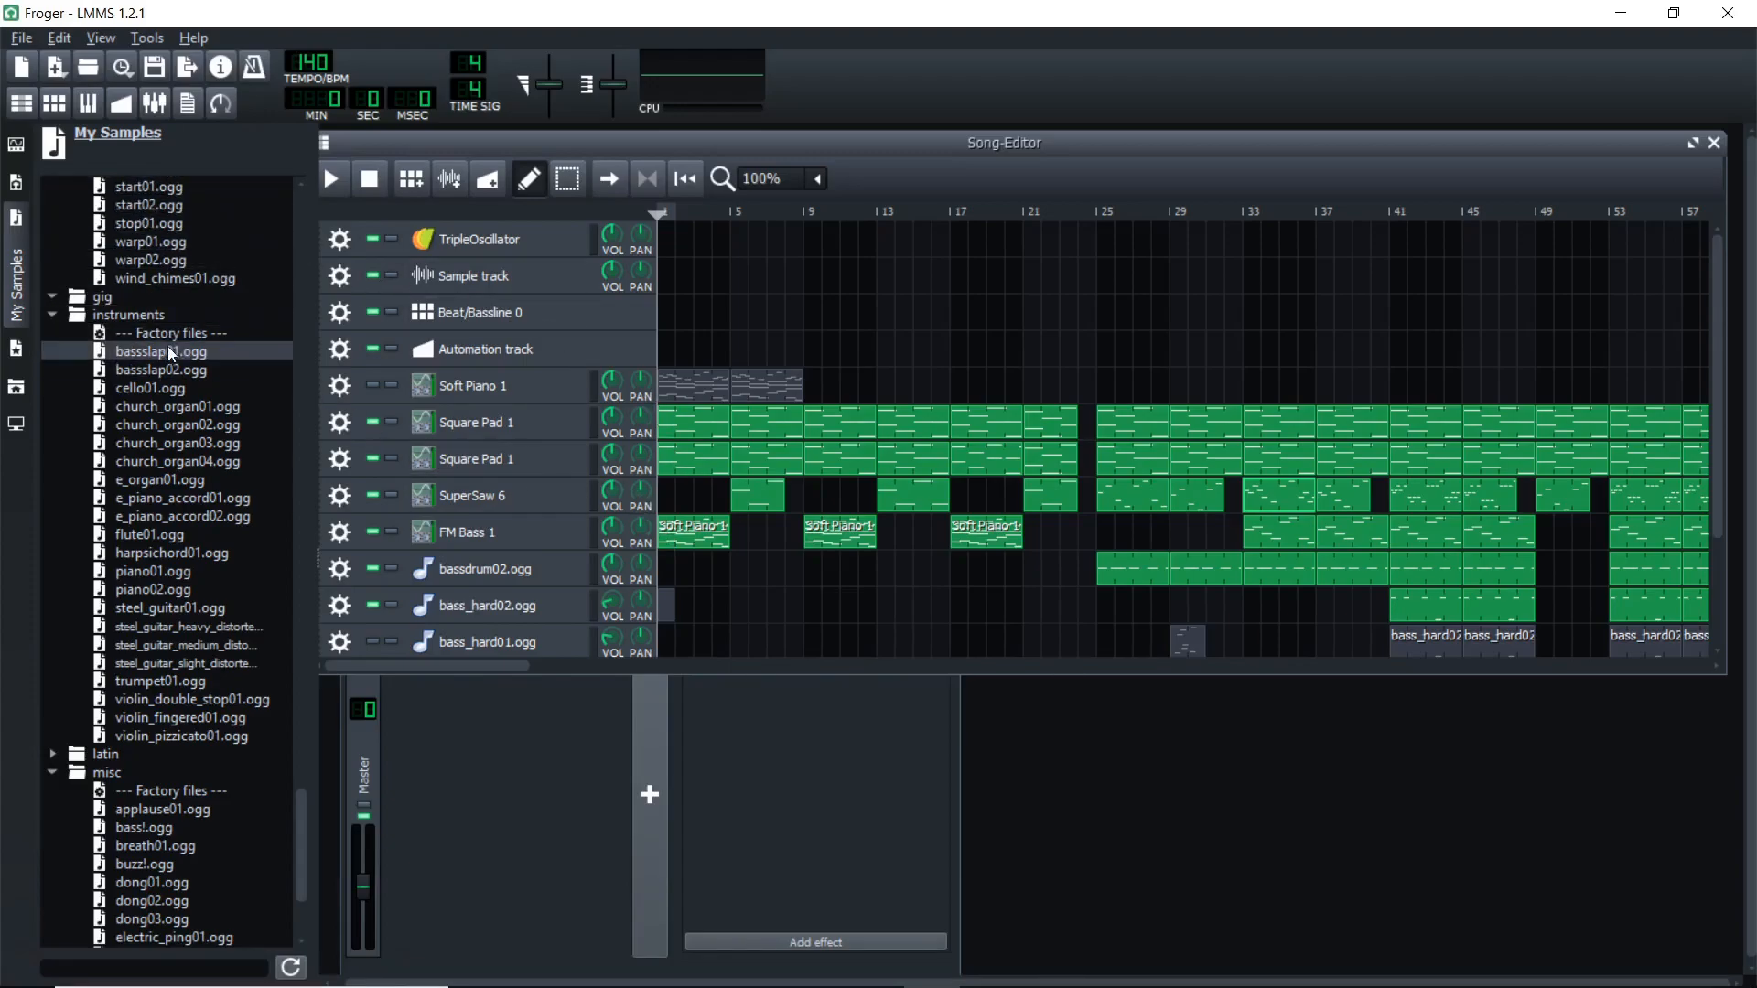
View the SuperSaw 6 pattern's Piano-Roll in the Froger project, then browse My Samples.
scroll("up", 3)
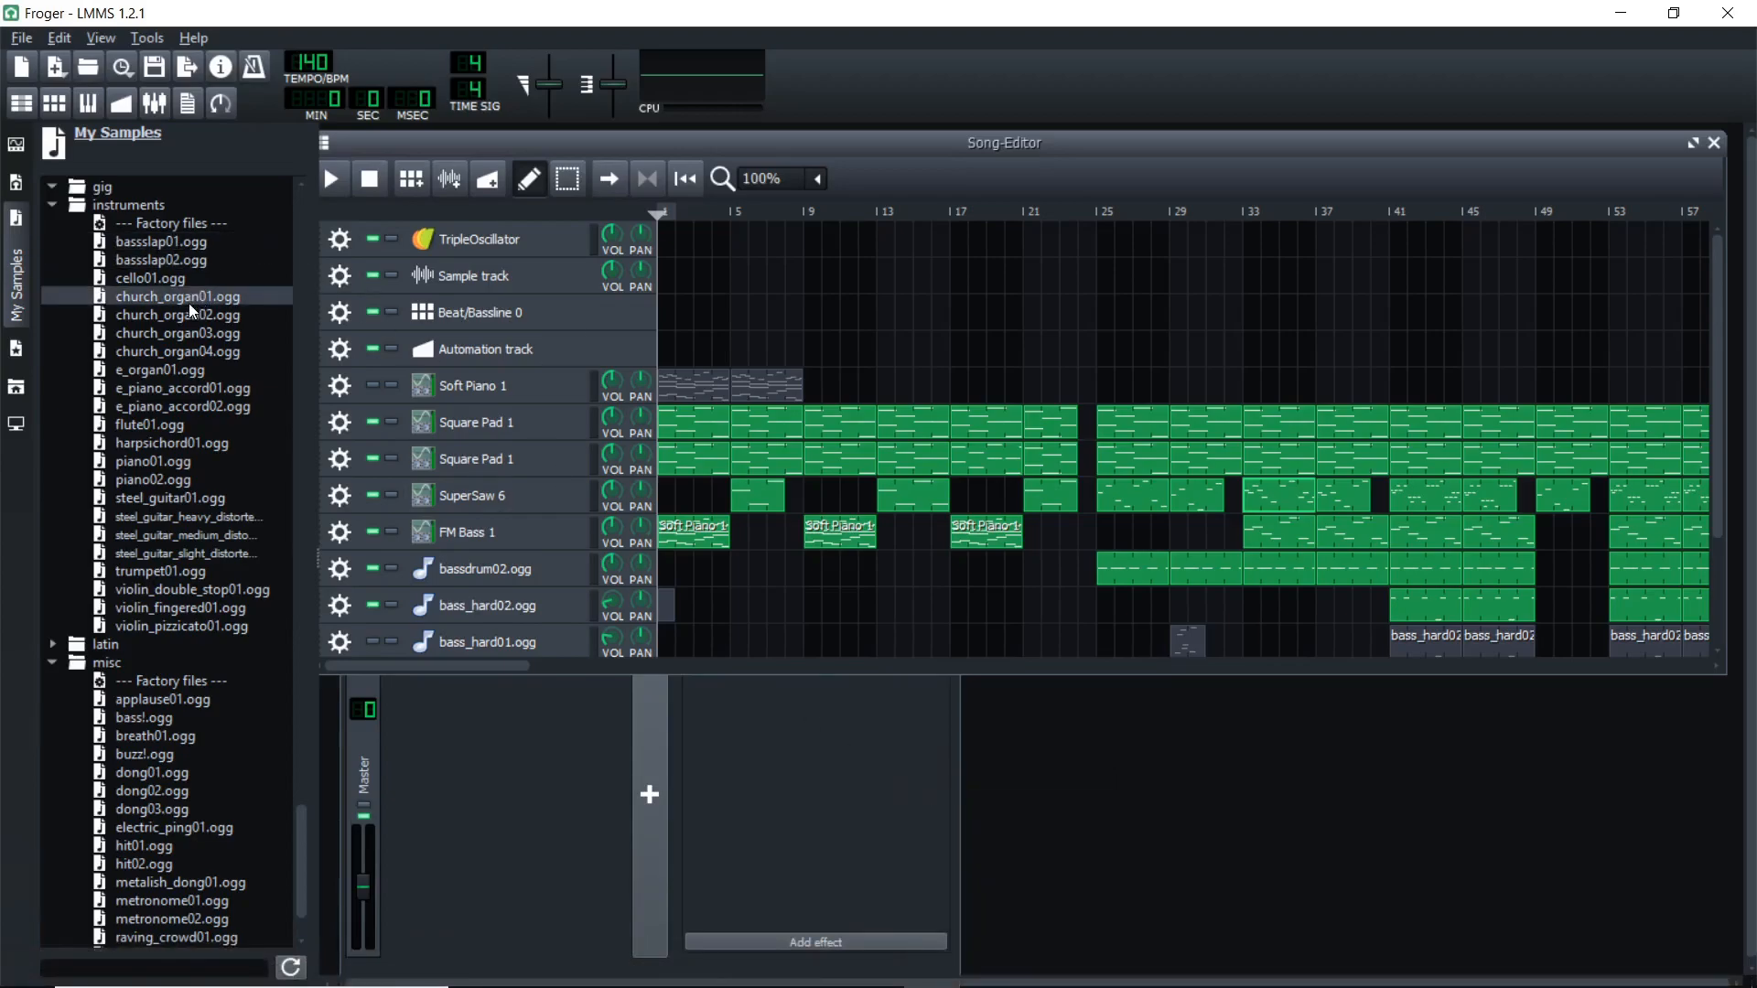
left_click(177, 315)
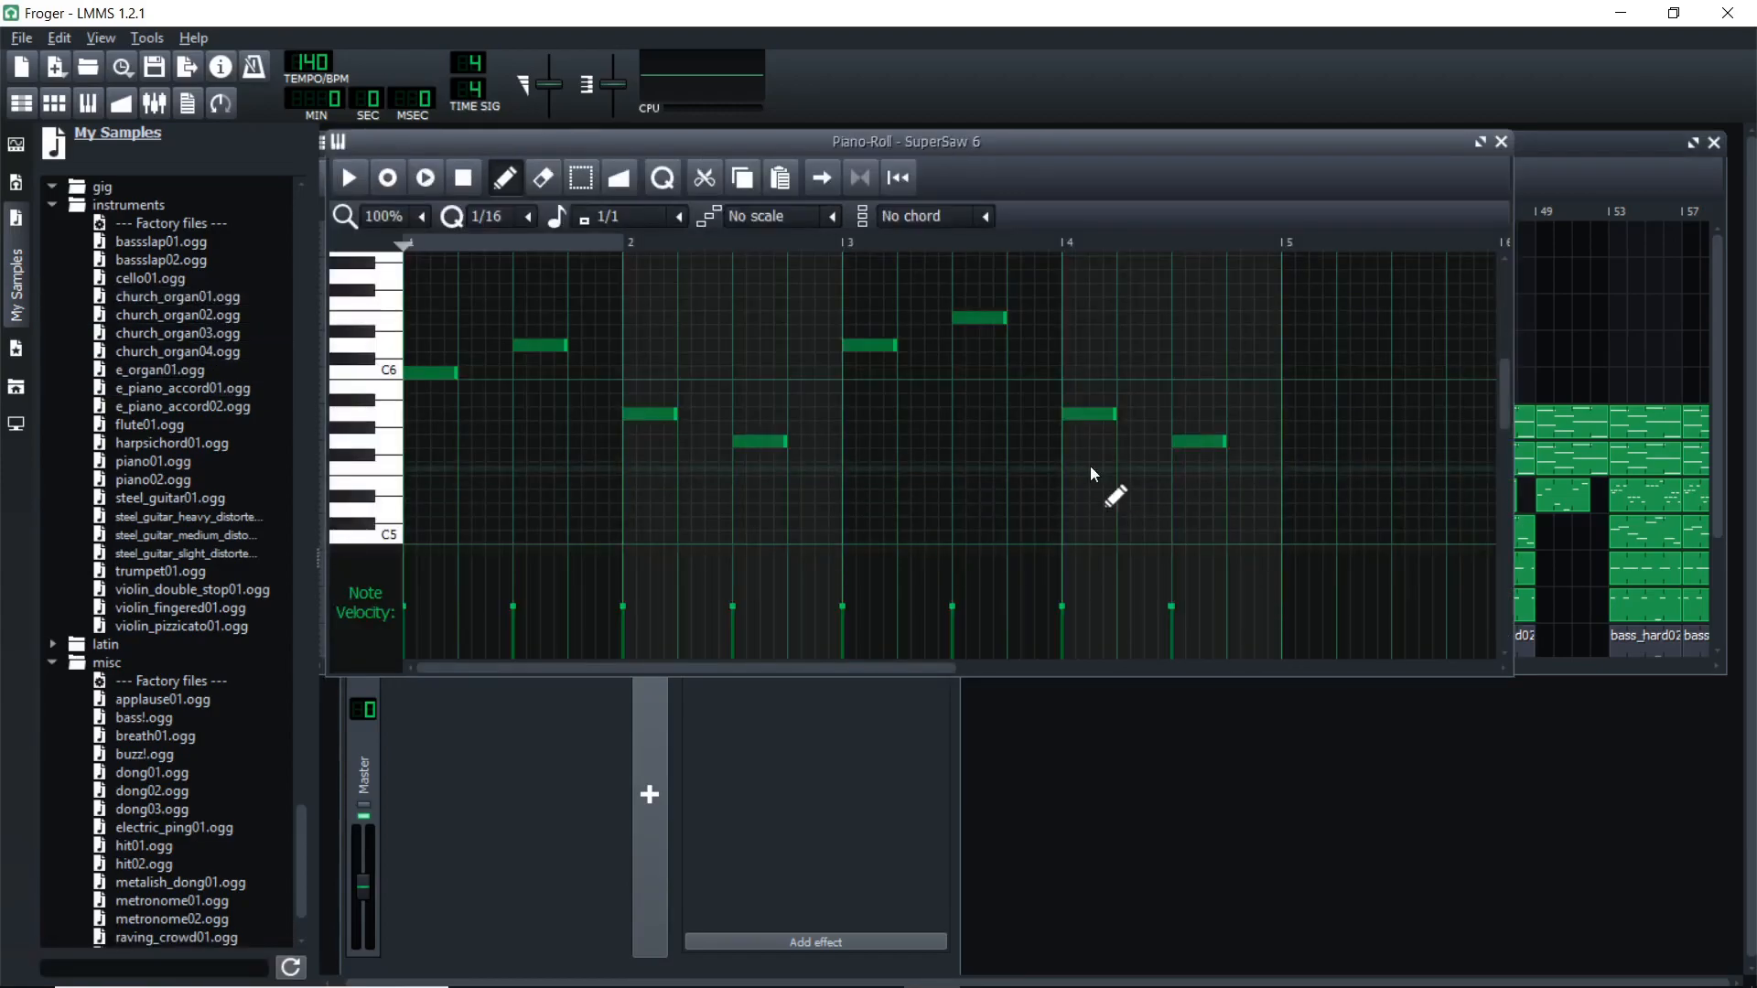
mouse_move(1093, 492)
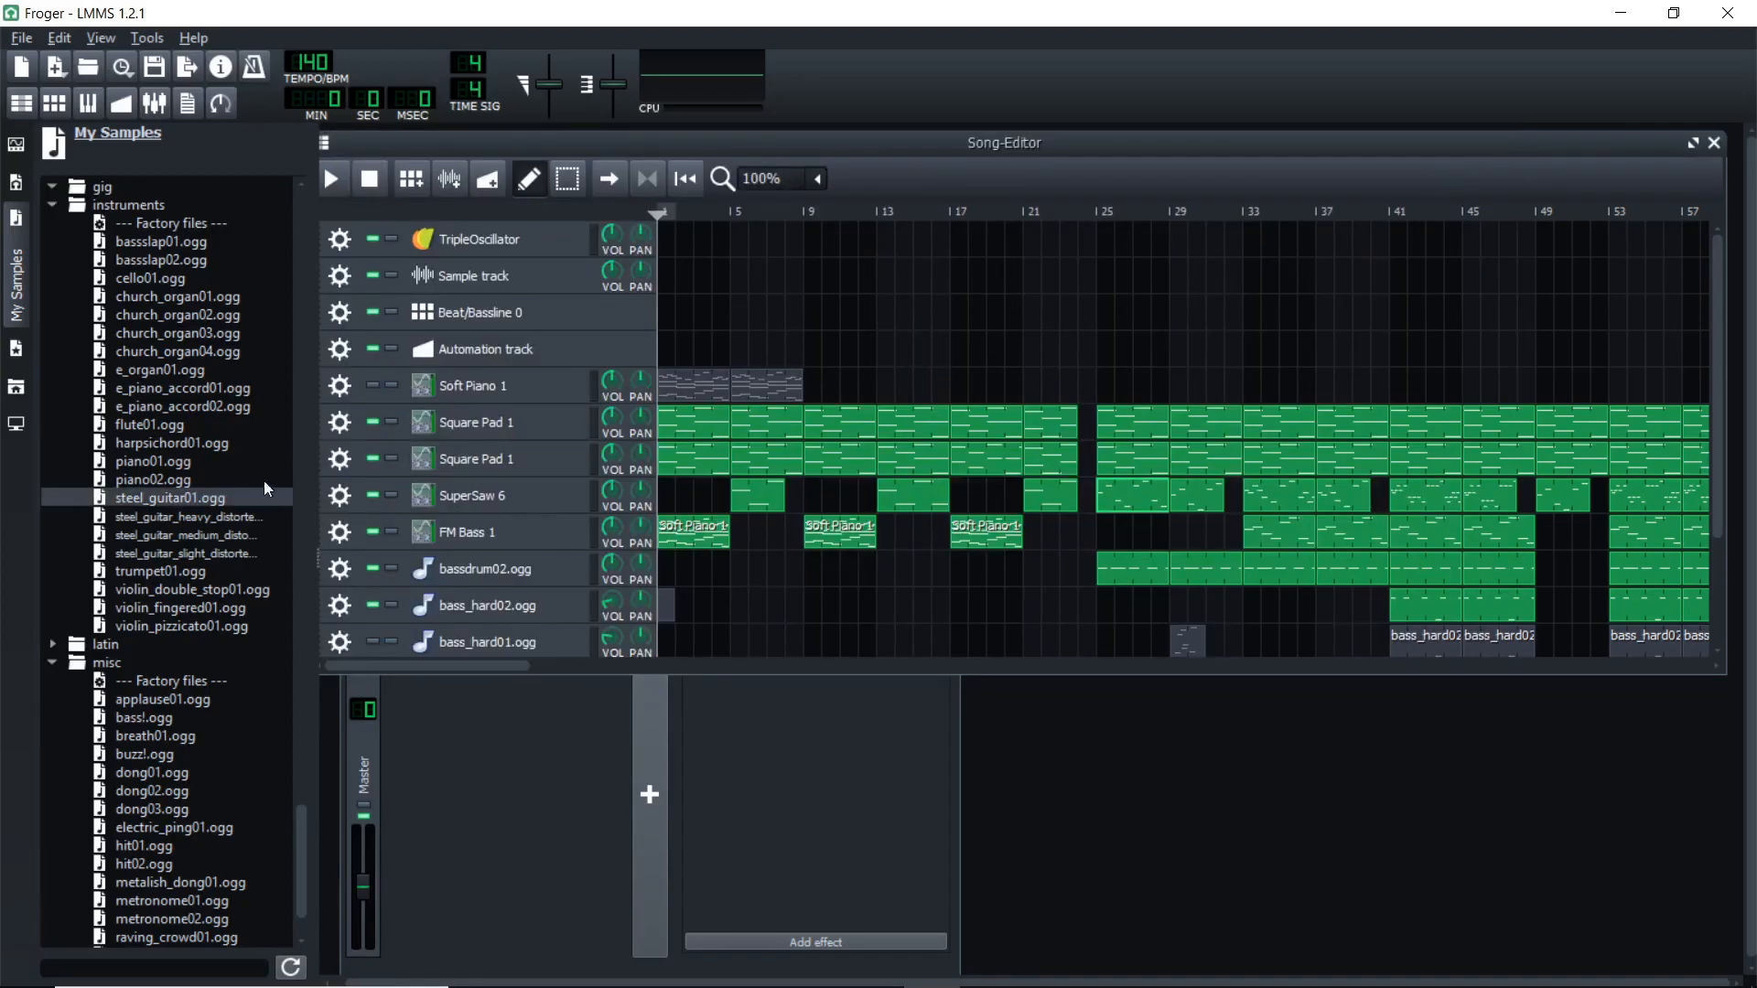
left_click(150, 279)
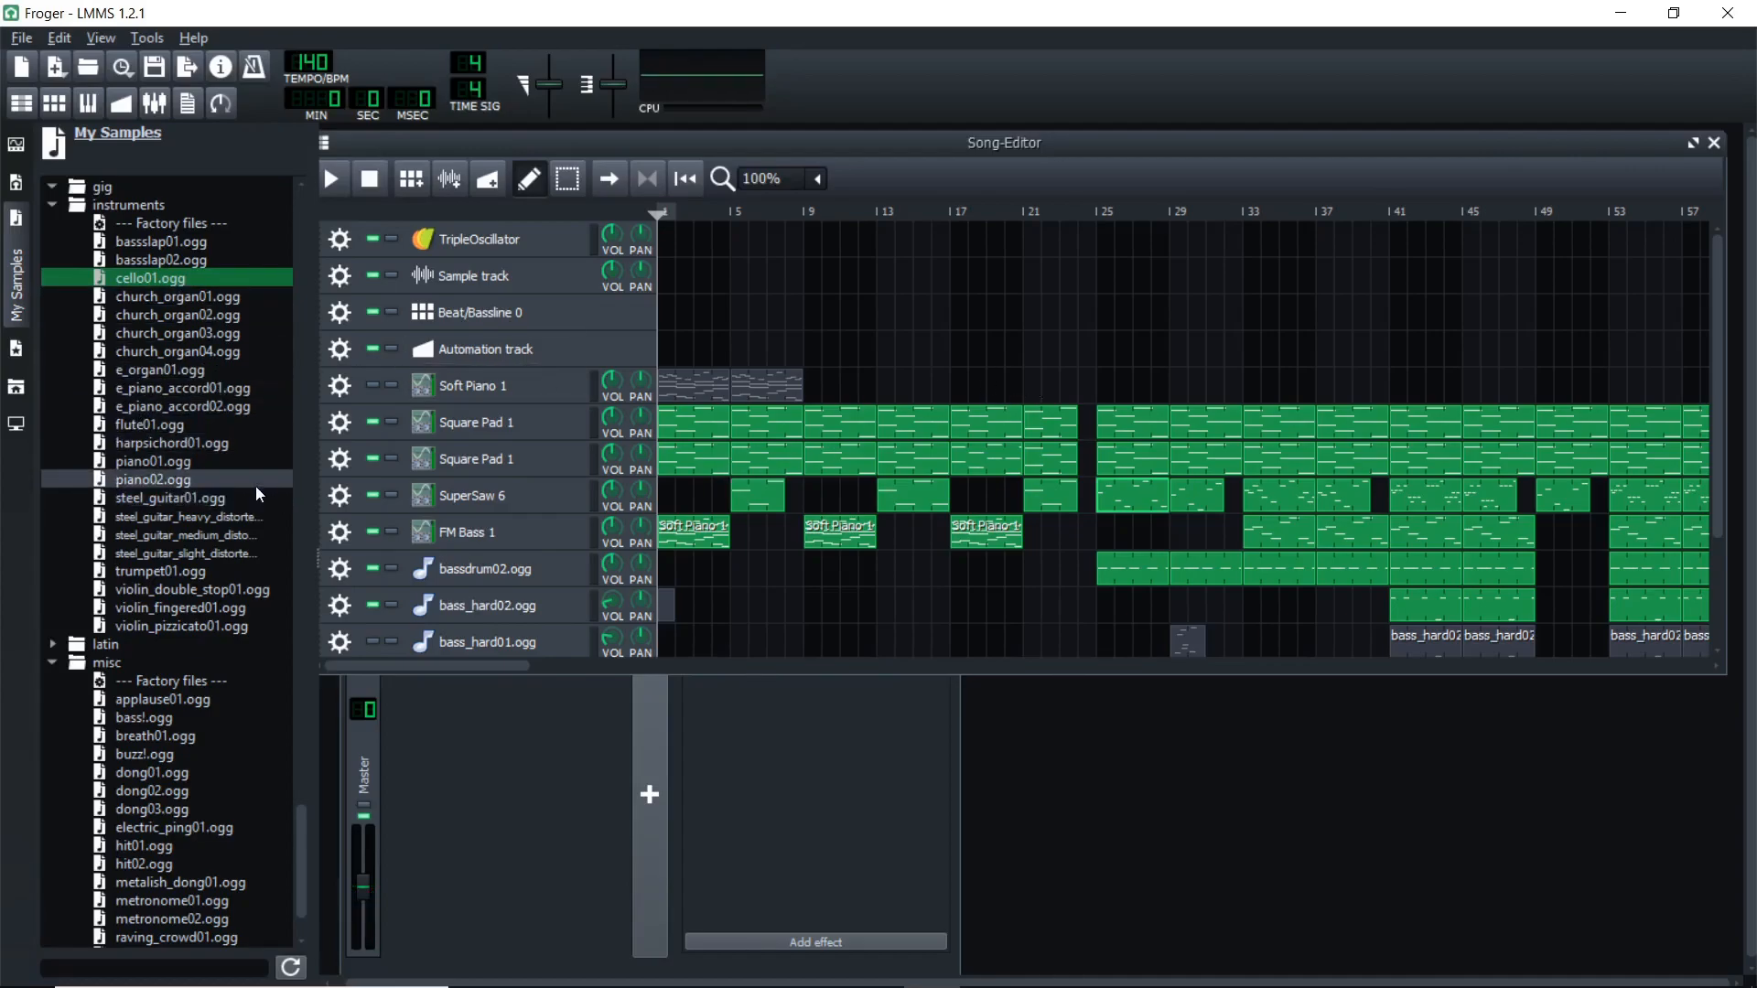
mouse_move(172, 608)
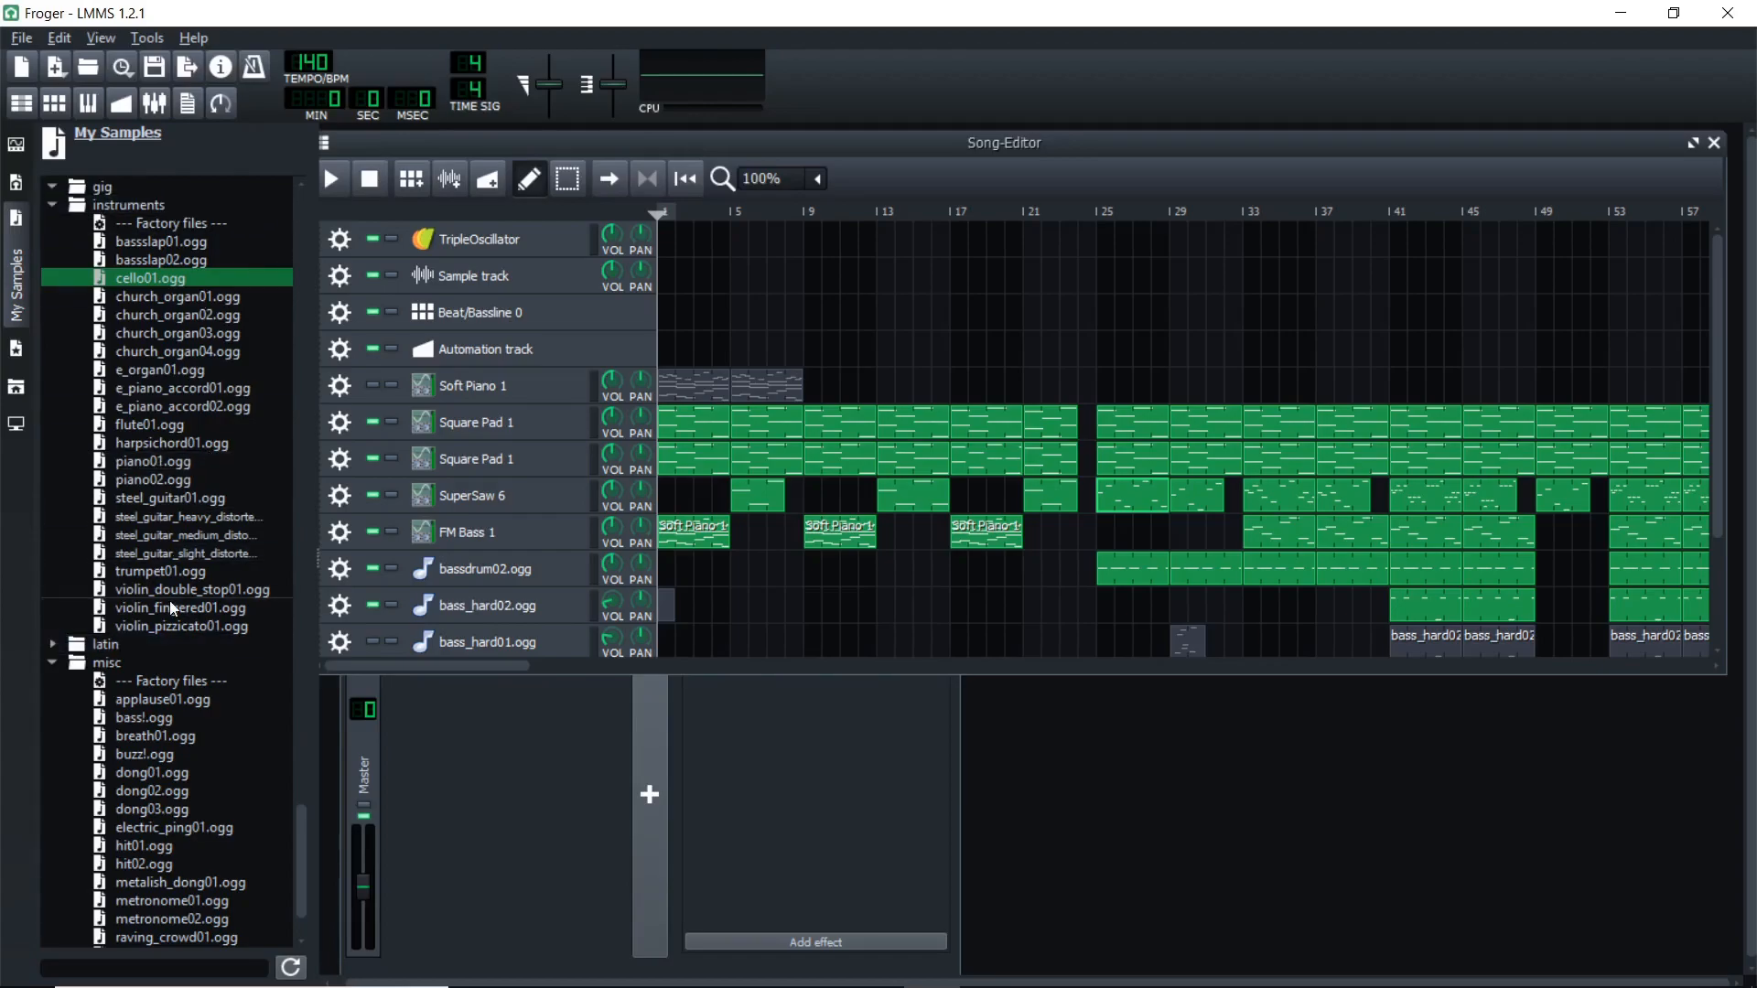
scroll("down", 3)
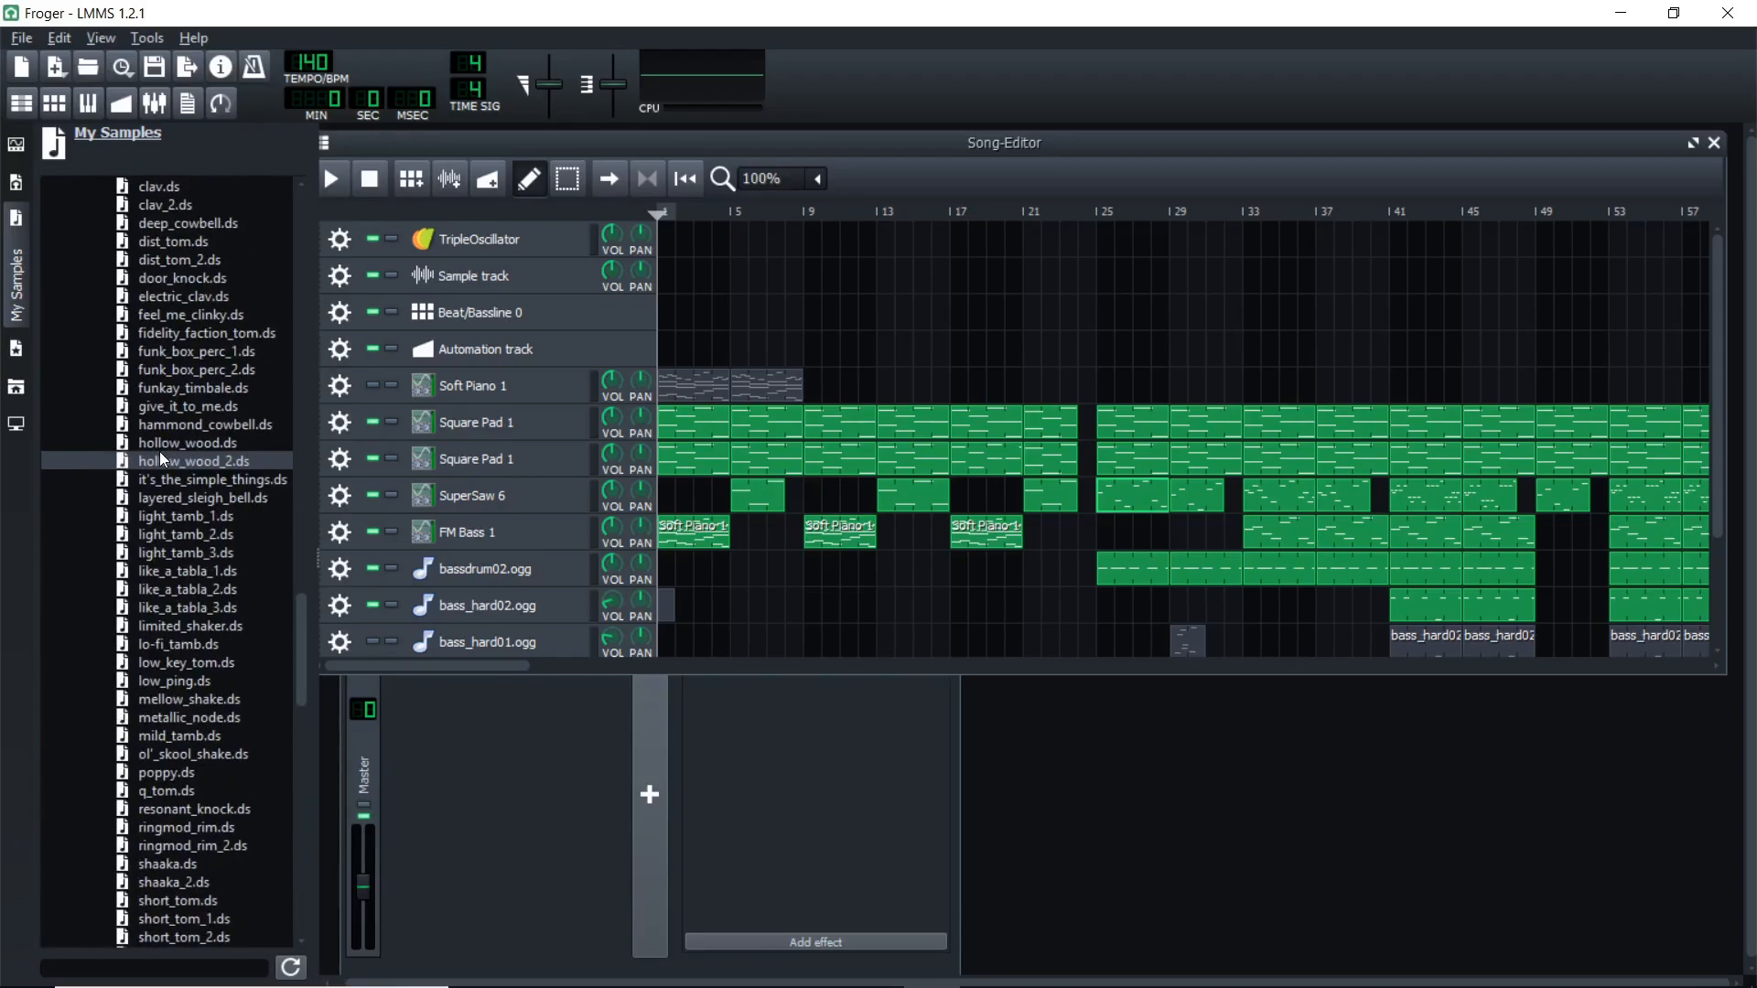
mouse_move(941, 65)
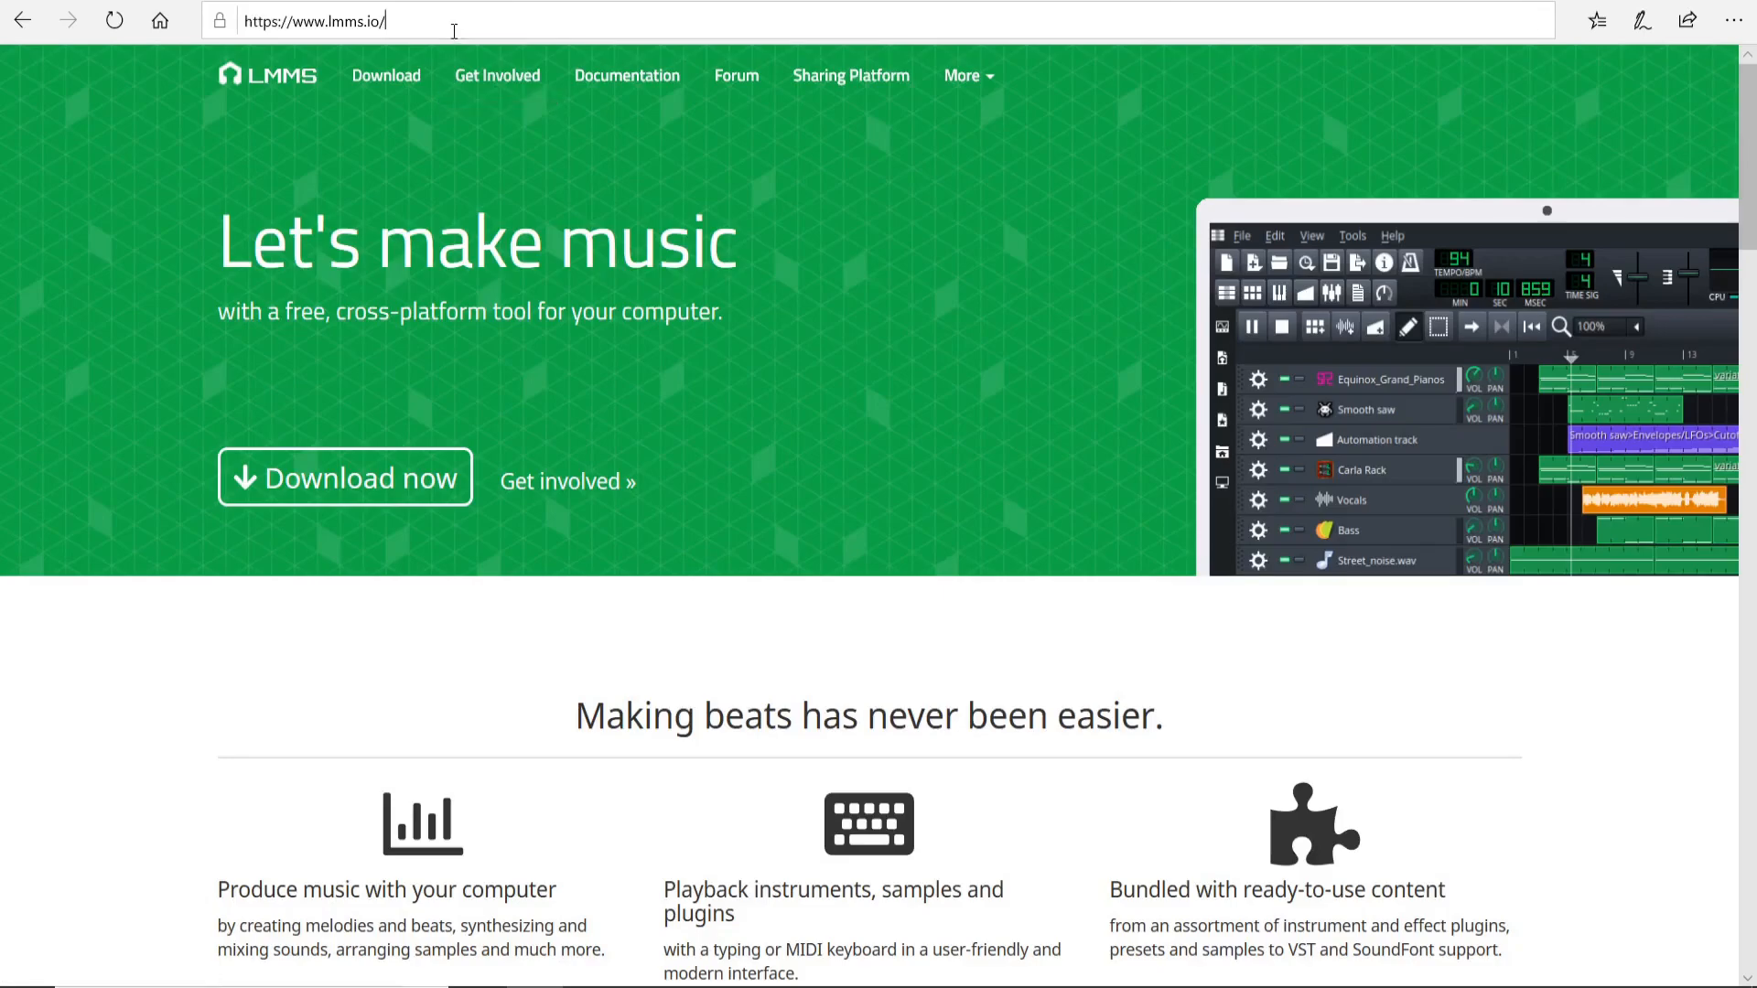
Visit the lmms.io front page and select the address bar for the next site.
left_click(313, 20)
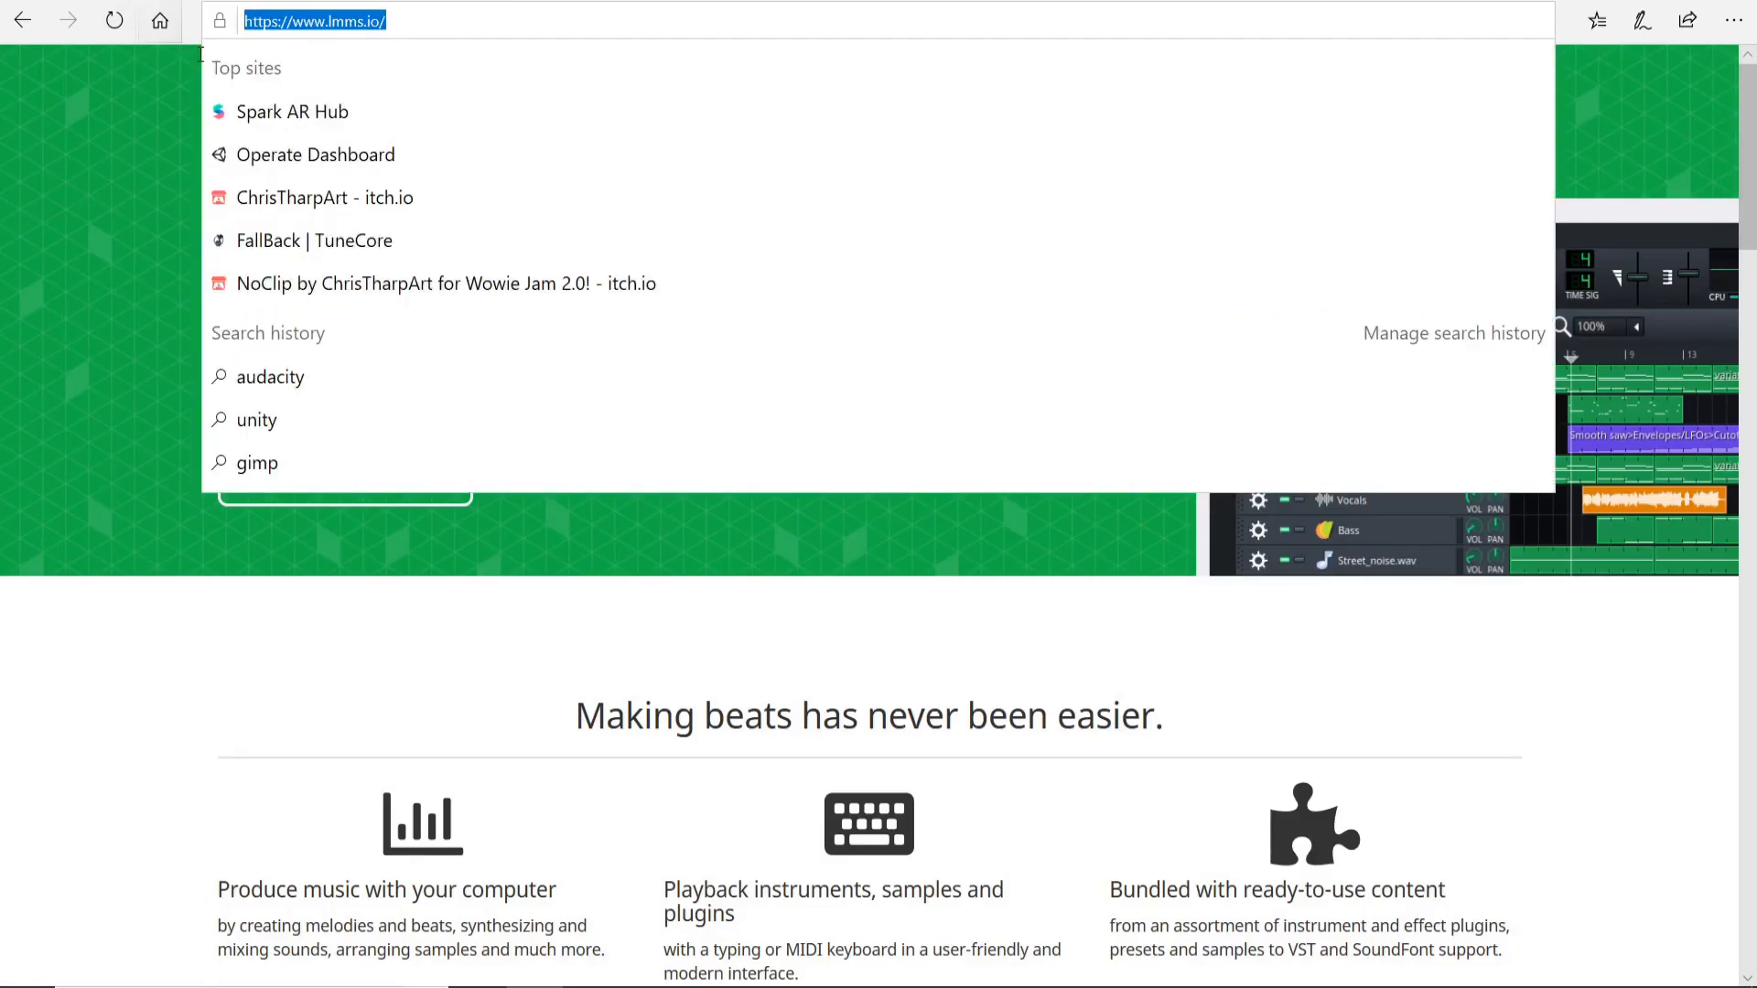
left_click(392, 20)
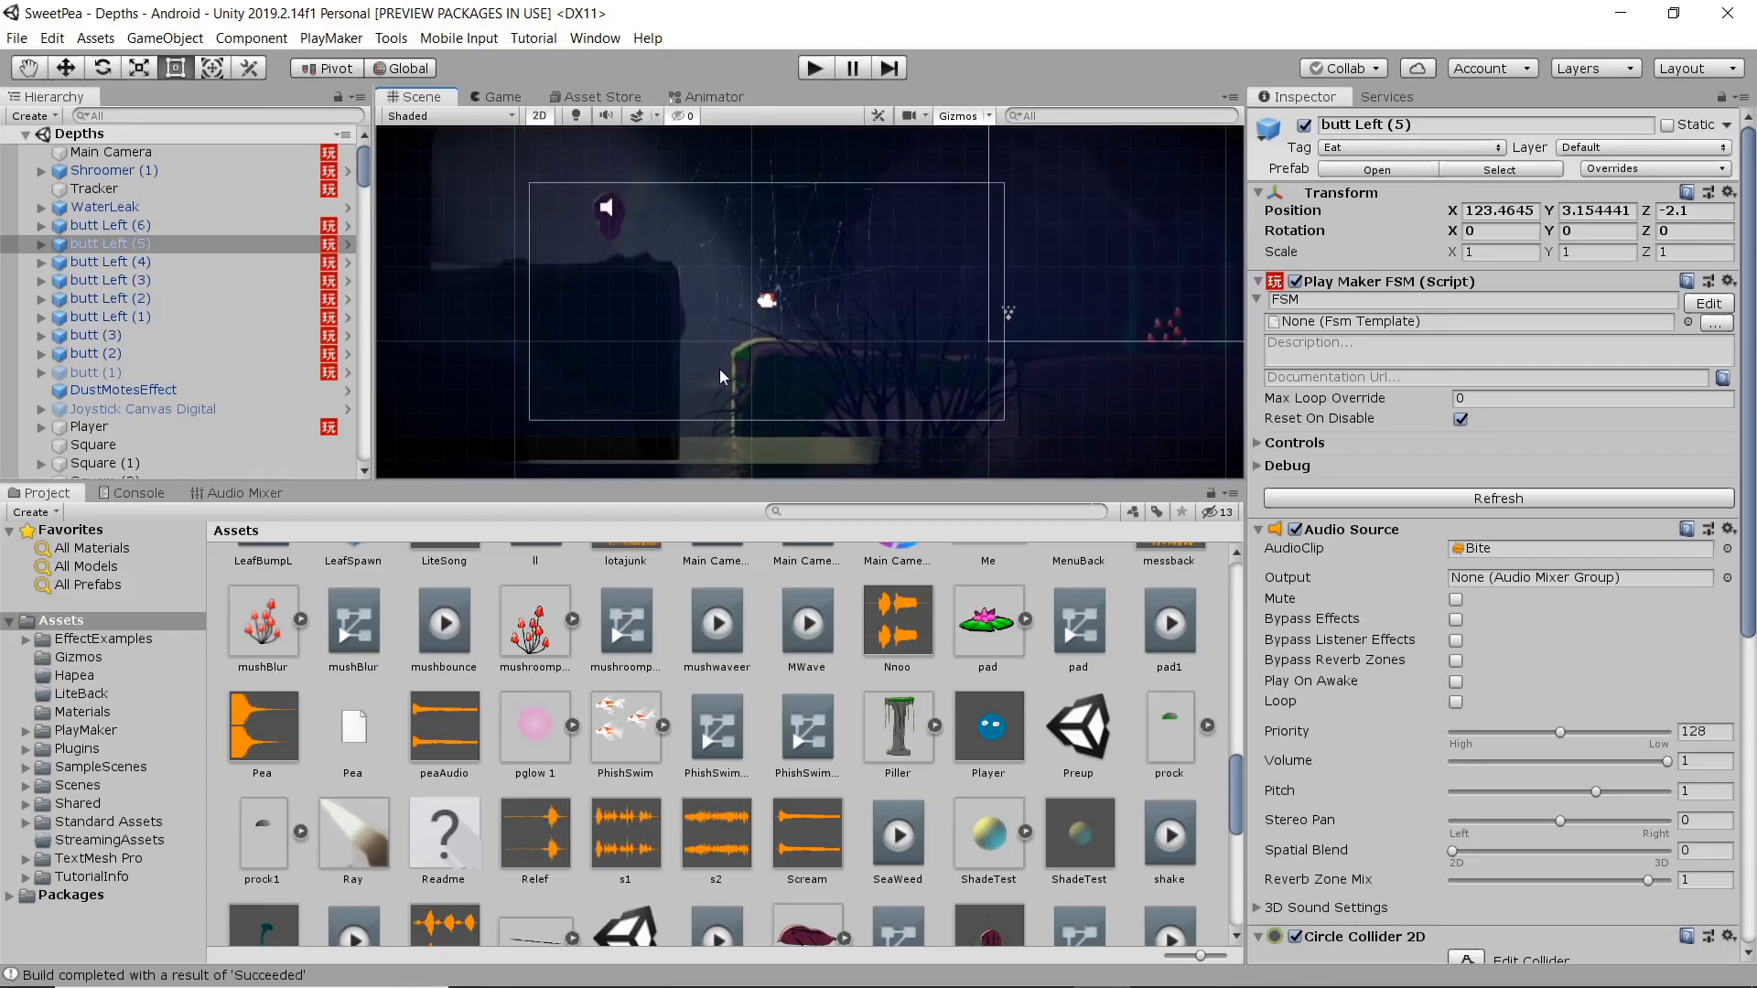
mouse_move(805, 286)
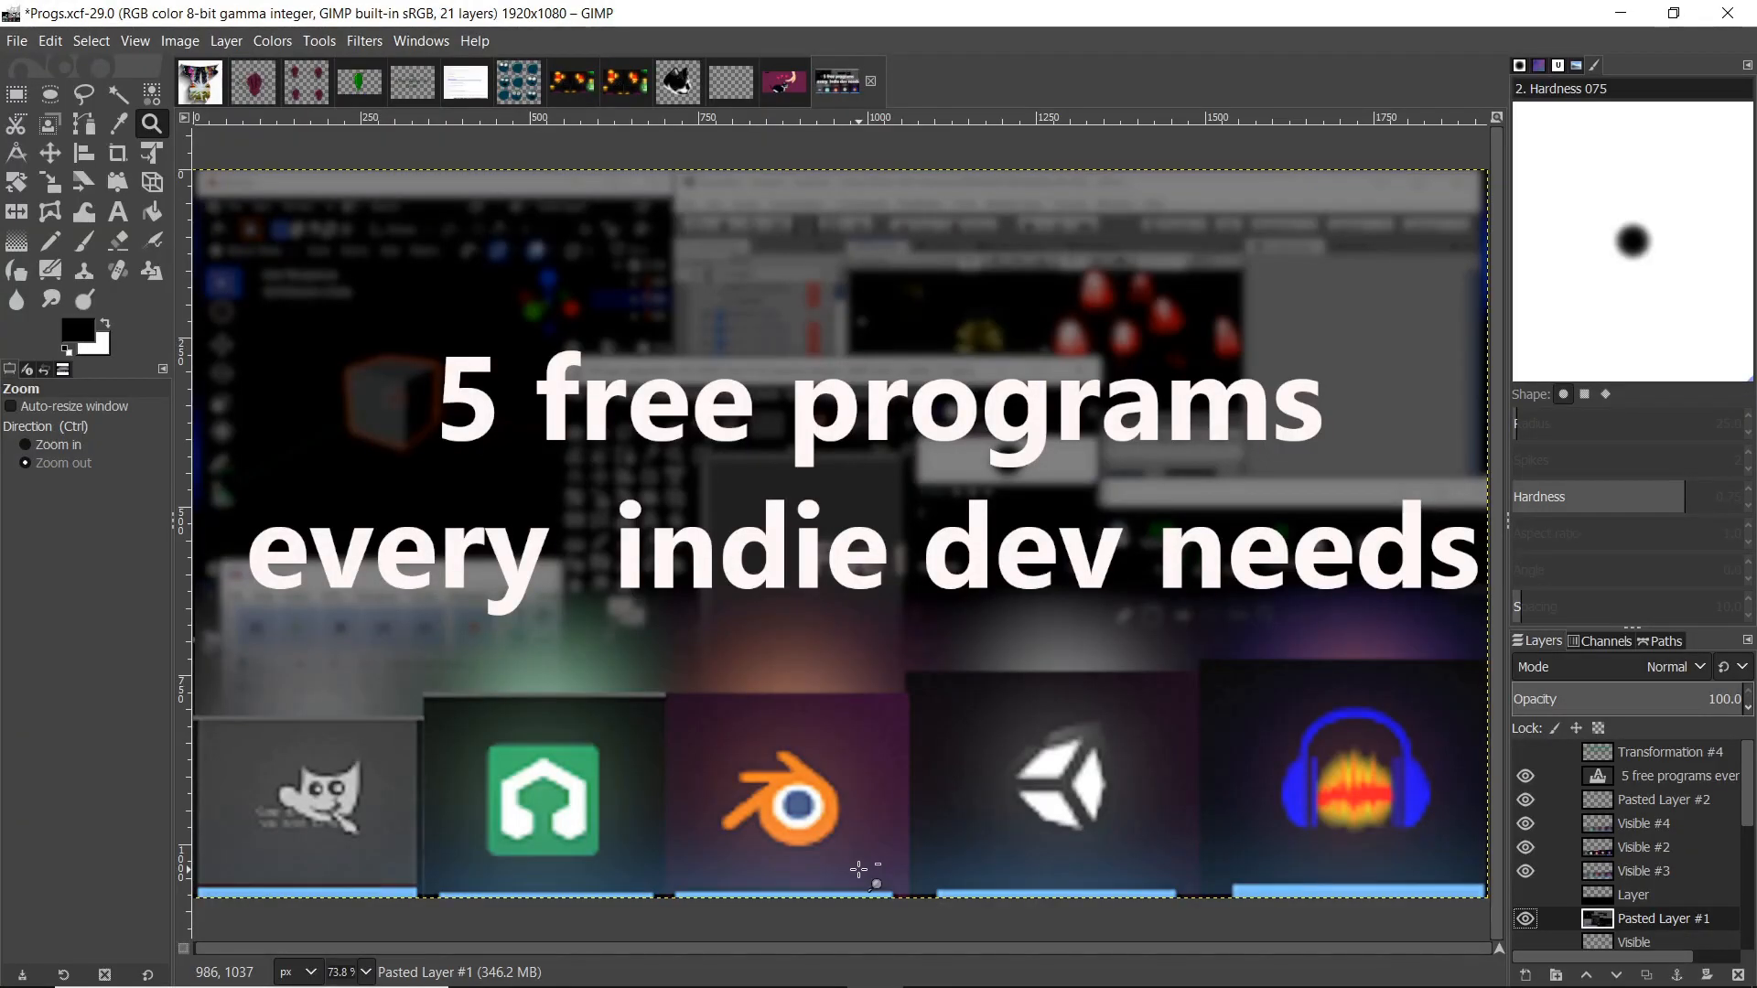
mouse_move(851, 682)
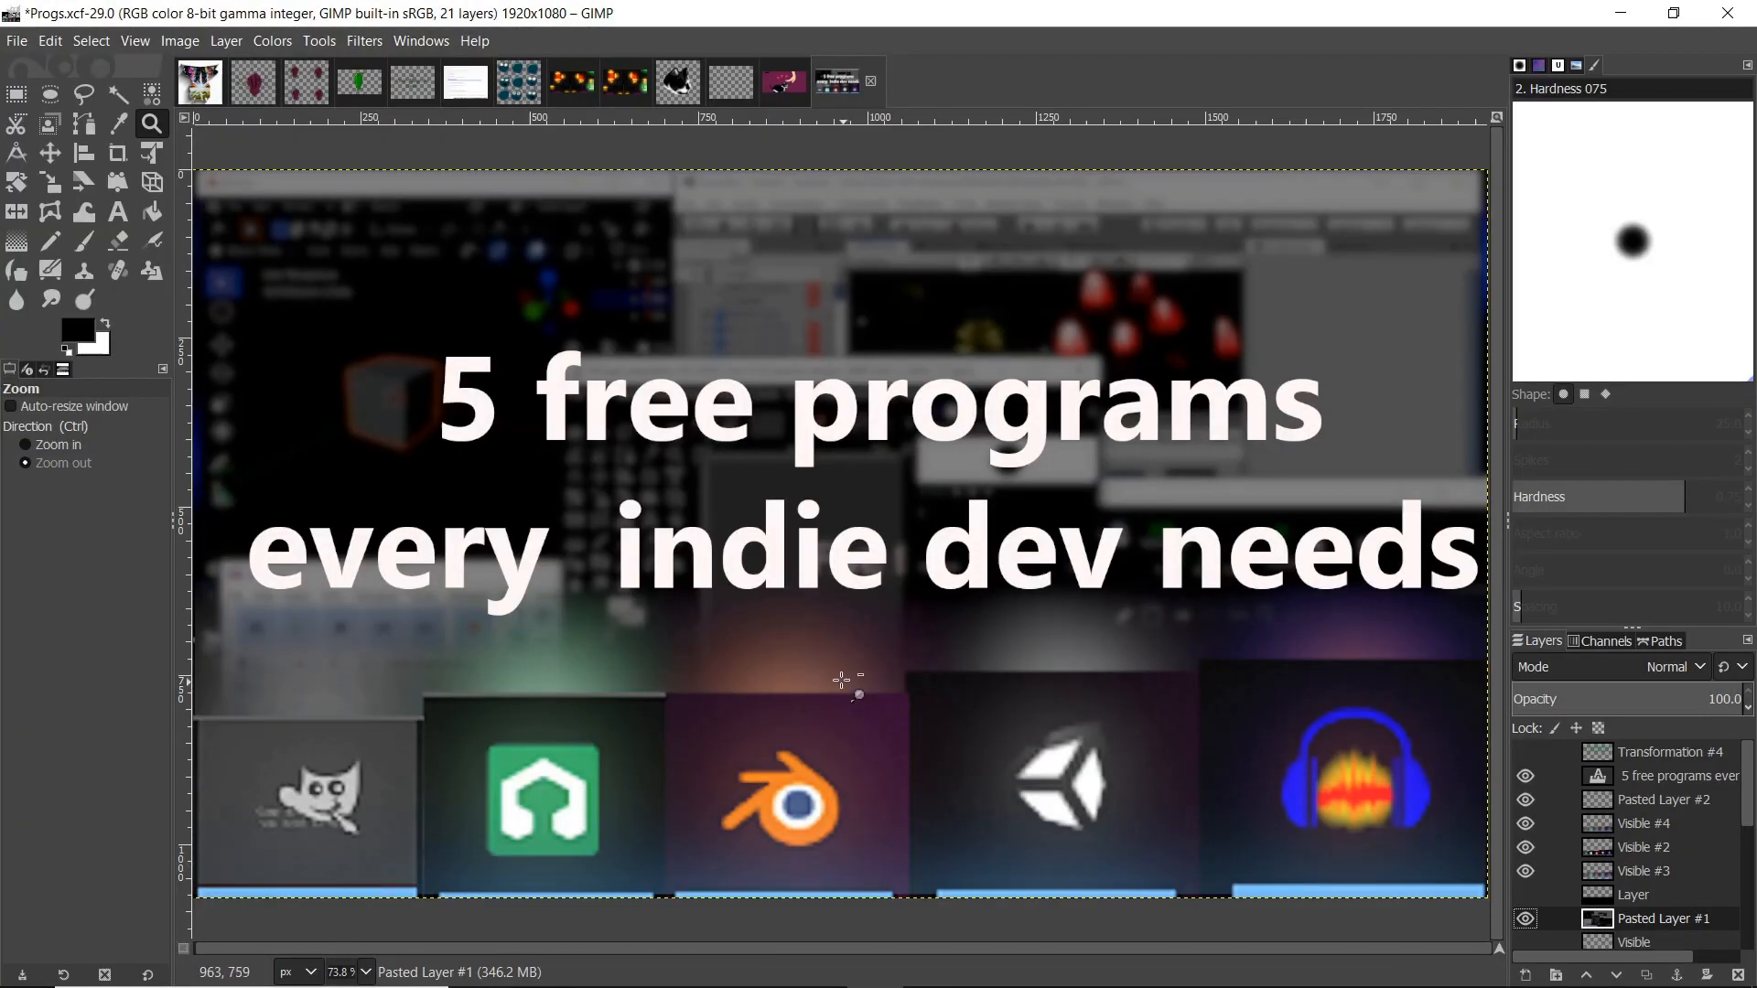
mouse_move(834, 666)
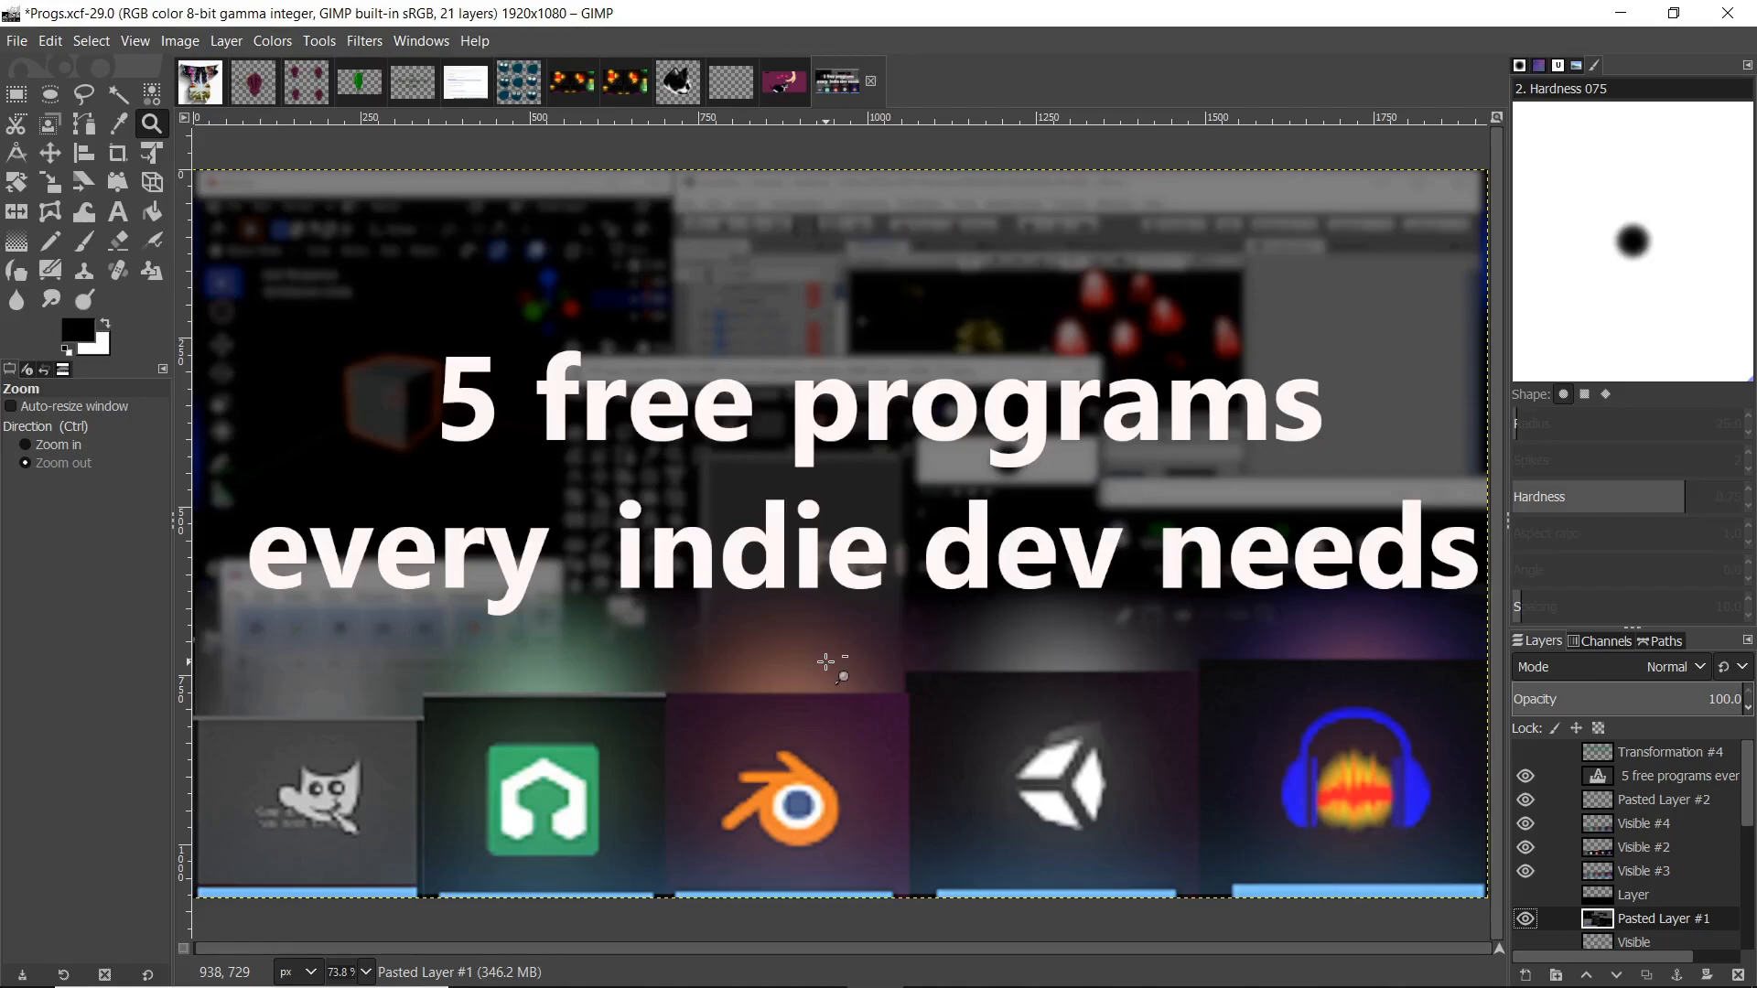
mouse_move(1490, 95)
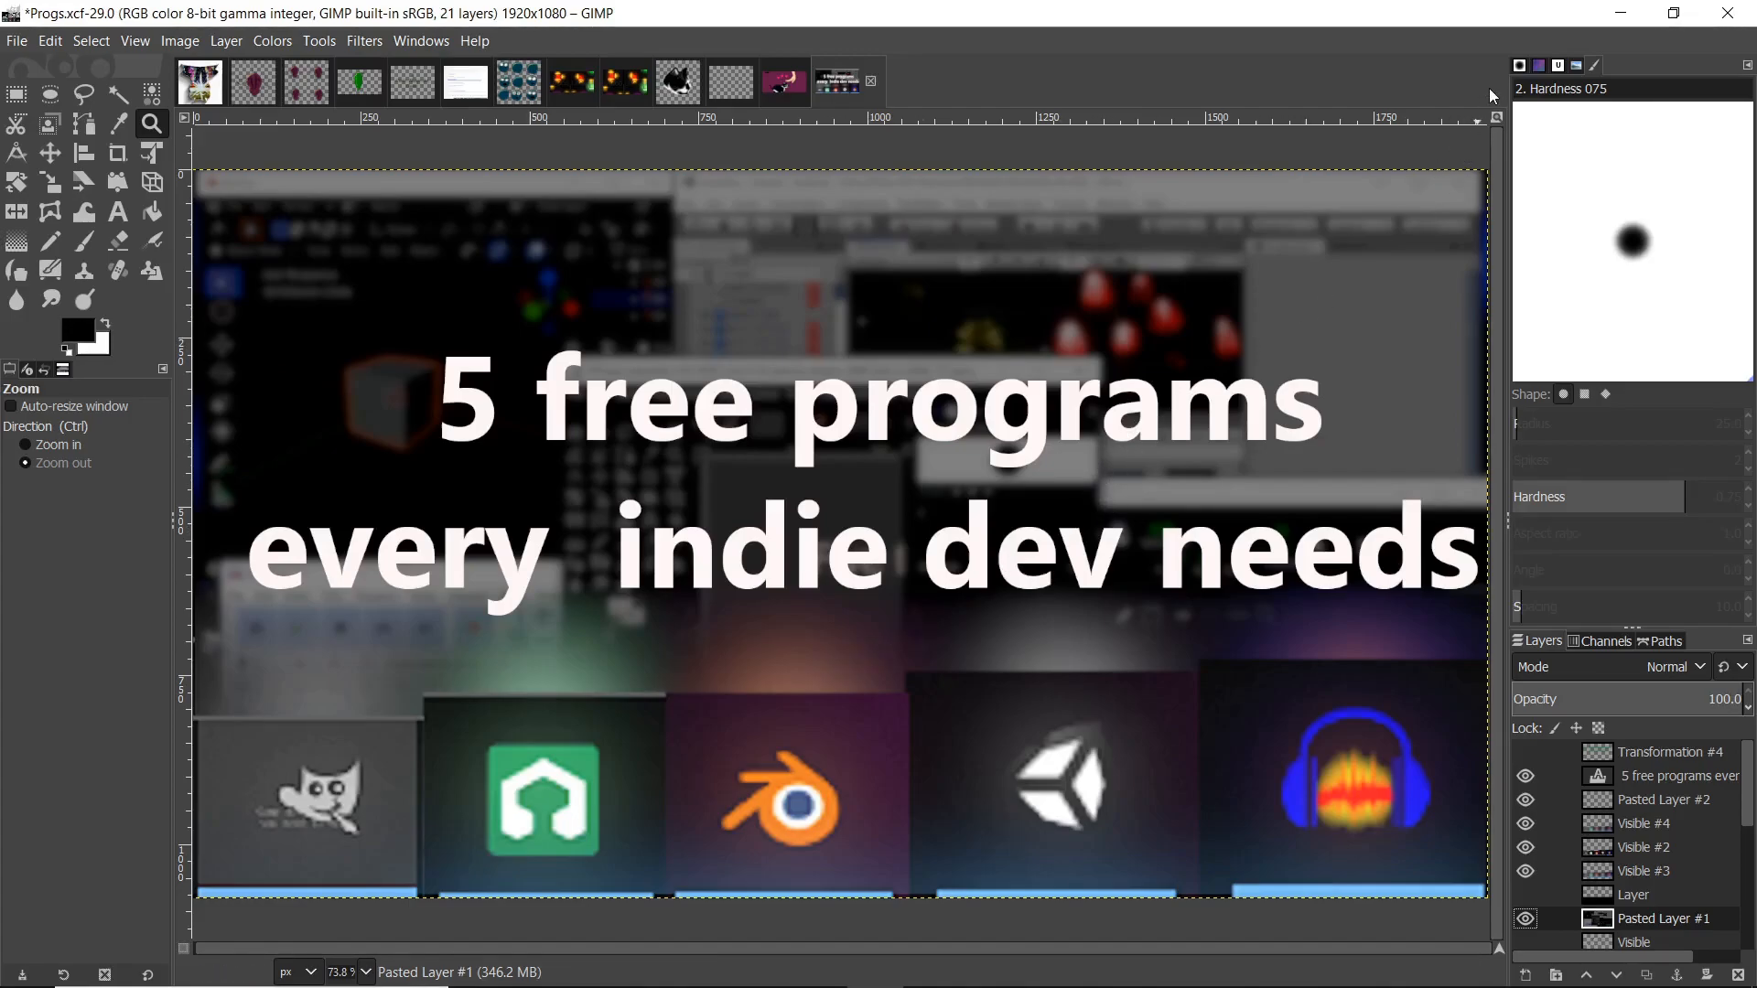
mouse_move(762, 608)
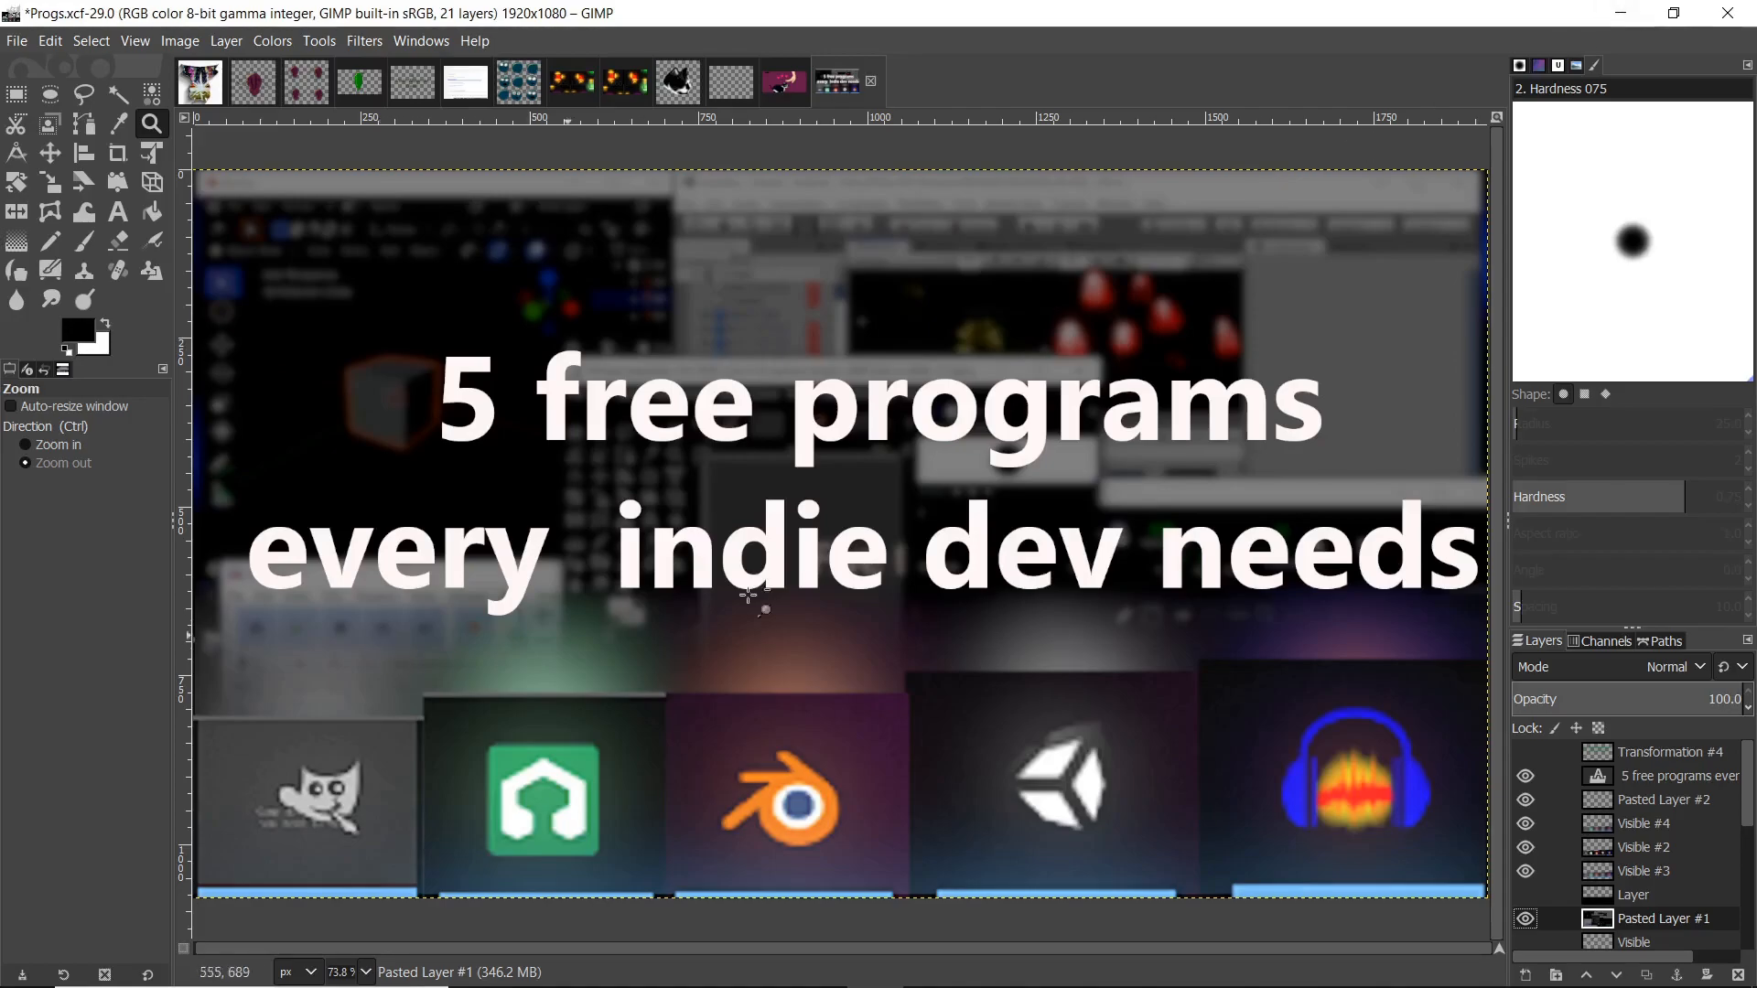
mouse_move(511, 790)
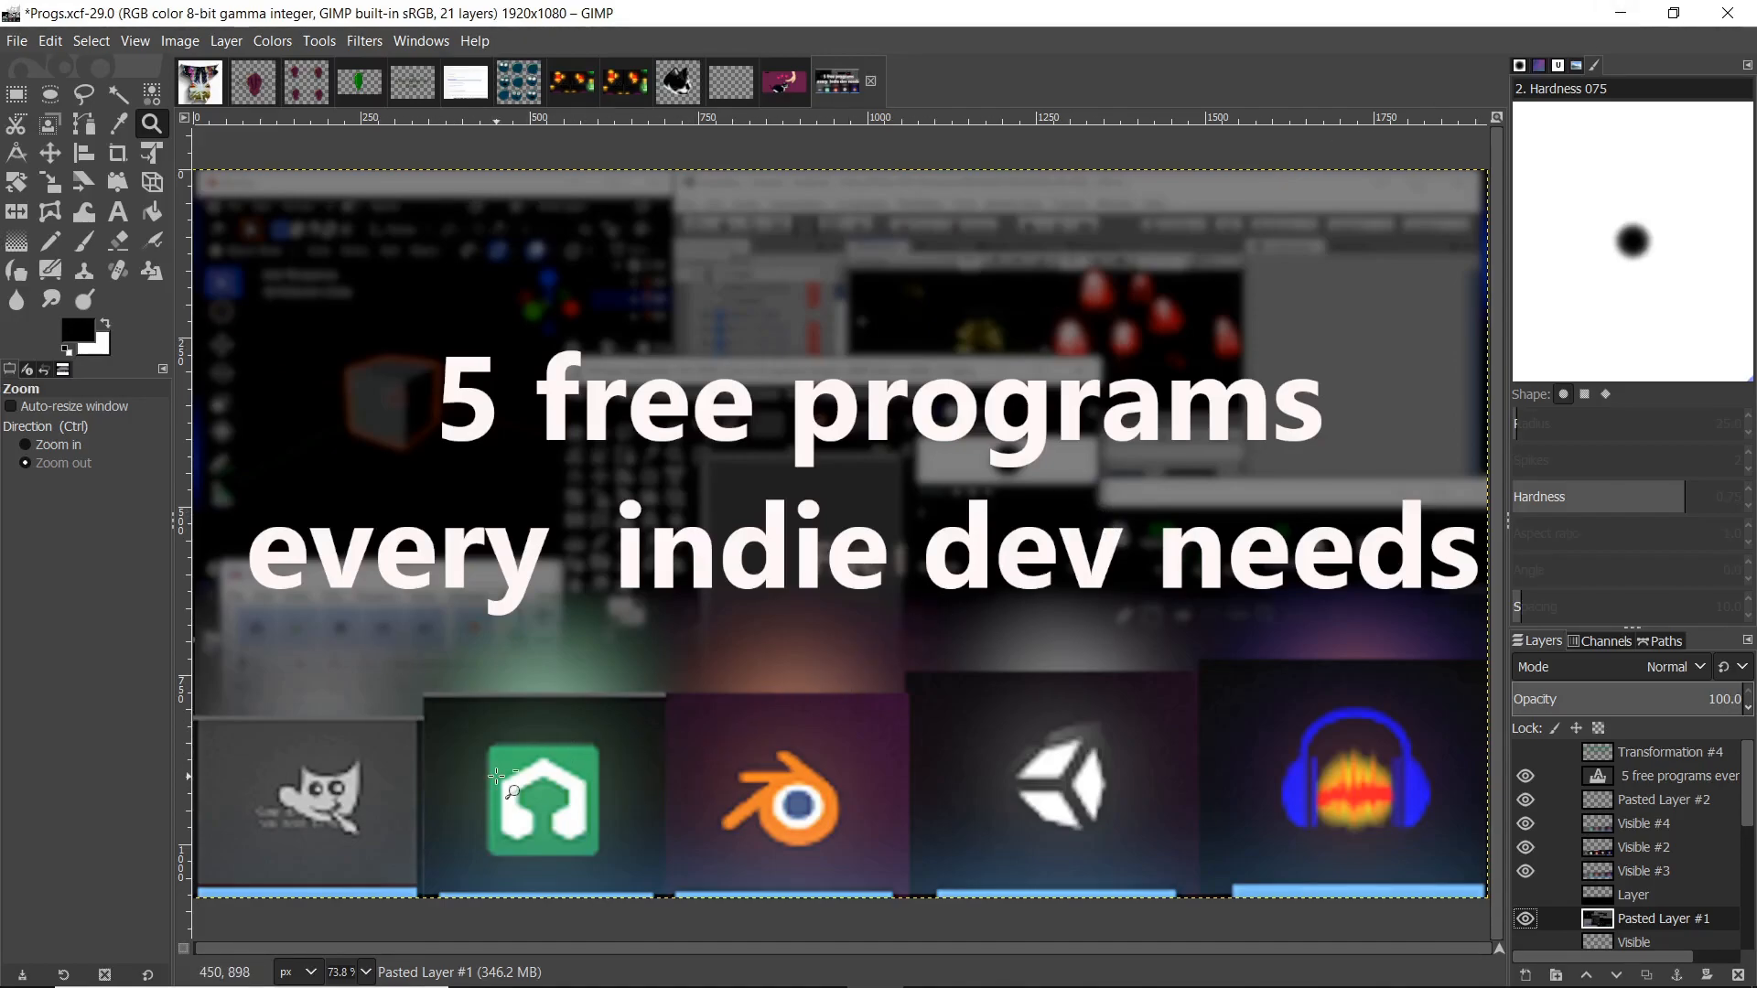